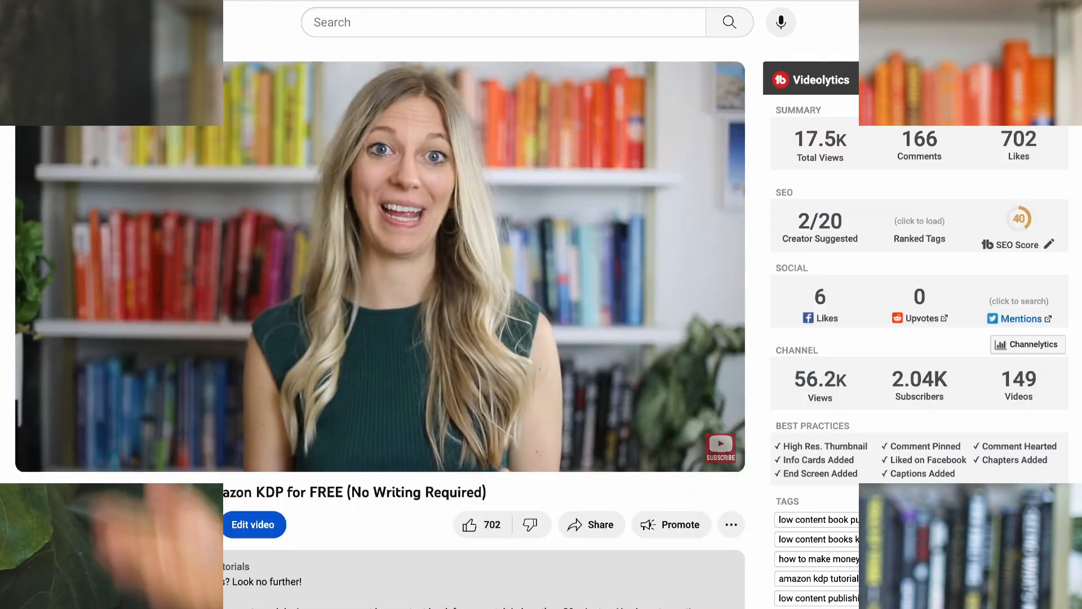
Step: Follow the Grab Niche Guide link from the automated Instagram DM, then return to the Manychat homepage
{"action": "scroll", "scroll_direction": "up", "scroll_amount": 3}
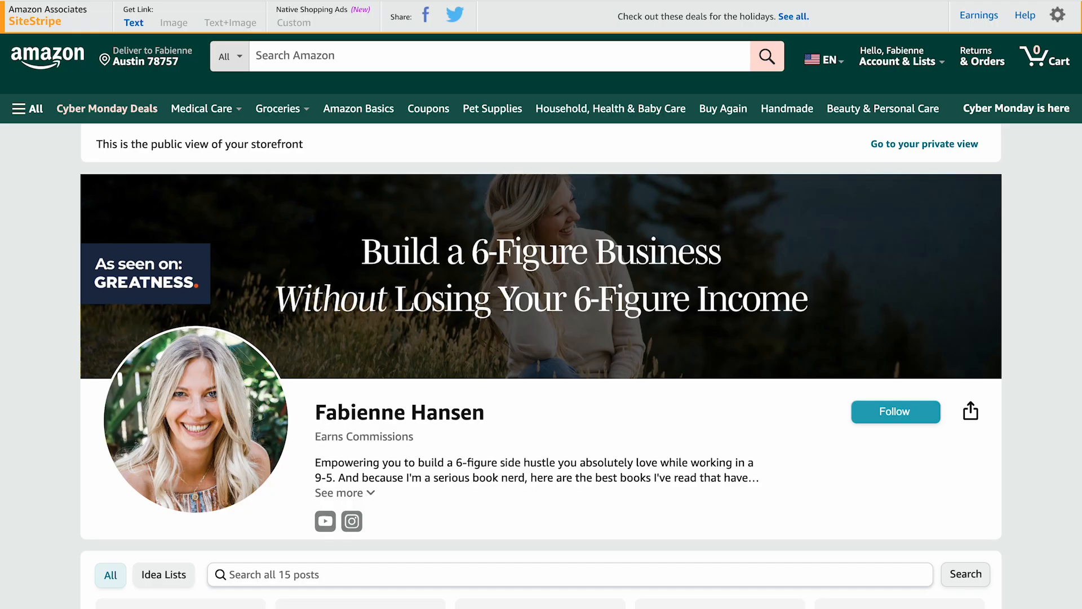
{"action": "scroll", "scroll_direction": "down", "scroll_amount": 3}
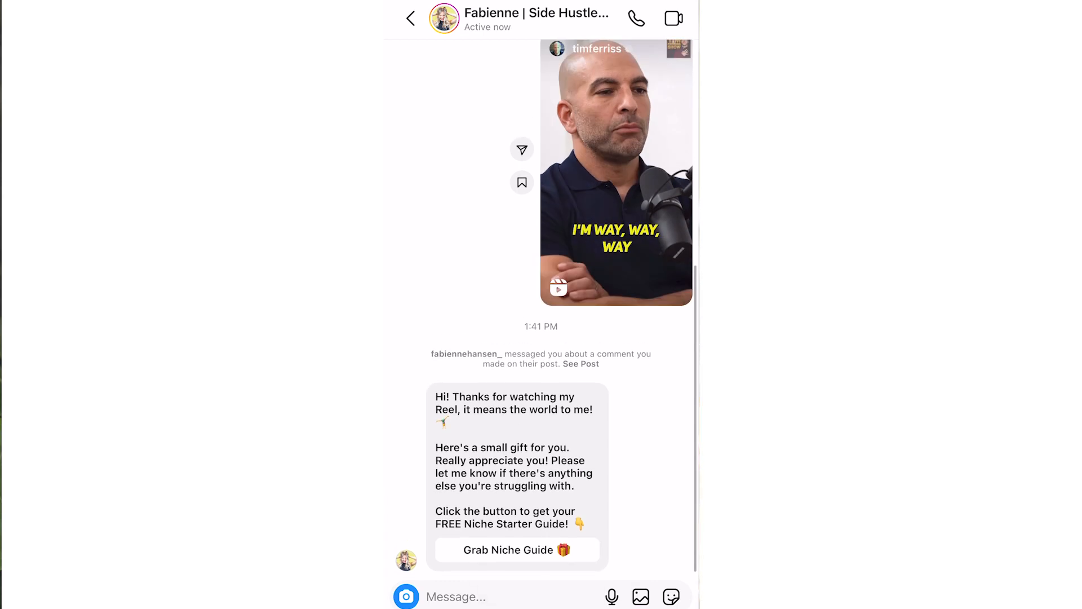
{"action": "left_click", "coordinate": [516, 549]}
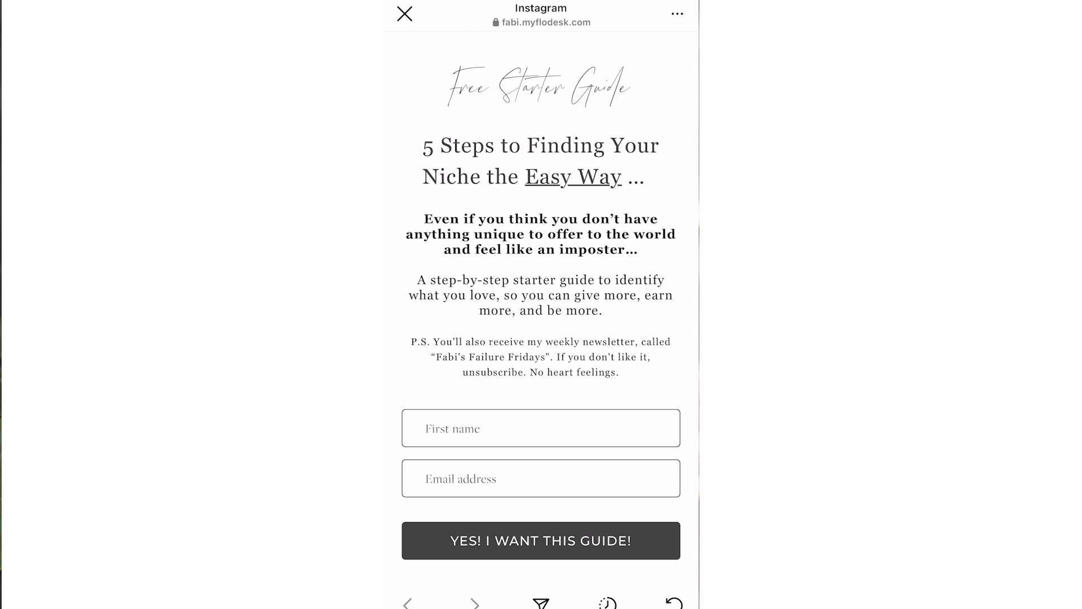
{"action": "left_click", "coordinate": [405, 14]}
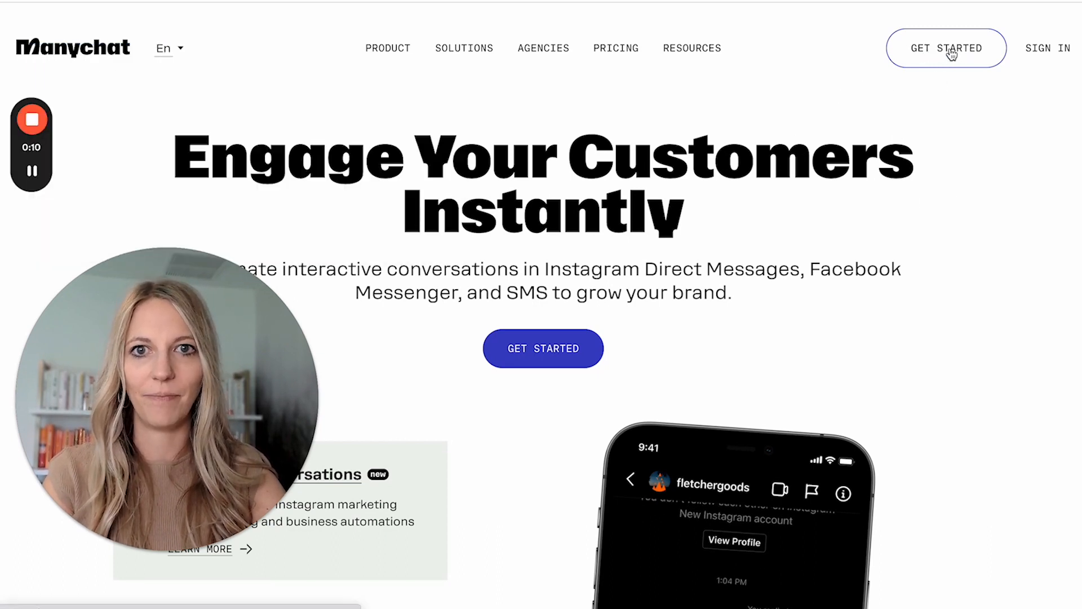
Step: Start Manychat signup with Instagram as the channel and continue with Facebook login
{"action": "left_click", "coordinate": [946, 48]}
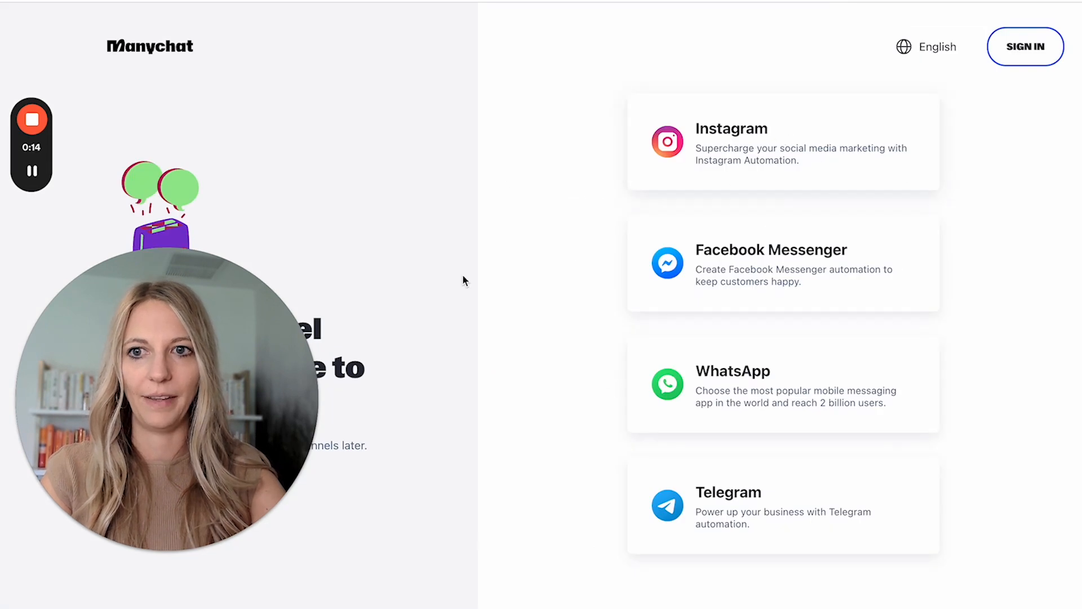
{"action": "mouse_move", "coordinate": [747, 174]}
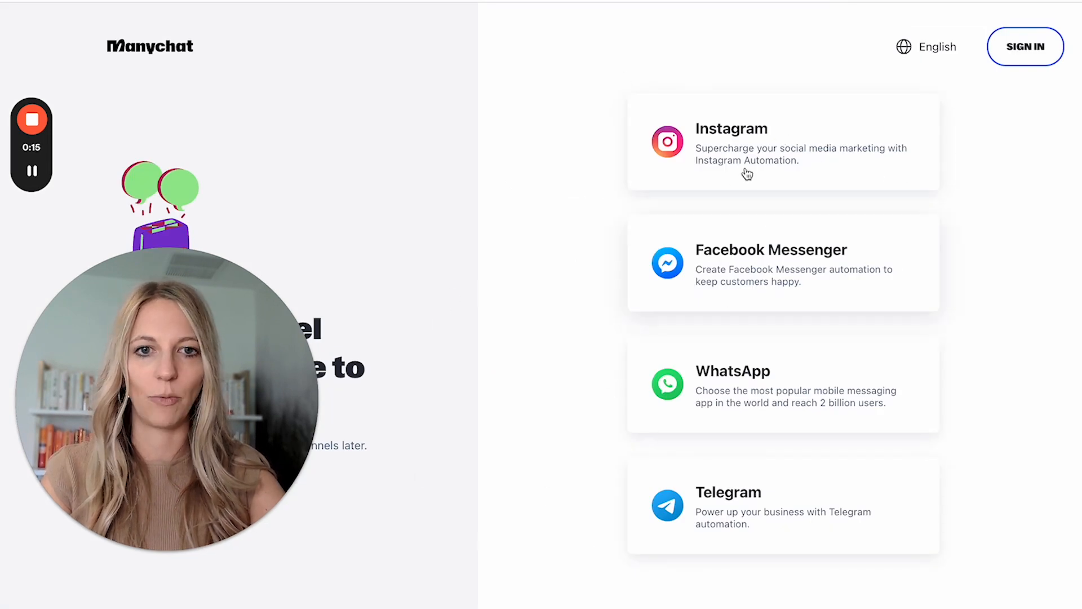
{"action": "mouse_move", "coordinate": [794, 158]}
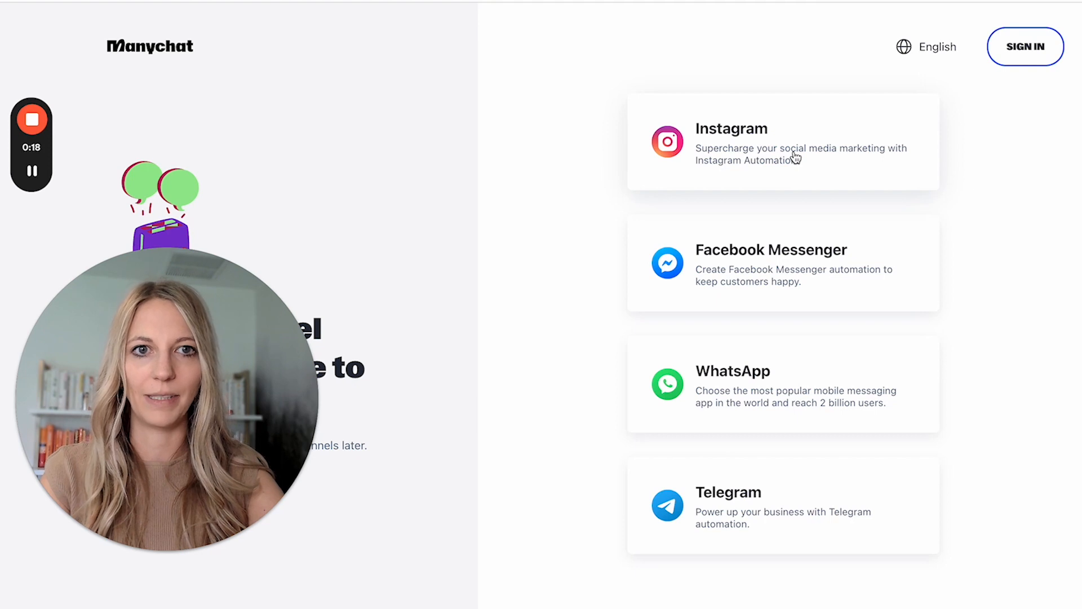
{"action": "left_click", "coordinate": [782, 140]}
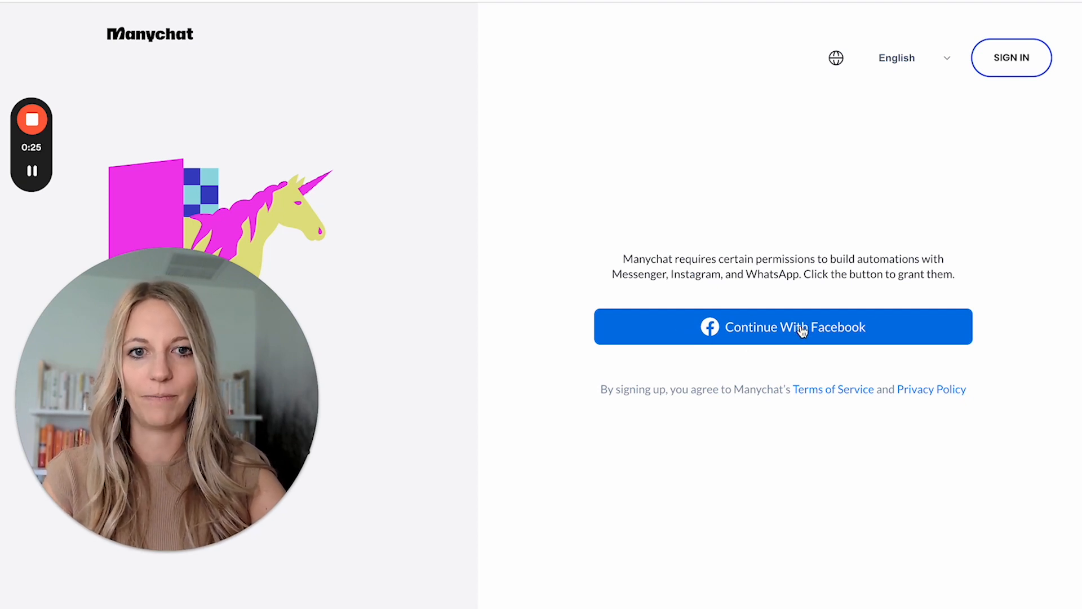
{"action": "left_click", "coordinate": [782, 327]}
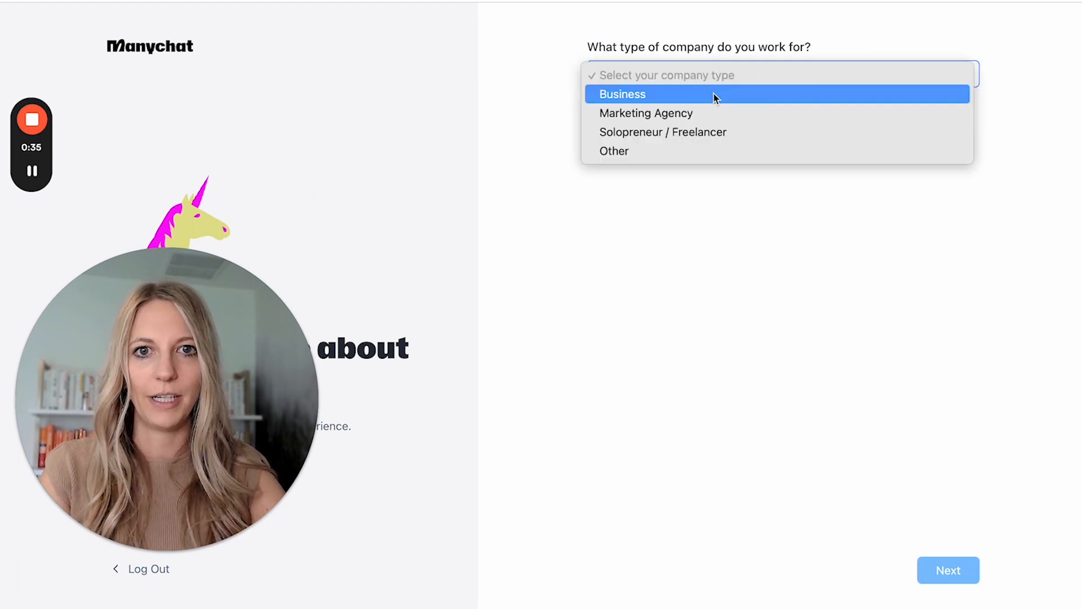
{"action": "mouse_move", "coordinate": [696, 132]}
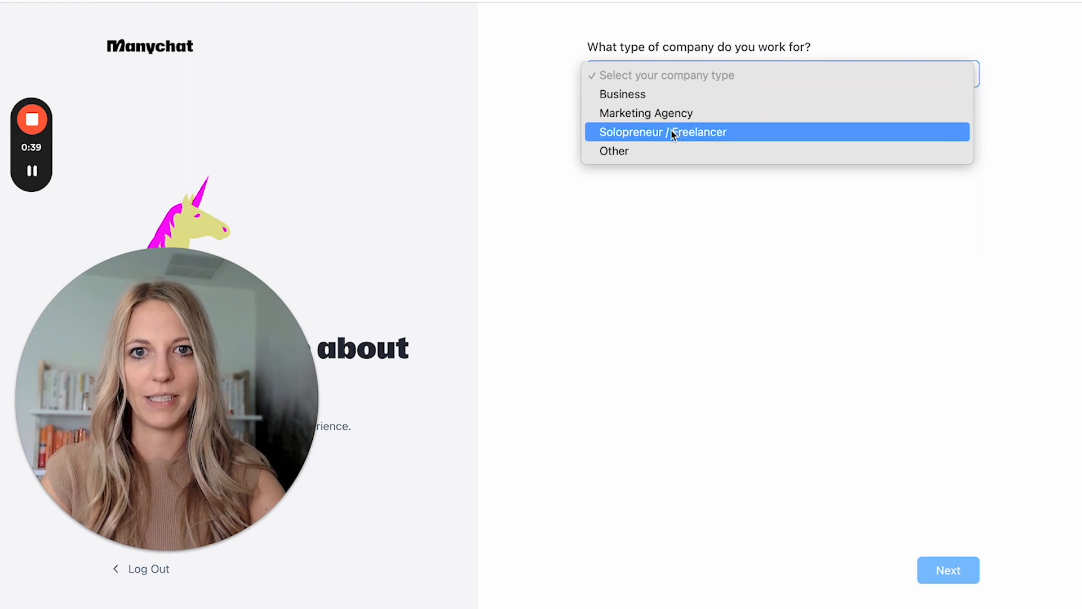
{"action": "mouse_move", "coordinate": [687, 138]}
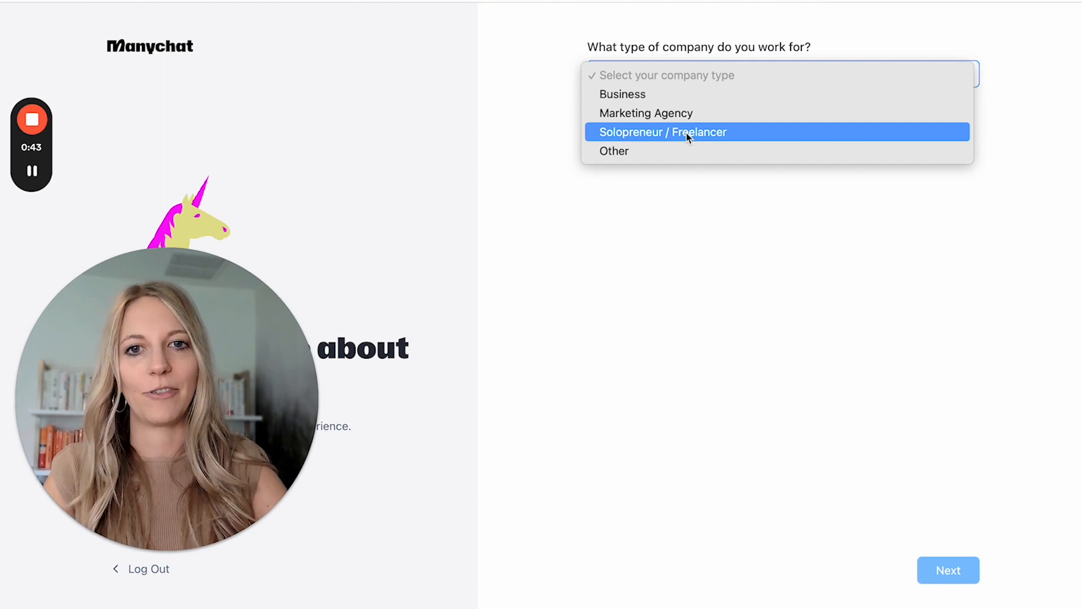
Step: Answer onboarding as Solopreneur / Freelancer and Business Coach, then continue
{"action": "left_click", "coordinate": [663, 132]}
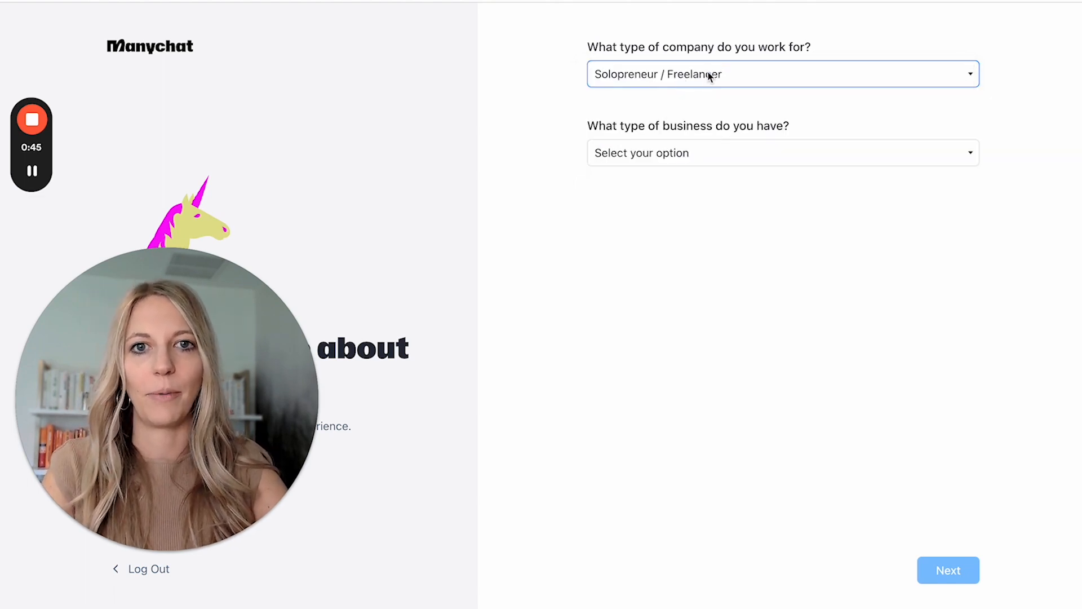
{"action": "mouse_move", "coordinate": [745, 147]}
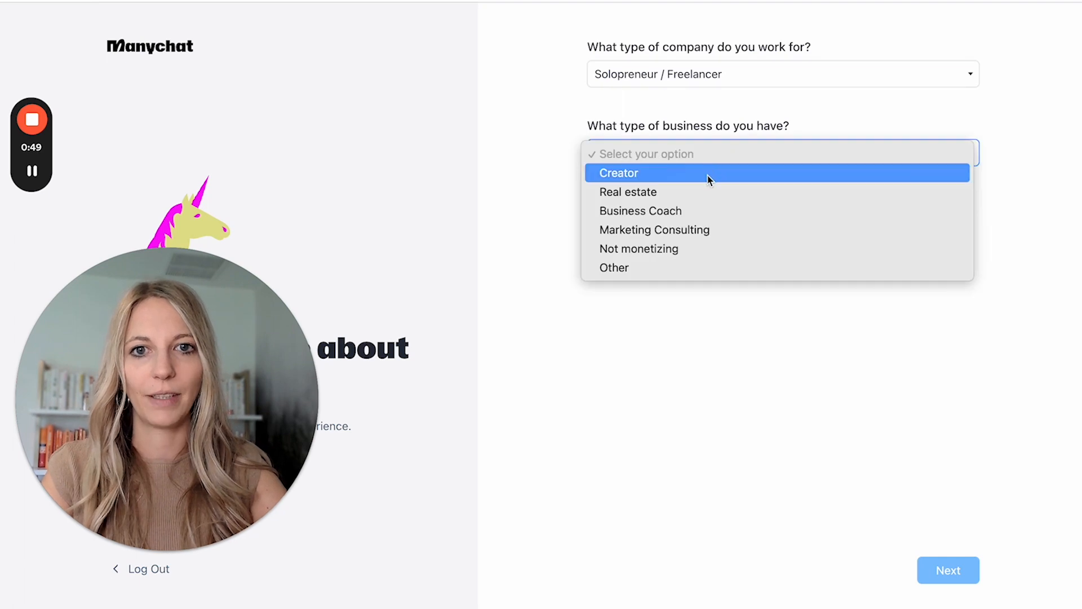
{"action": "mouse_move", "coordinate": [703, 211]}
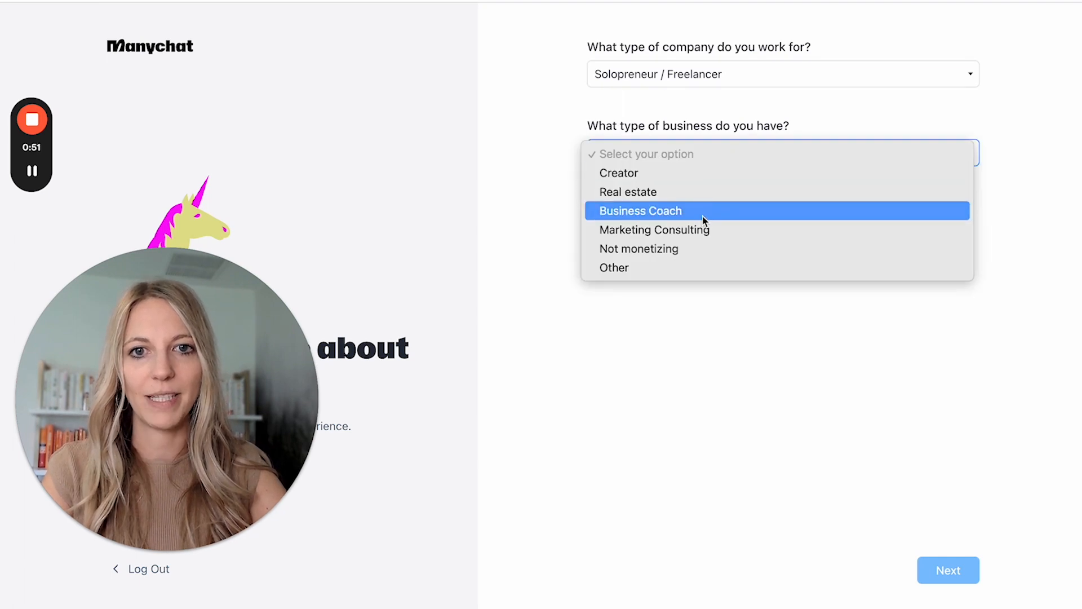
{"action": "mouse_move", "coordinate": [686, 215]}
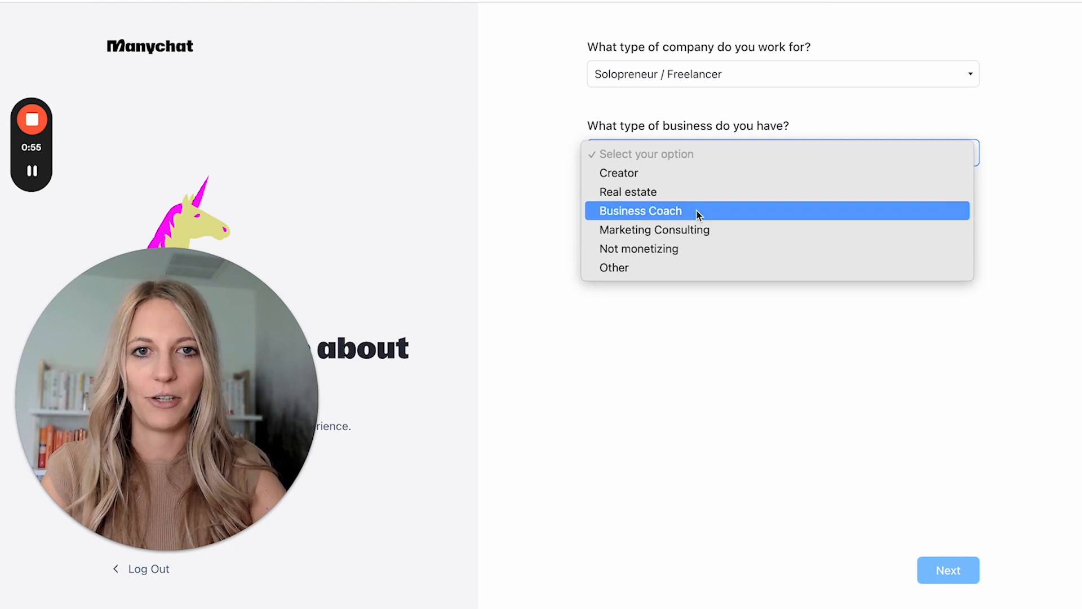
{"action": "left_click", "coordinate": [639, 210]}
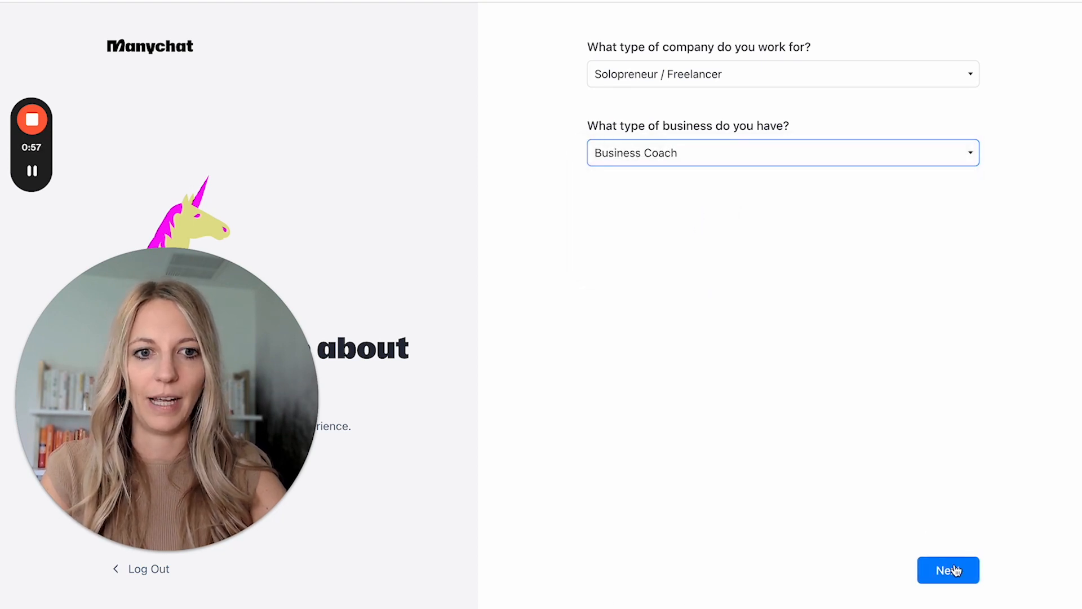
{"action": "left_click", "coordinate": [948, 569]}
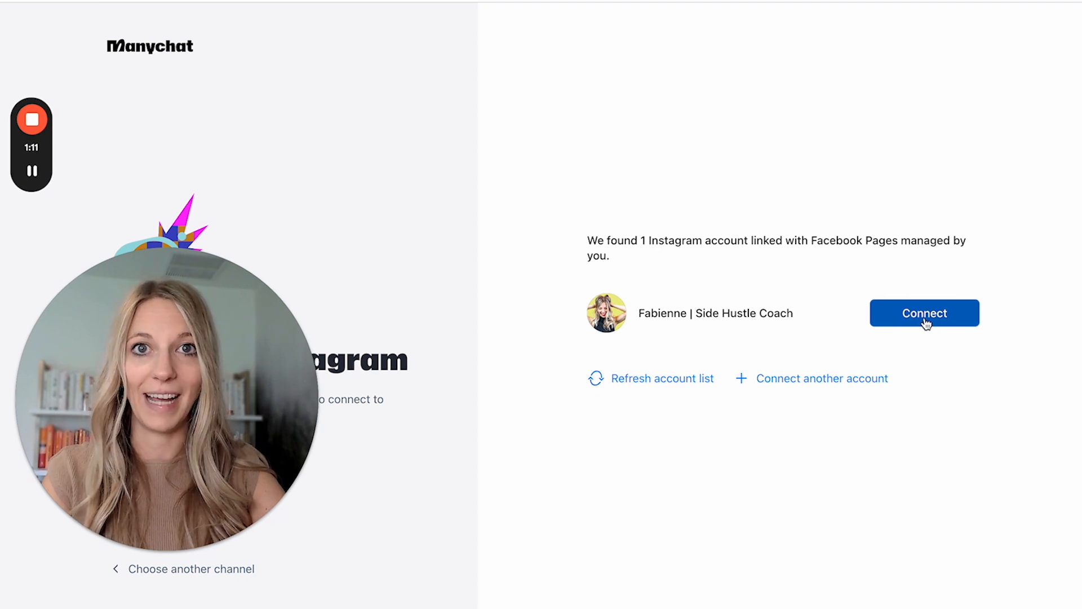
Step: Connect the listed Instagram account and move past the Congratulations screen
{"action": "left_click", "coordinate": [925, 312]}
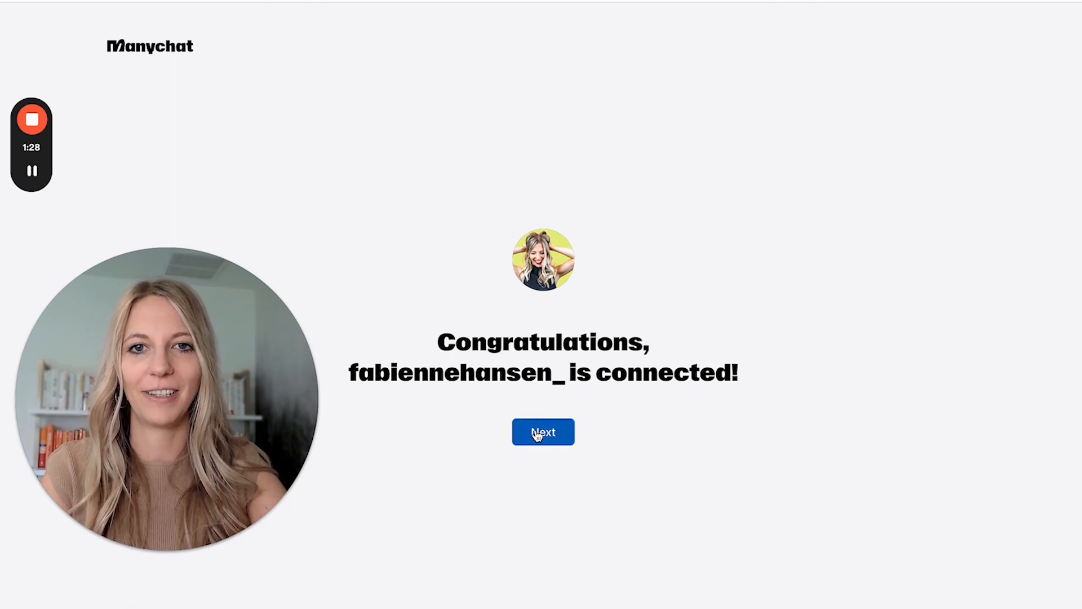
{"action": "left_click", "coordinate": [544, 432]}
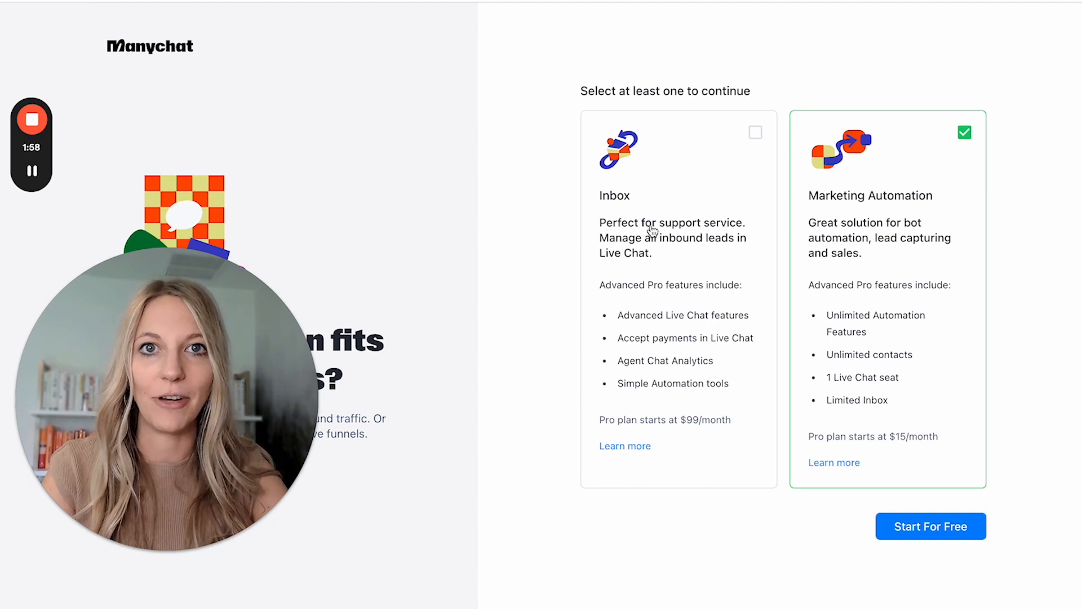
{"action": "mouse_move", "coordinate": [956, 200]}
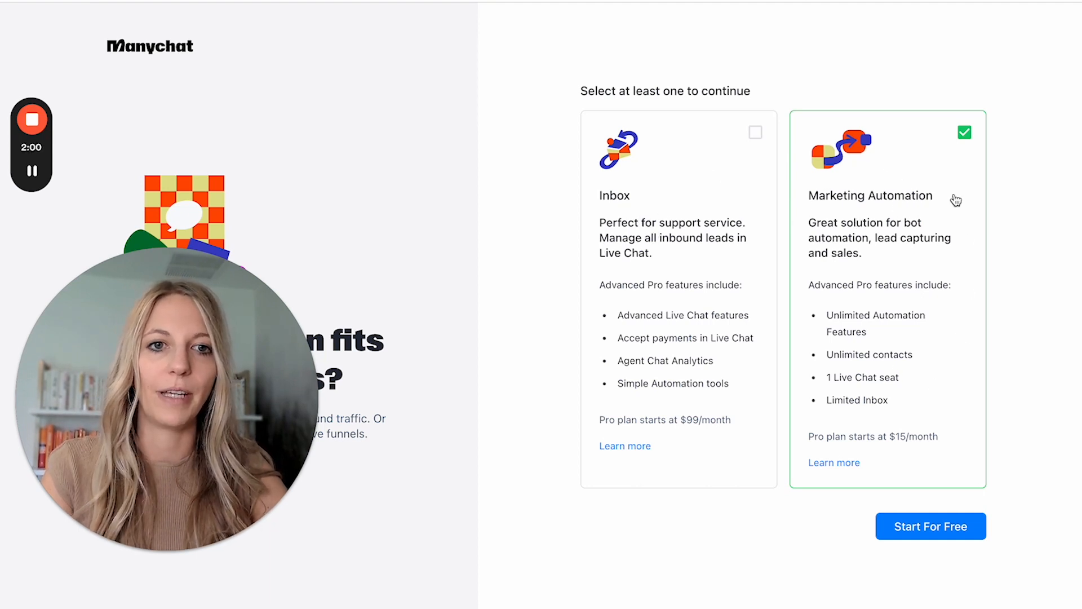
{"action": "mouse_move", "coordinate": [862, 289]}
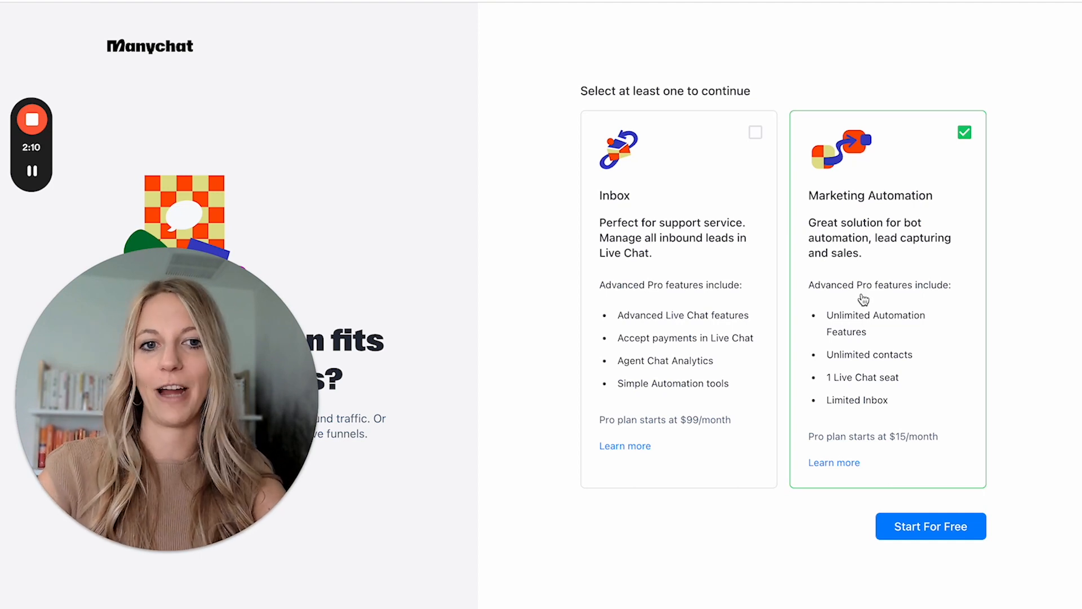
{"action": "mouse_move", "coordinate": [837, 202]}
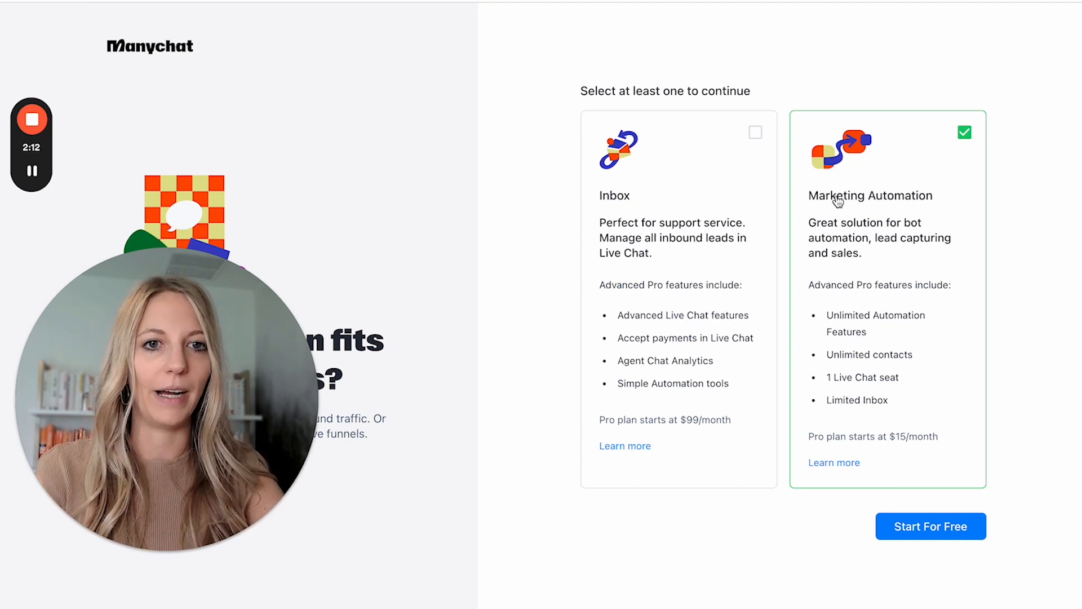
{"action": "mouse_move", "coordinate": [930, 527]}
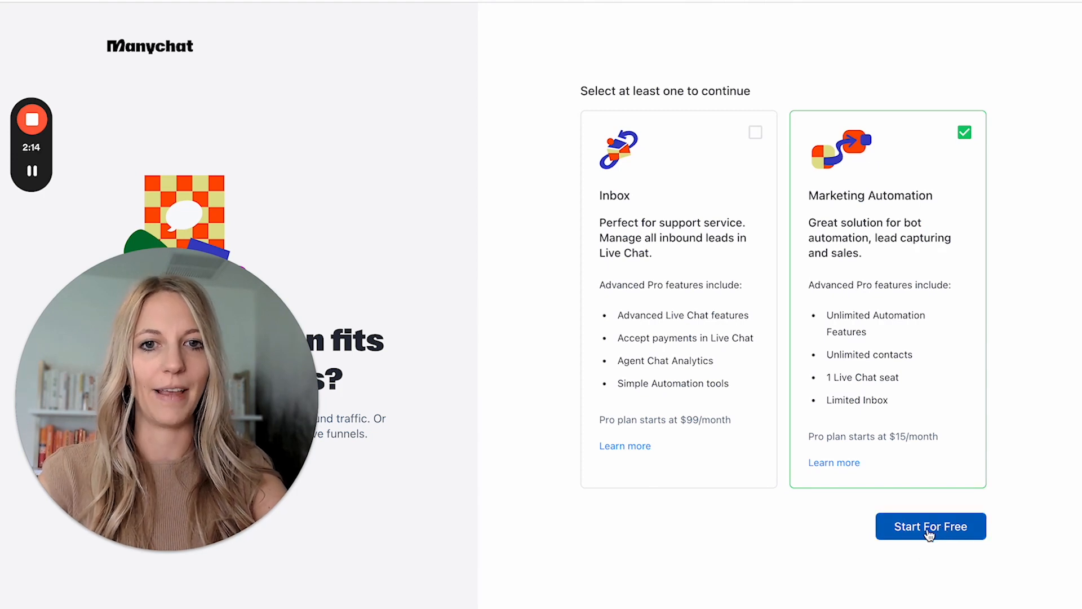
Step: Start for free with Marketing Automation and stay on the free plan, skipping the Pro trial
{"action": "left_click", "coordinate": [930, 526]}
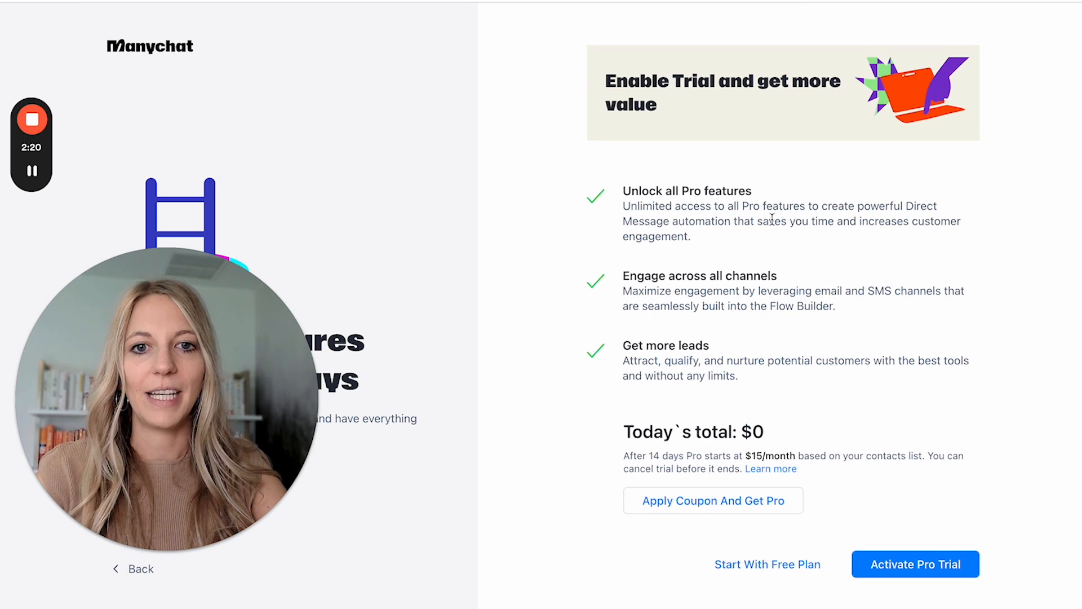
{"action": "mouse_move", "coordinate": [915, 550]}
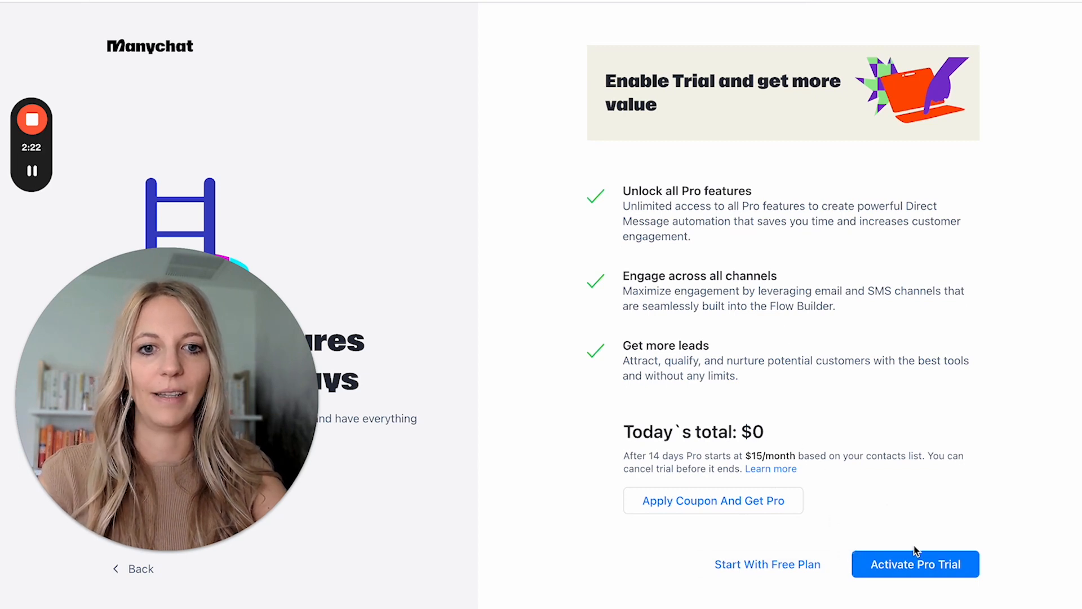
{"action": "mouse_move", "coordinate": [734, 524]}
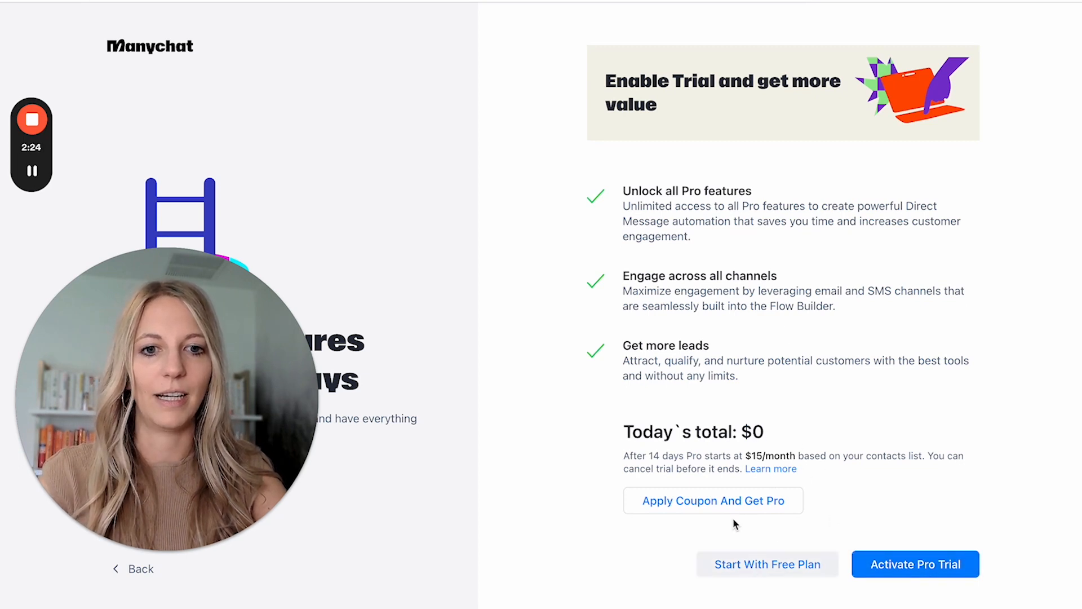
{"action": "mouse_move", "coordinate": [837, 533]}
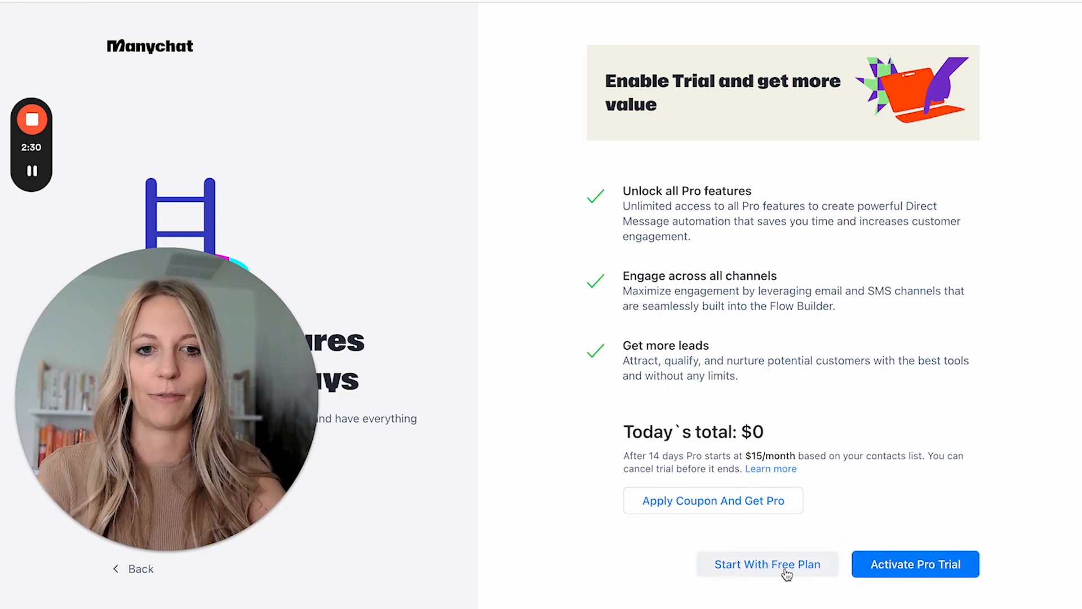
{"action": "mouse_move", "coordinate": [783, 569]}
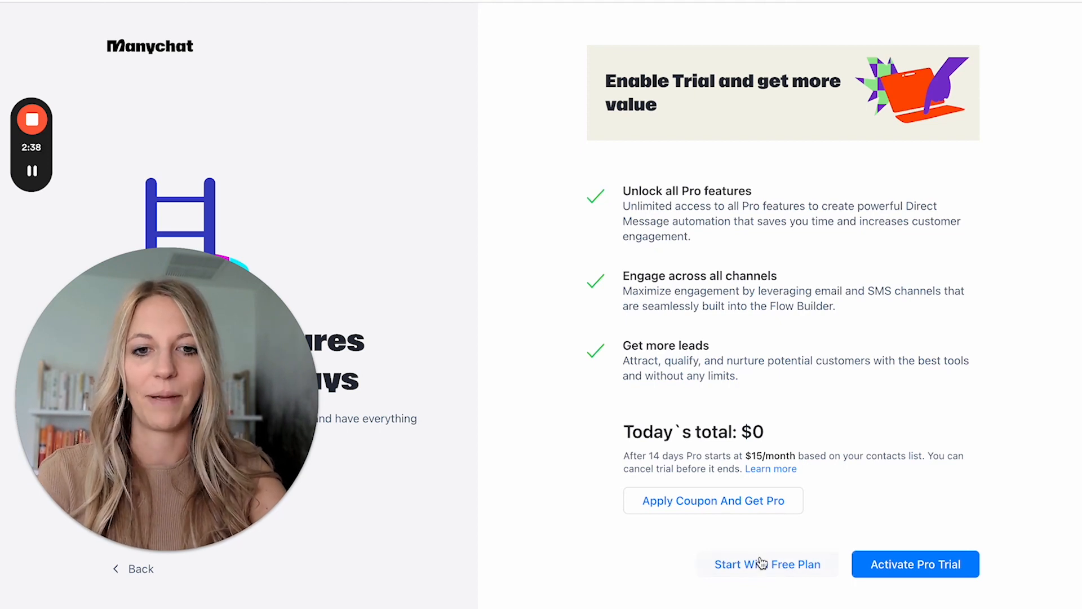
{"action": "left_click", "coordinate": [766, 563]}
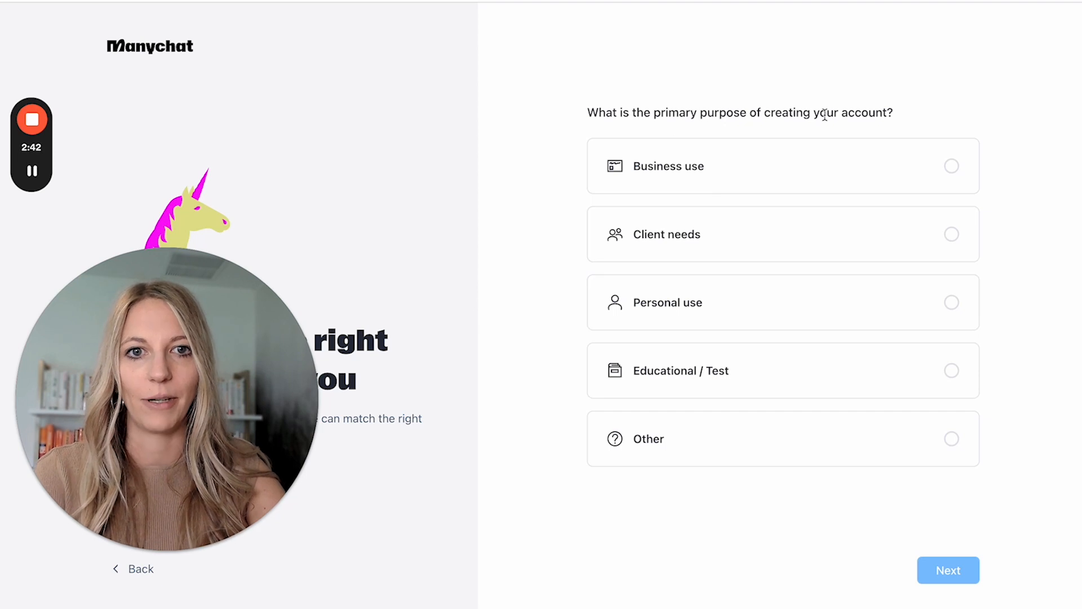
{"action": "mouse_move", "coordinate": [906, 126]}
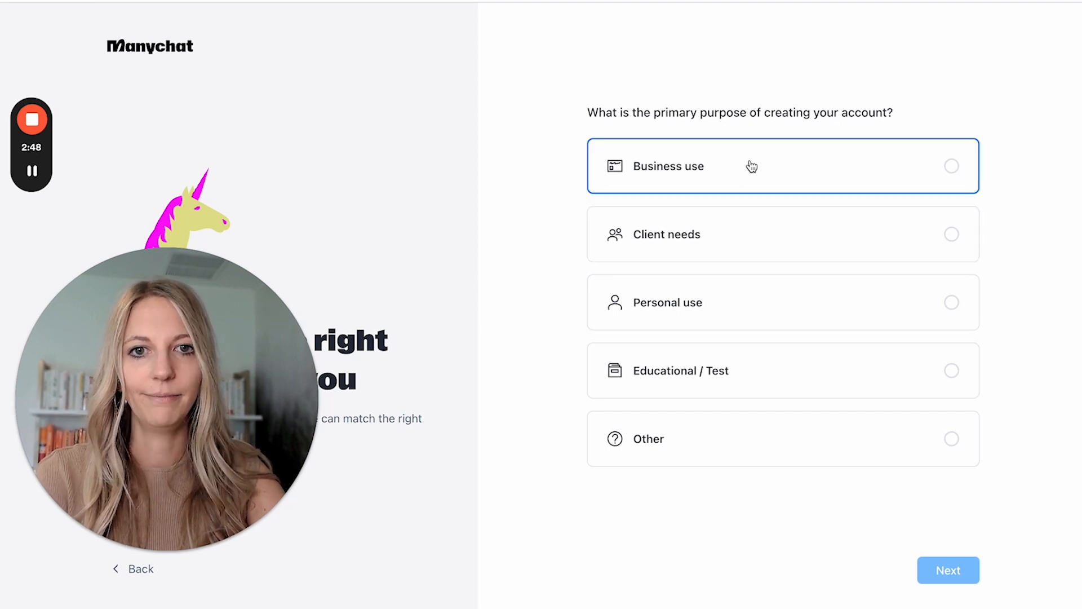
Step: Answer Business use, Unsure at the moment, and Other industry 'Side Hustle Coach'
{"action": "left_click", "coordinate": [783, 166]}
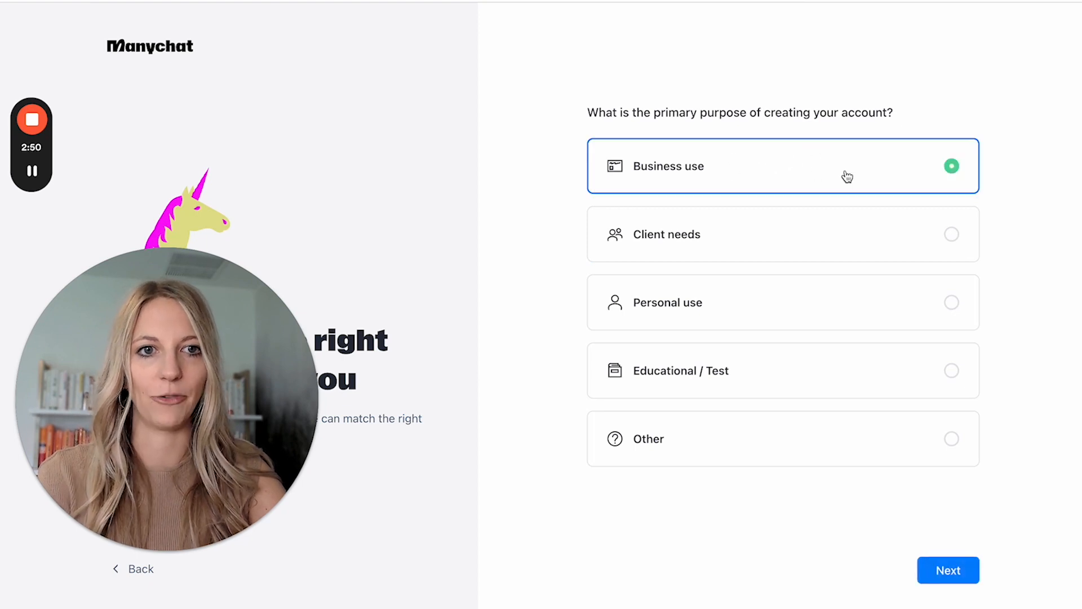
{"action": "left_click", "coordinate": [948, 570]}
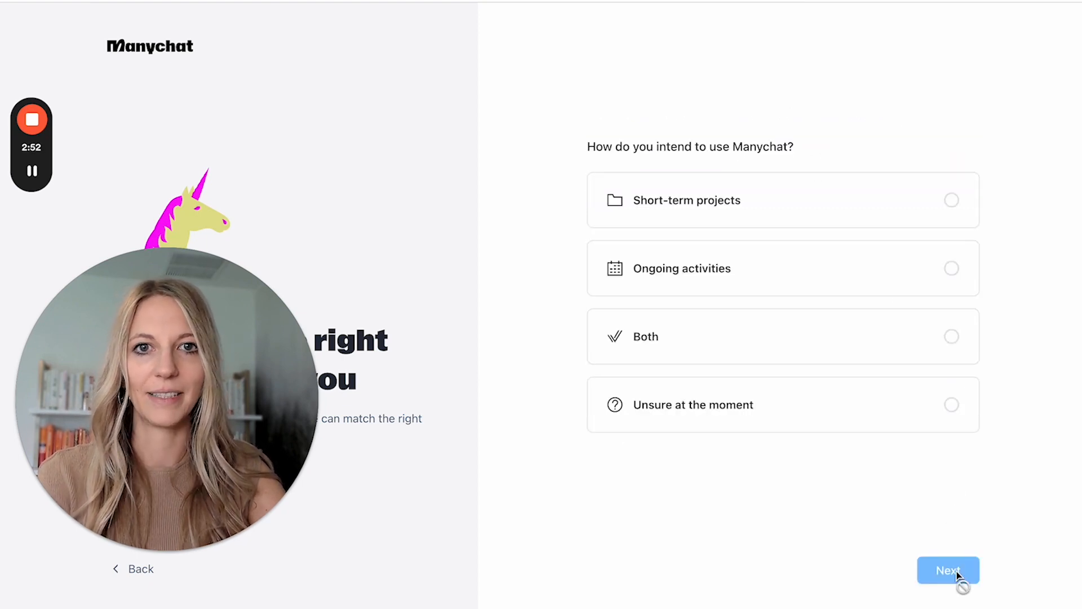
{"action": "mouse_move", "coordinate": [816, 152]}
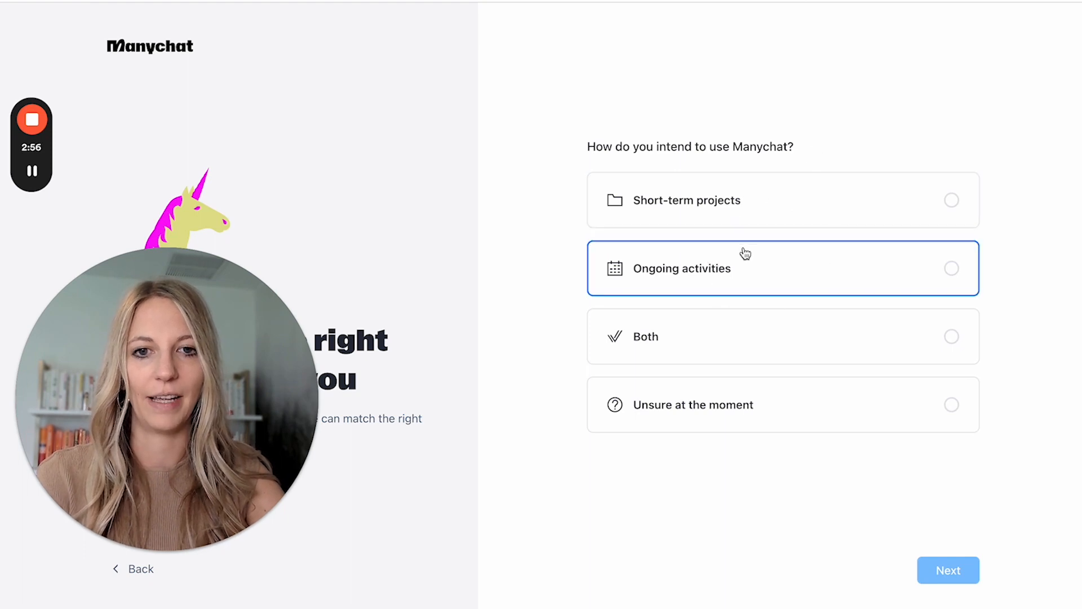
{"action": "mouse_move", "coordinate": [780, 405]}
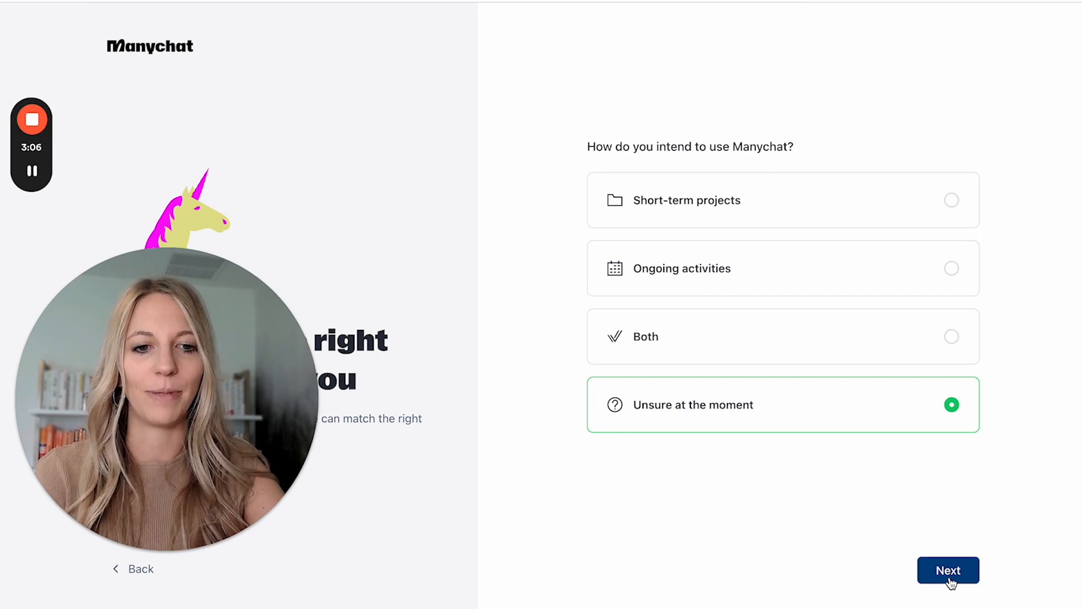
{"action": "left_click", "coordinate": [948, 569]}
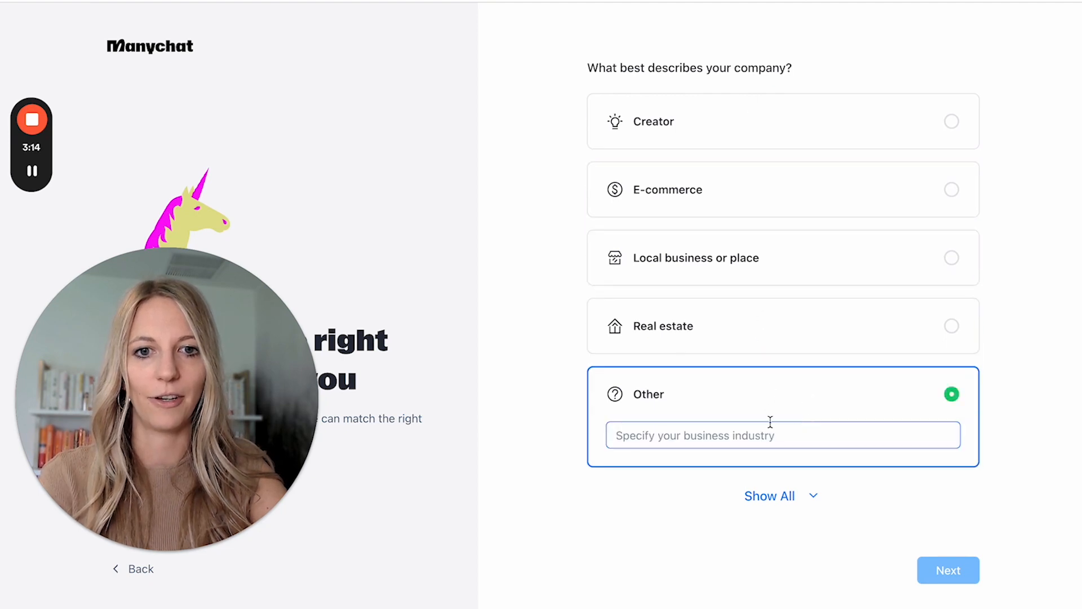
{"action": "type", "text": "Side Hu"}
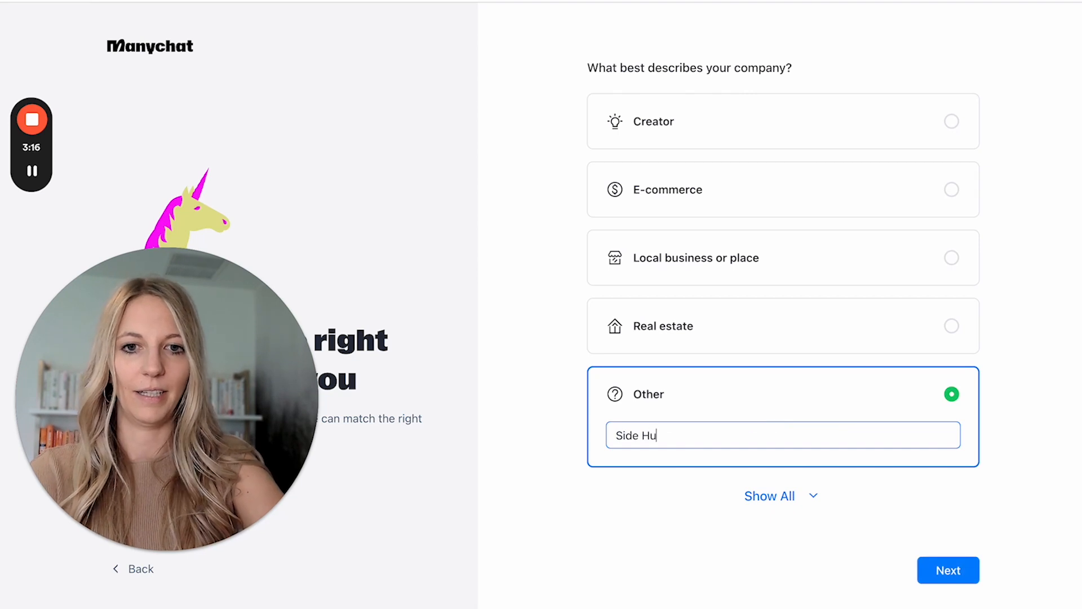
{"action": "type", "text": "stle"}
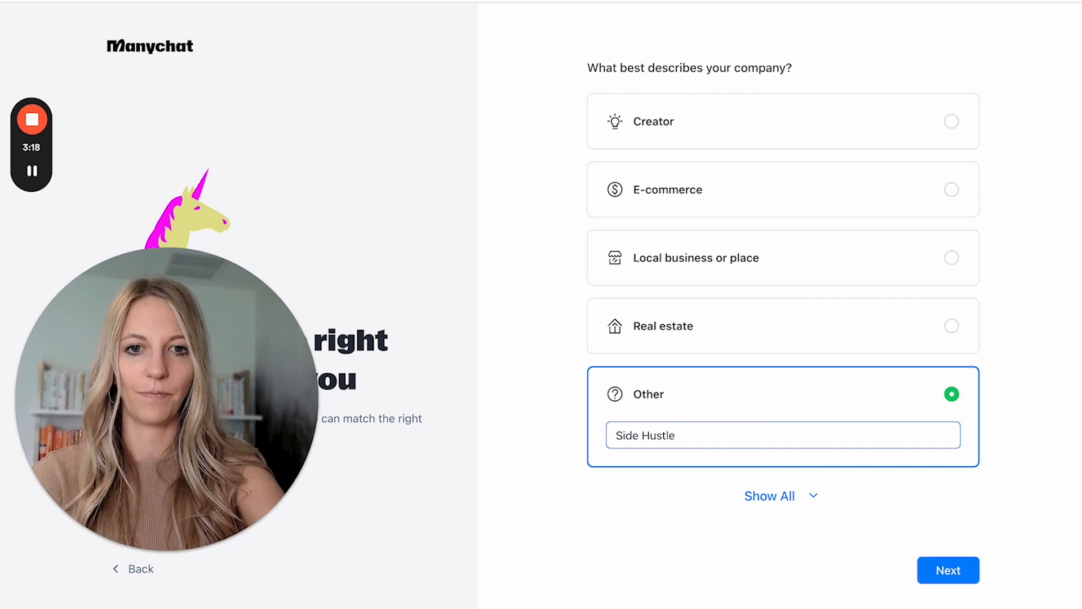
{"action": "type", "text": "Coach"}
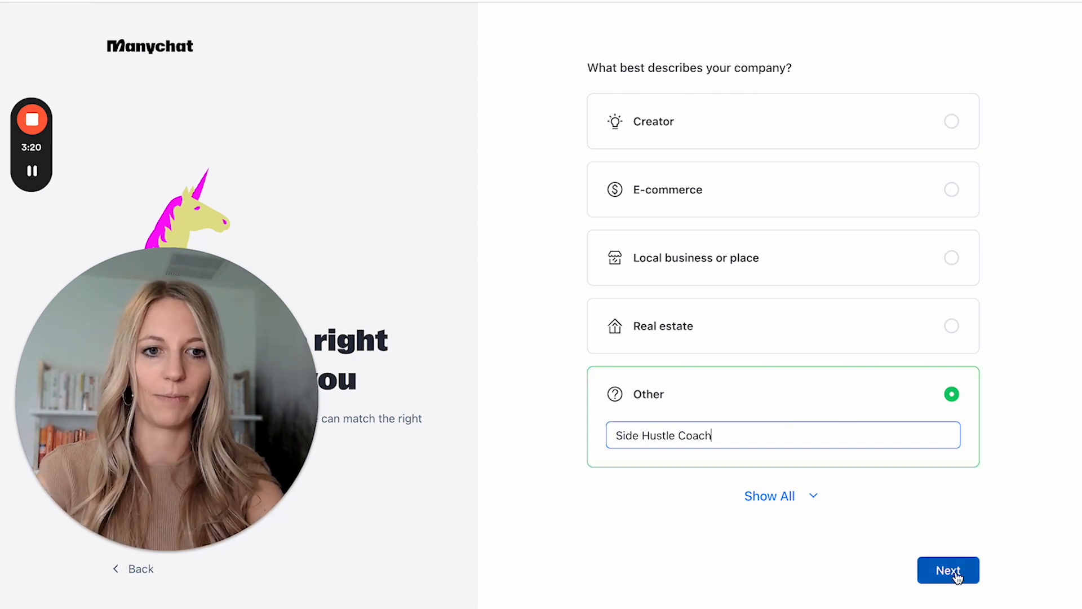
{"action": "left_click", "coordinate": [948, 570]}
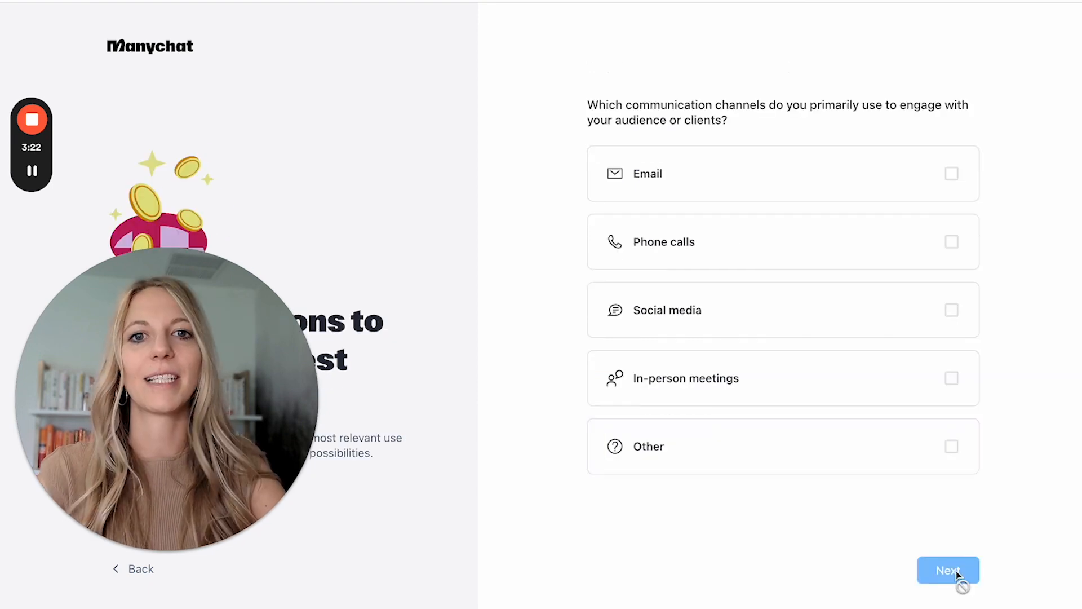
{"action": "mouse_move", "coordinate": [831, 133]}
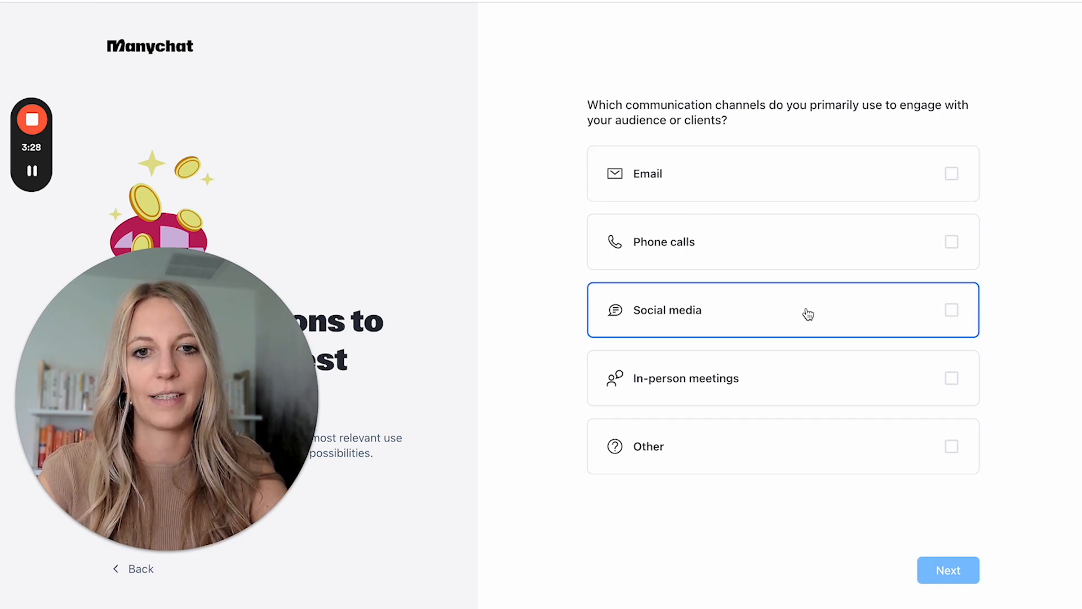
Step: Mark Social media as the channel and list other tools 'Email, Social Media, etc.', finishing the survey
{"action": "left_click", "coordinate": [783, 309]}
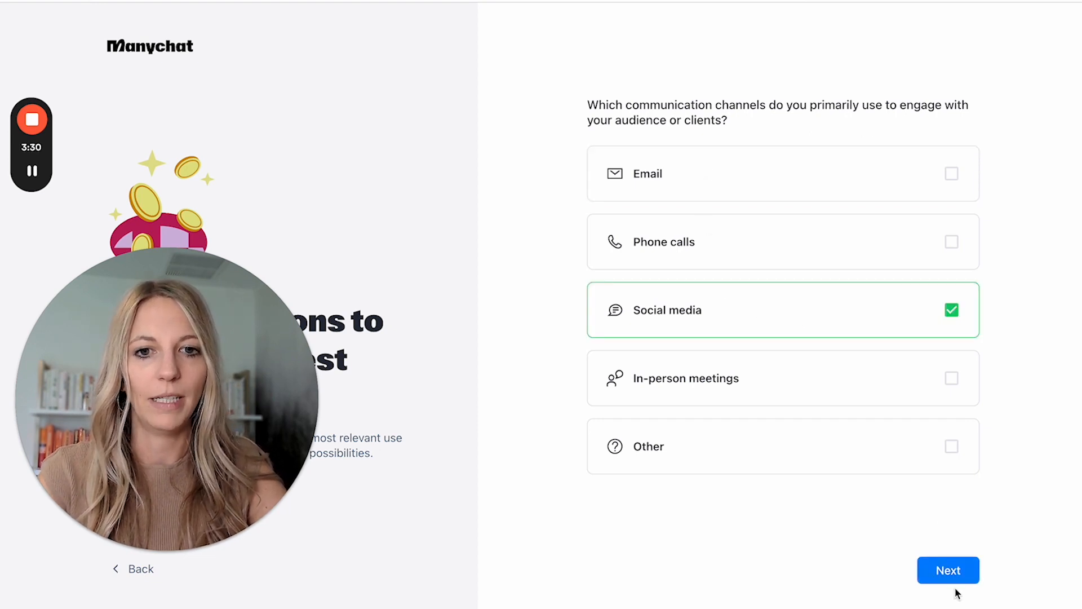
{"action": "left_click", "coordinate": [948, 570]}
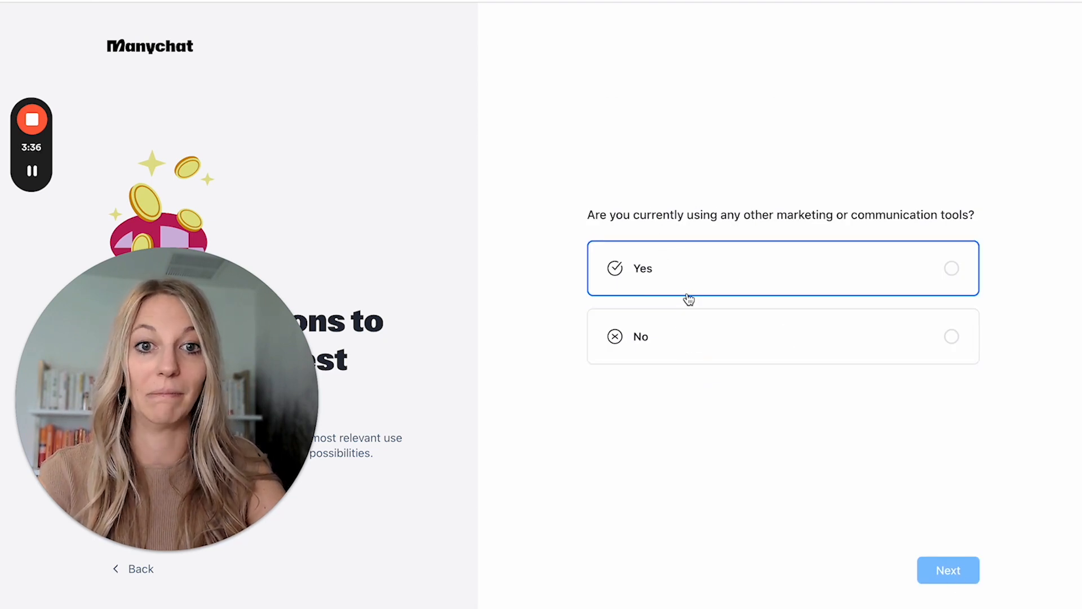
{"action": "mouse_move", "coordinate": [687, 282]}
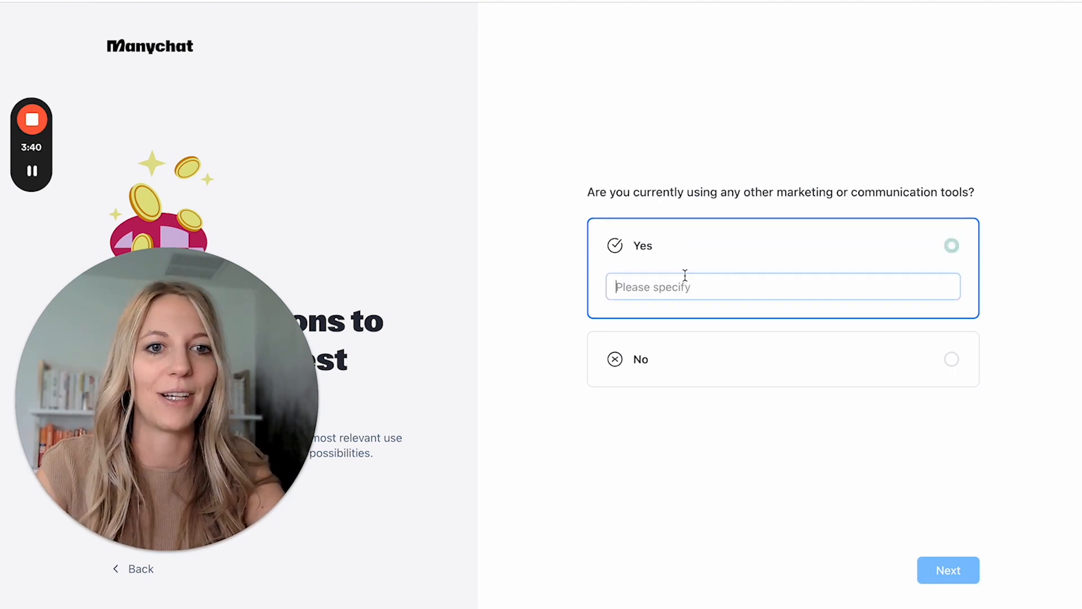
{"action": "type", "text": "Email"}
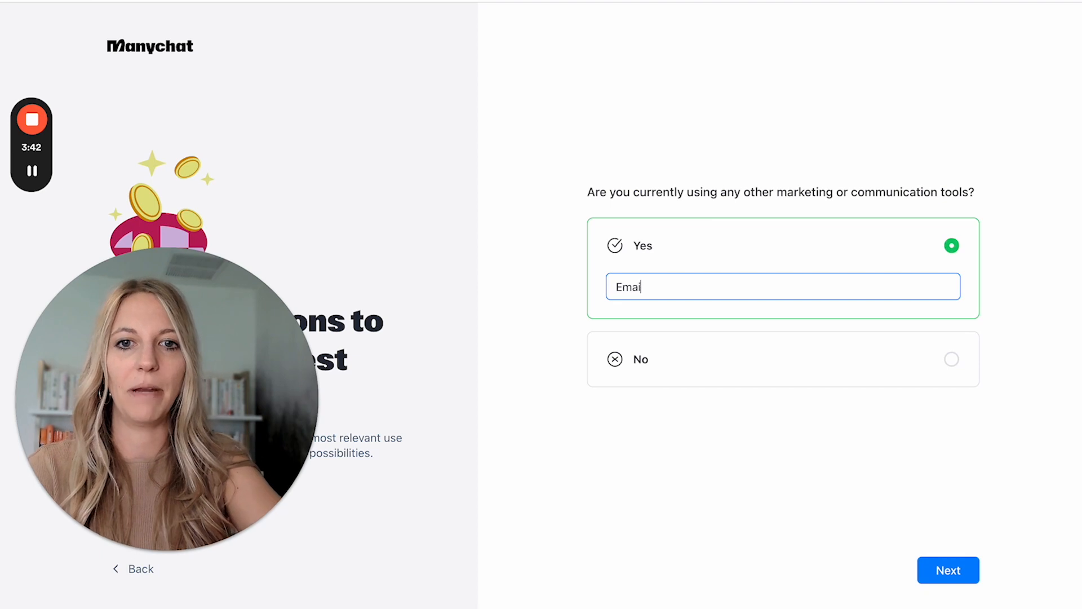
{"action": "type", "text": ", Soci"}
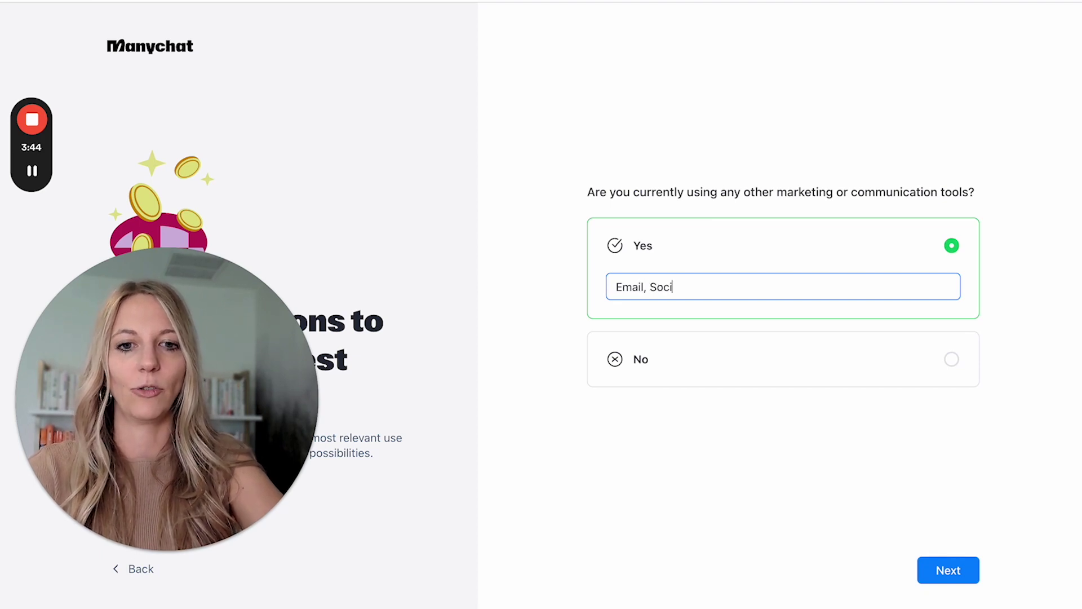
{"action": "type", "text": "al Media, etc."}
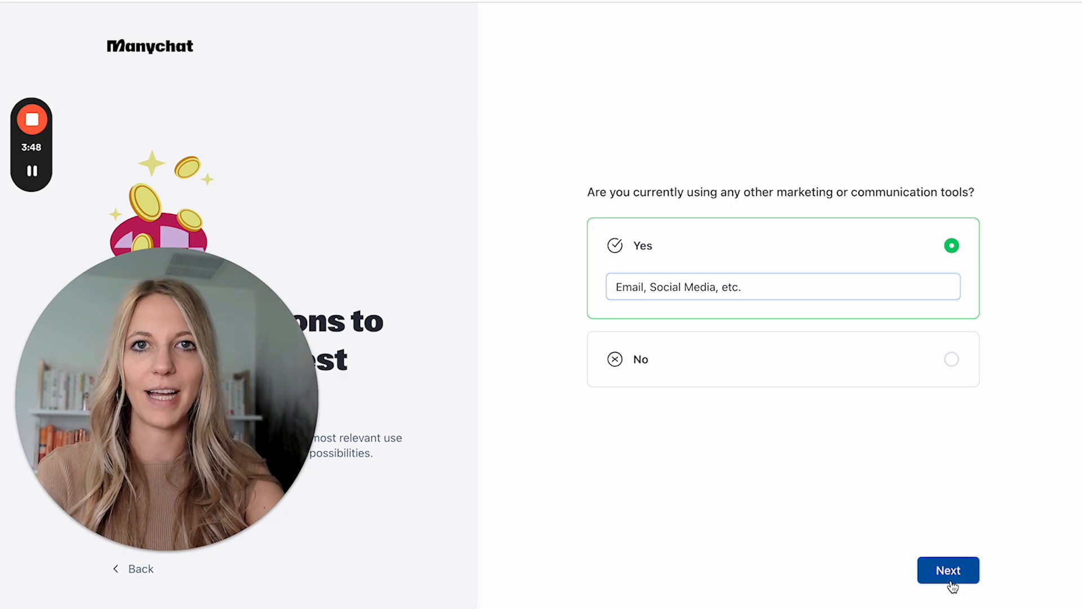
{"action": "left_click", "coordinate": [948, 569]}
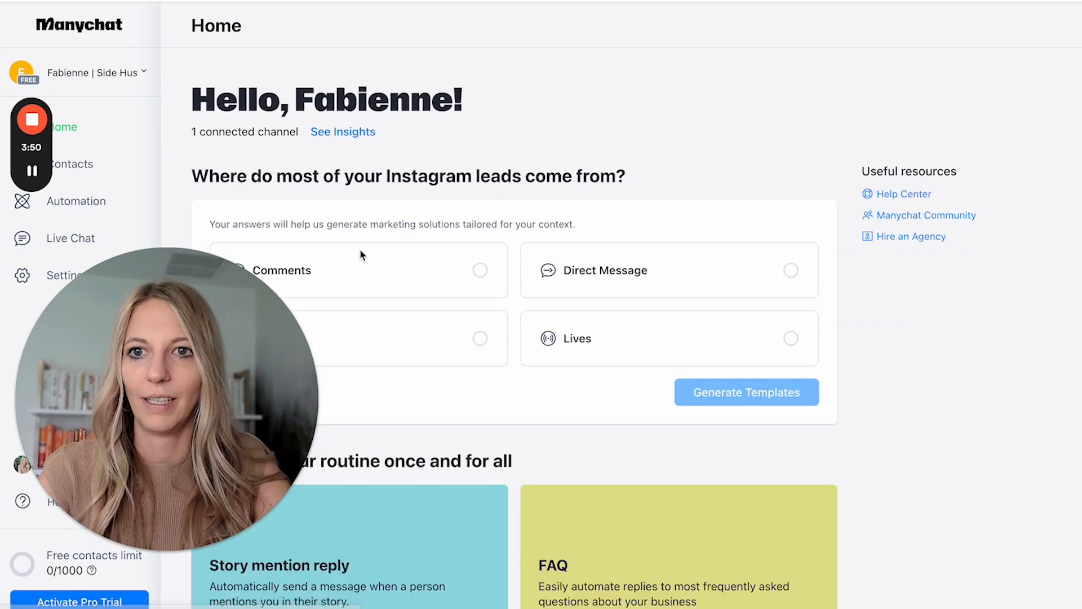
Step: Select Comments as the main Instagram lead source and generate tailored templates
{"action": "left_click", "coordinate": [359, 269]}
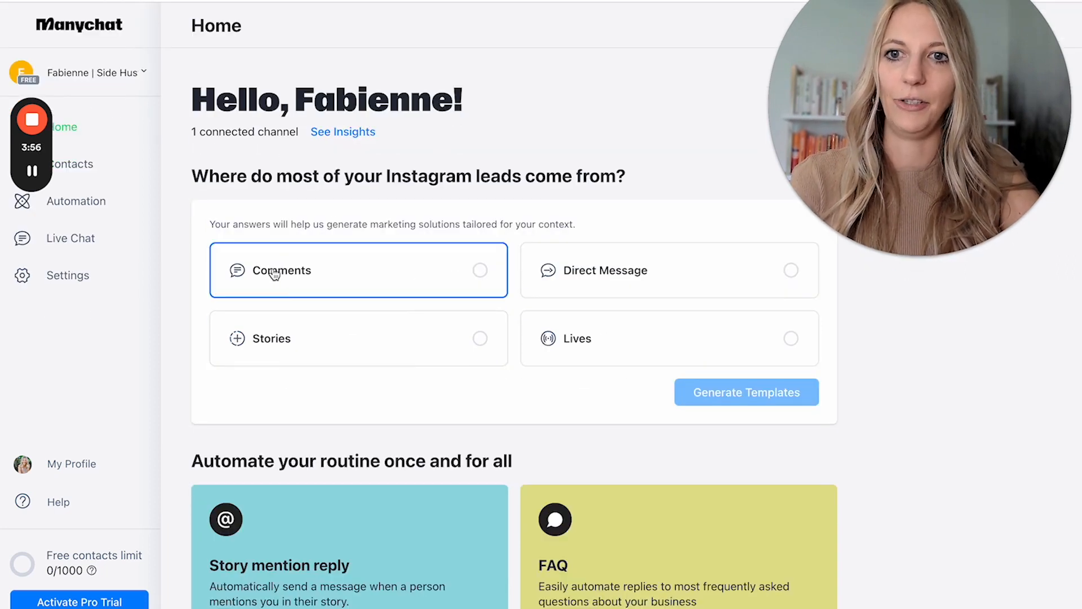
{"action": "mouse_move", "coordinate": [333, 260]}
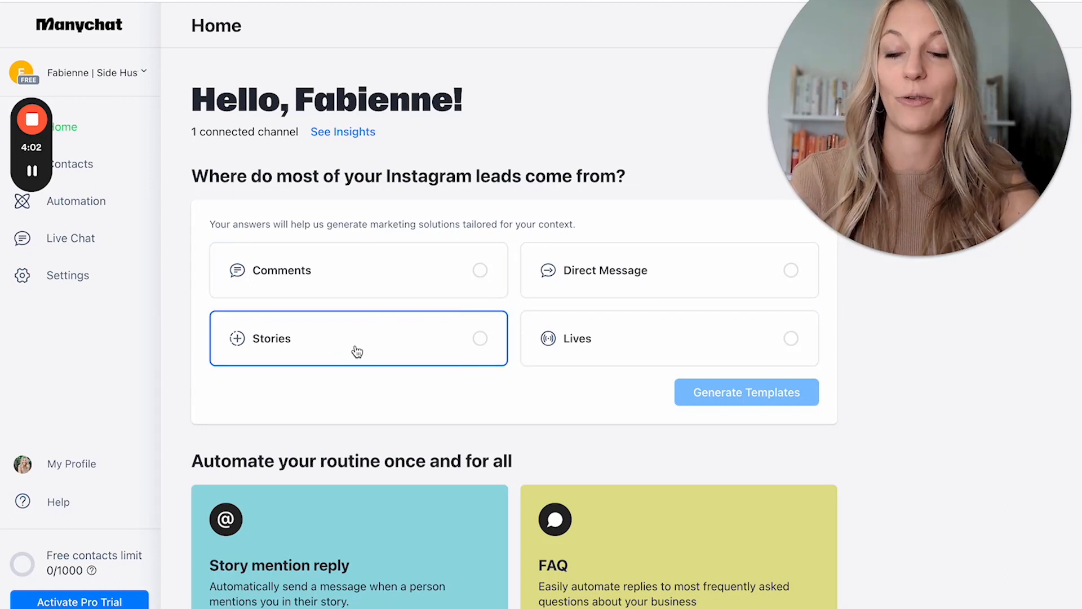
{"action": "mouse_move", "coordinate": [367, 347]}
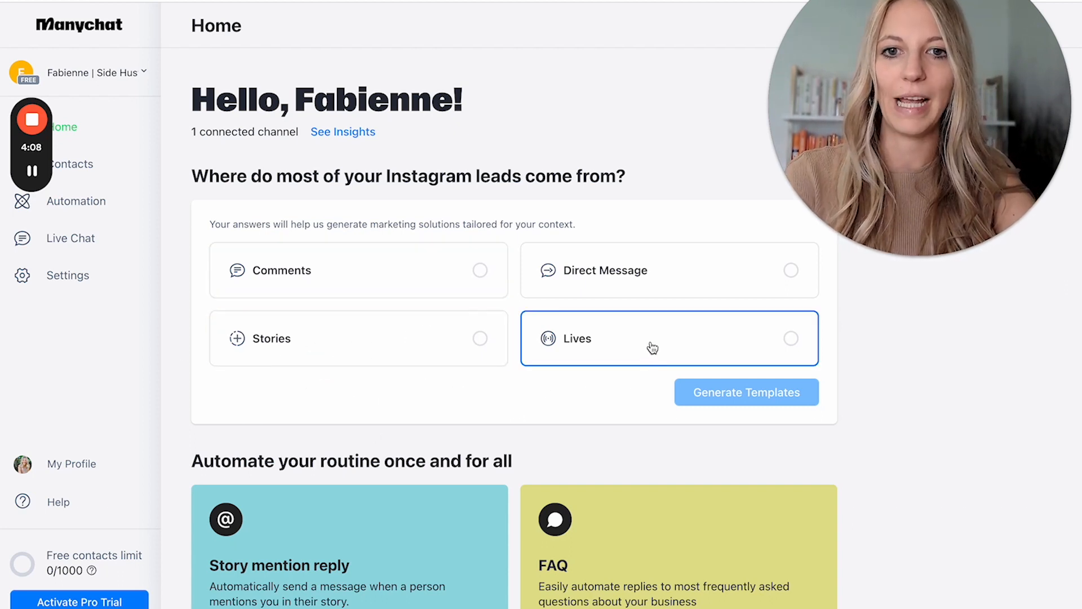
{"action": "mouse_move", "coordinate": [591, 358]}
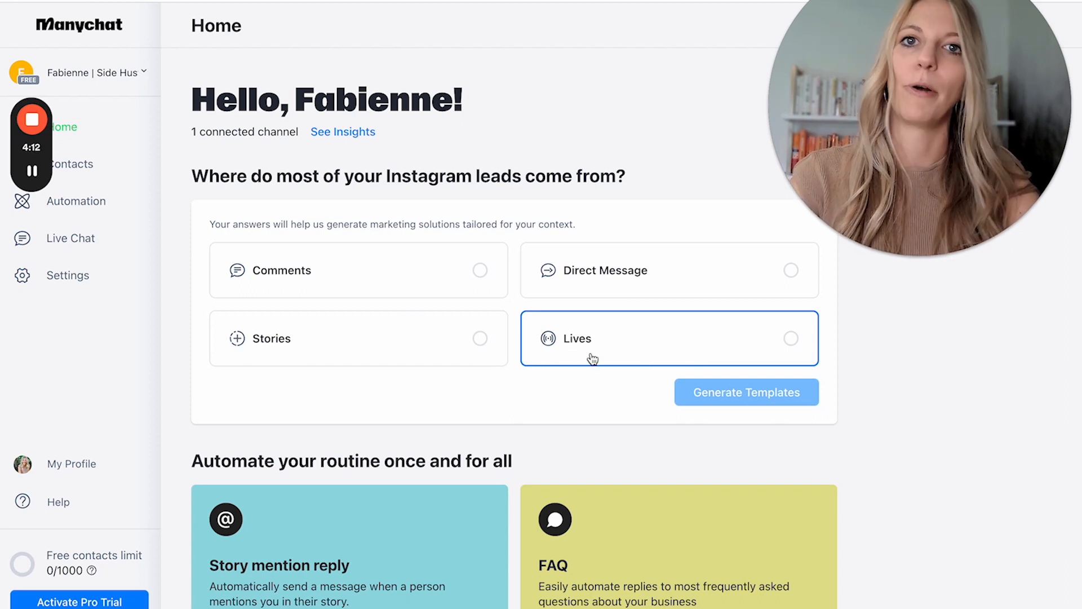
{"action": "mouse_move", "coordinate": [579, 362]}
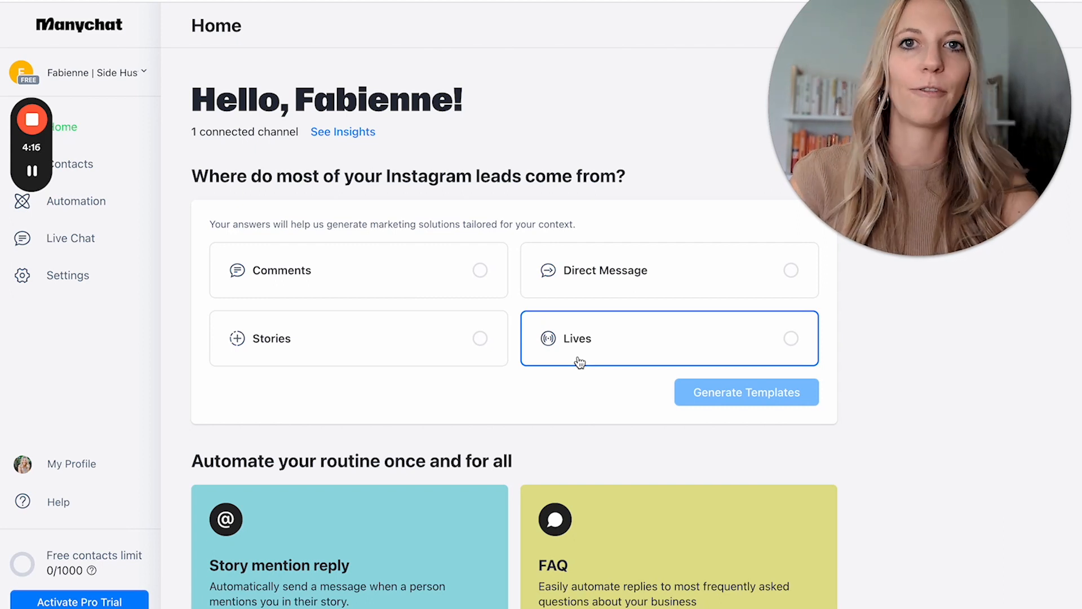
{"action": "mouse_move", "coordinate": [571, 357]}
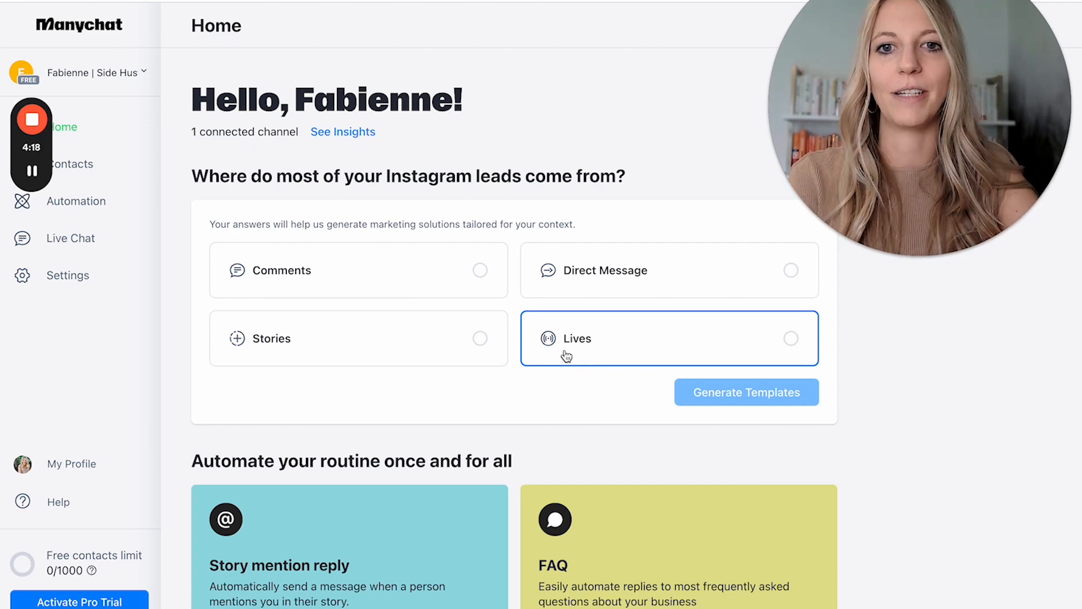
{"action": "mouse_move", "coordinate": [597, 349]}
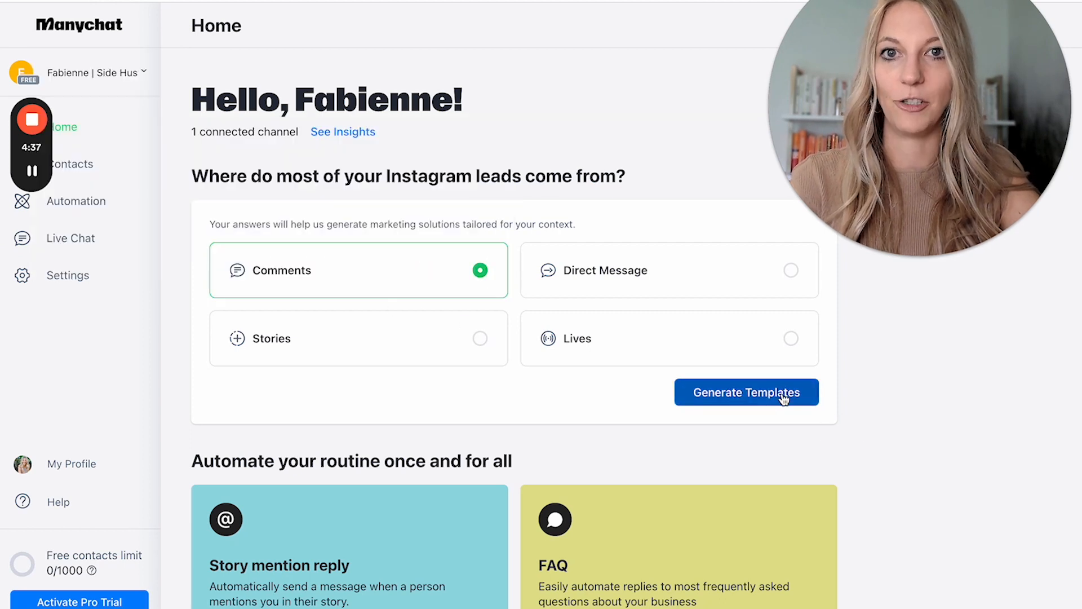
{"action": "left_click", "coordinate": [746, 393]}
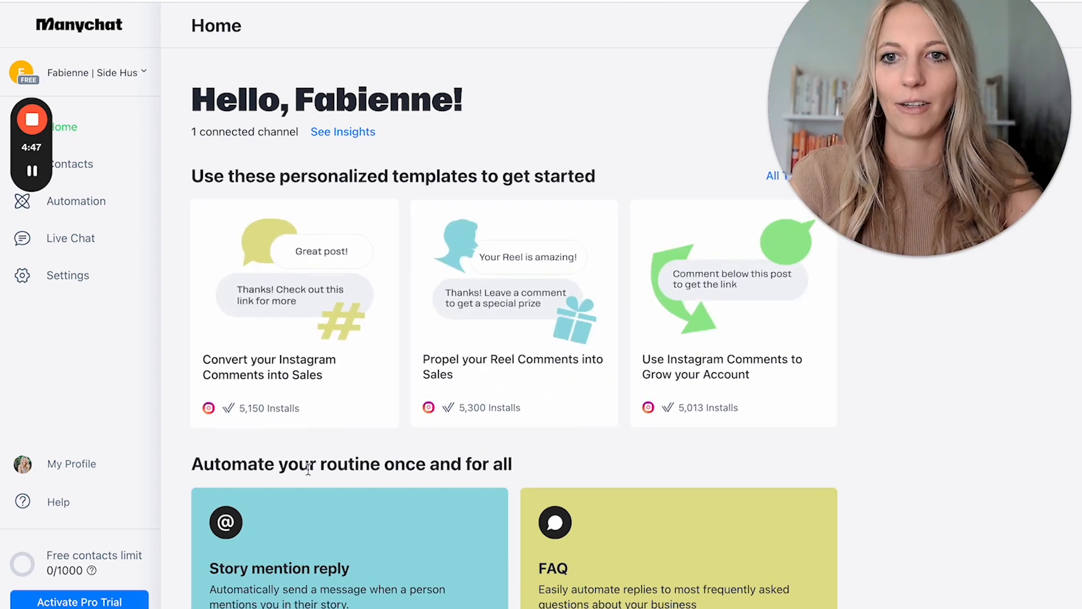
{"action": "mouse_move", "coordinate": [377, 395]}
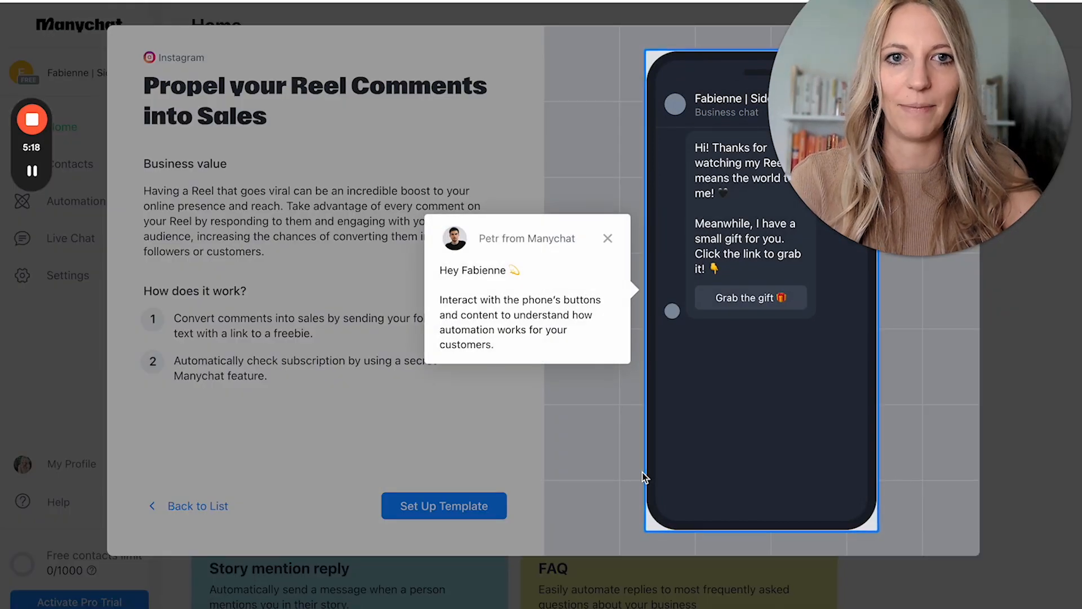
Step: Dismiss the Petr from Manychat tip and set up the Reel Comments into Sales template
{"action": "left_click", "coordinate": [608, 238]}
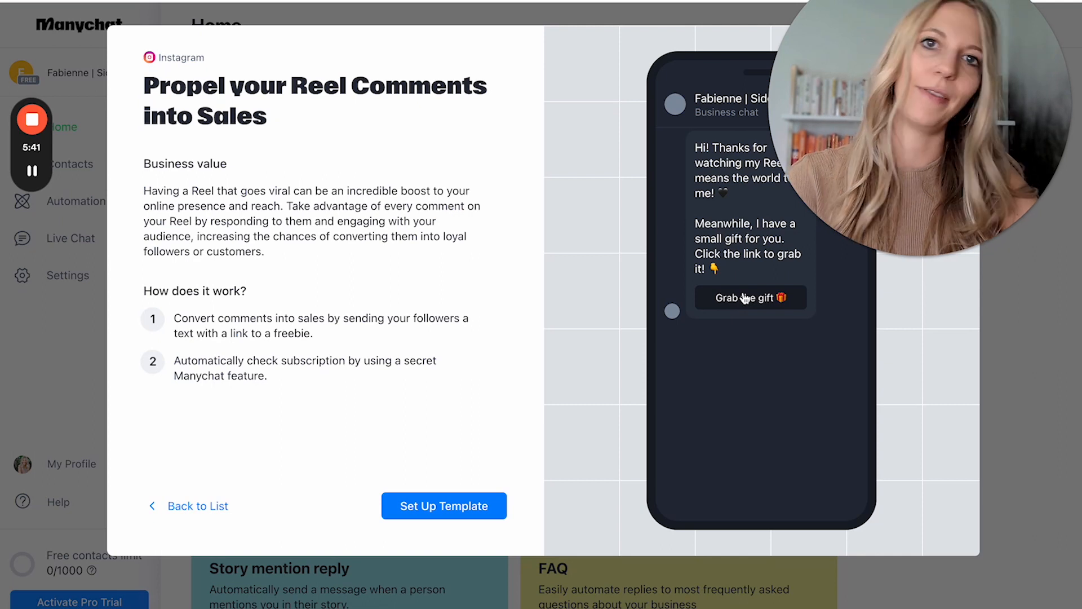
{"action": "mouse_move", "coordinate": [339, 402]}
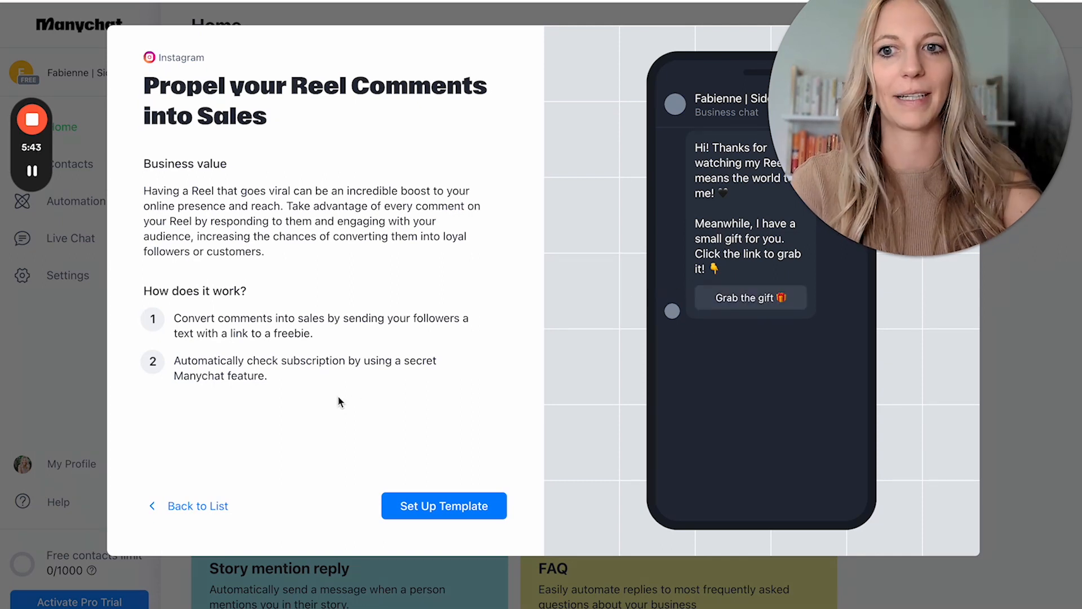
{"action": "mouse_move", "coordinate": [444, 506]}
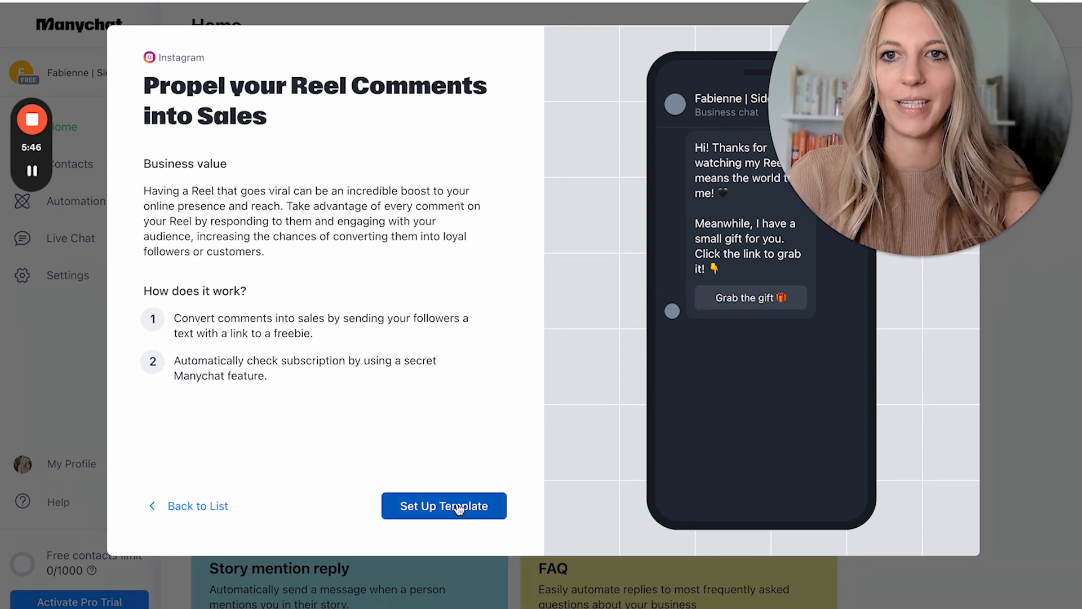
{"action": "left_click", "coordinate": [444, 506]}
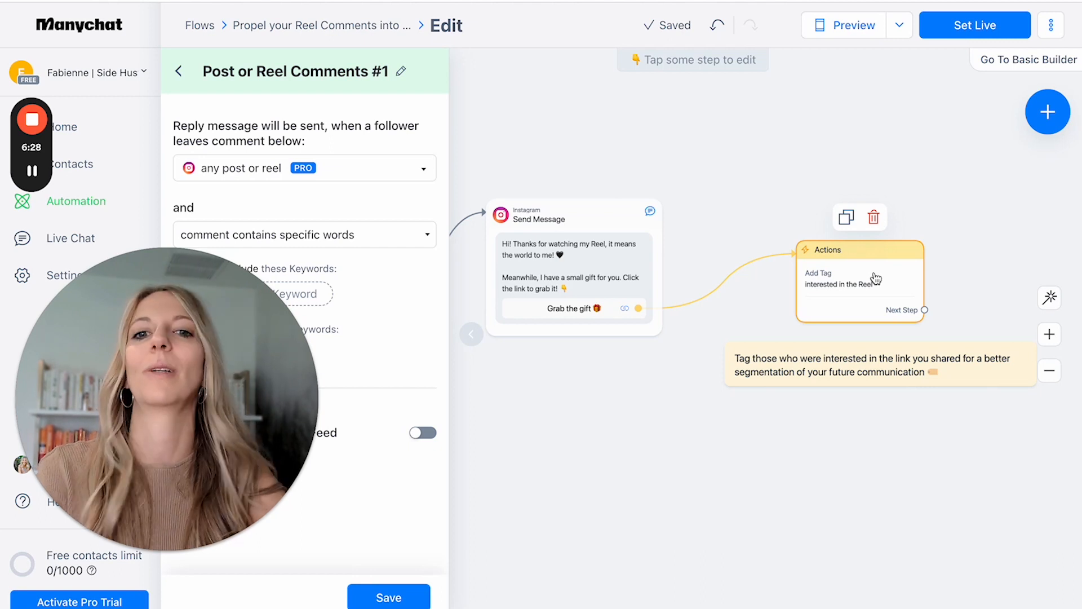
{"action": "mouse_move", "coordinate": [852, 294]}
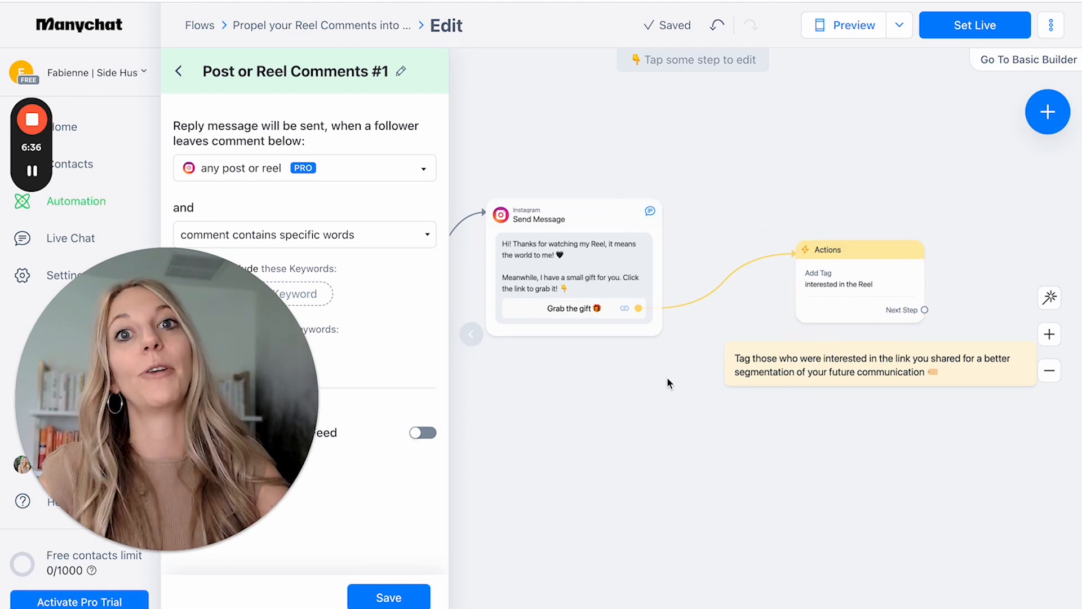
{"action": "left_click", "coordinate": [574, 277]}
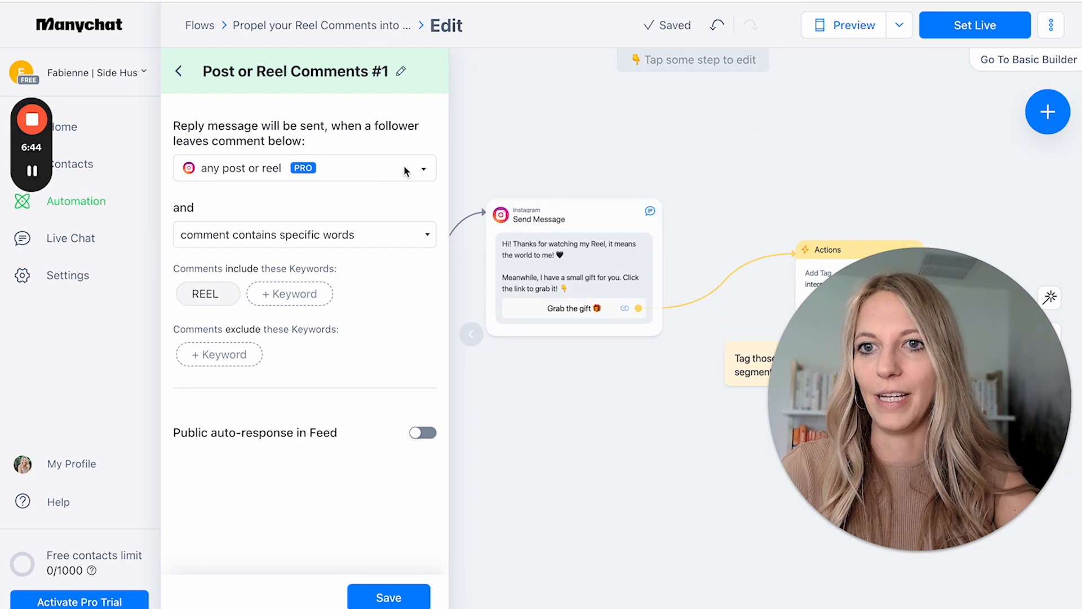
Step: Limit the comment trigger to the specific reel about measuring the gain or the gap
{"action": "left_click", "coordinate": [420, 168]}
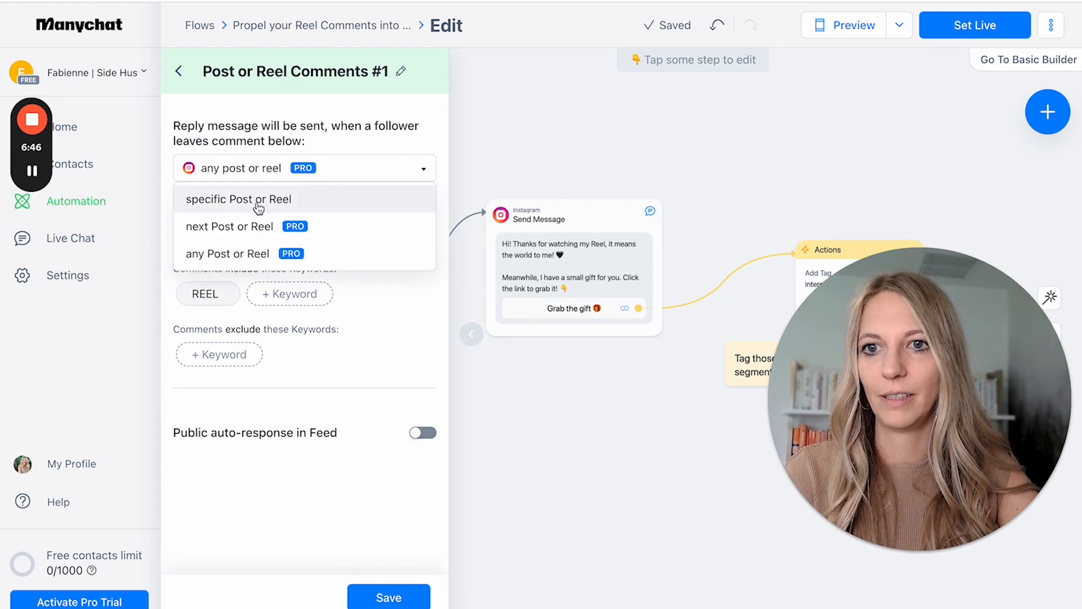
{"action": "left_click", "coordinate": [239, 199]}
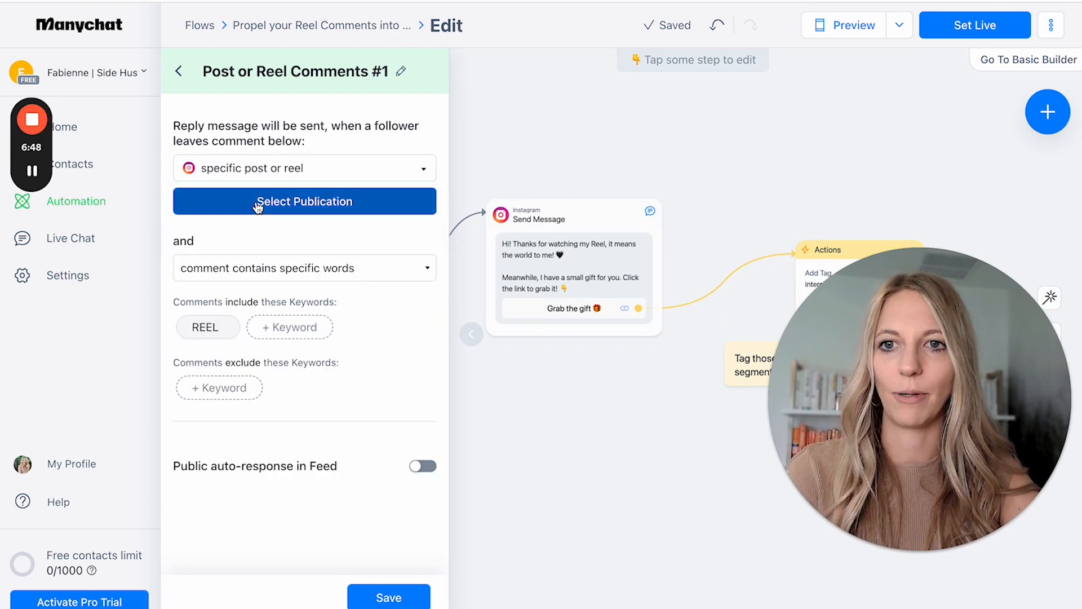
{"action": "mouse_move", "coordinate": [304, 201]}
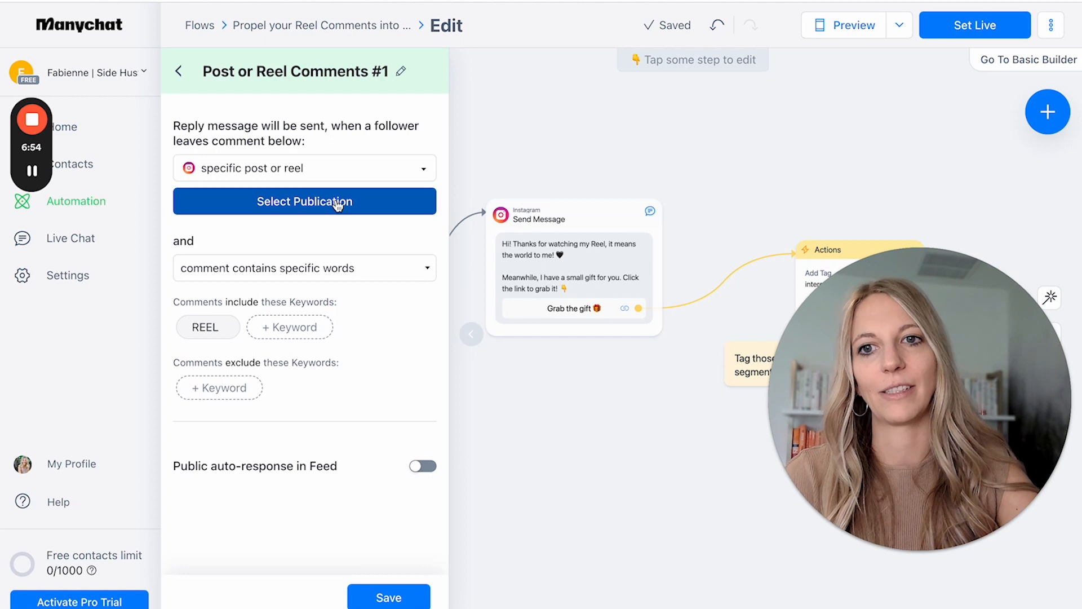
{"action": "left_click", "coordinate": [305, 201]}
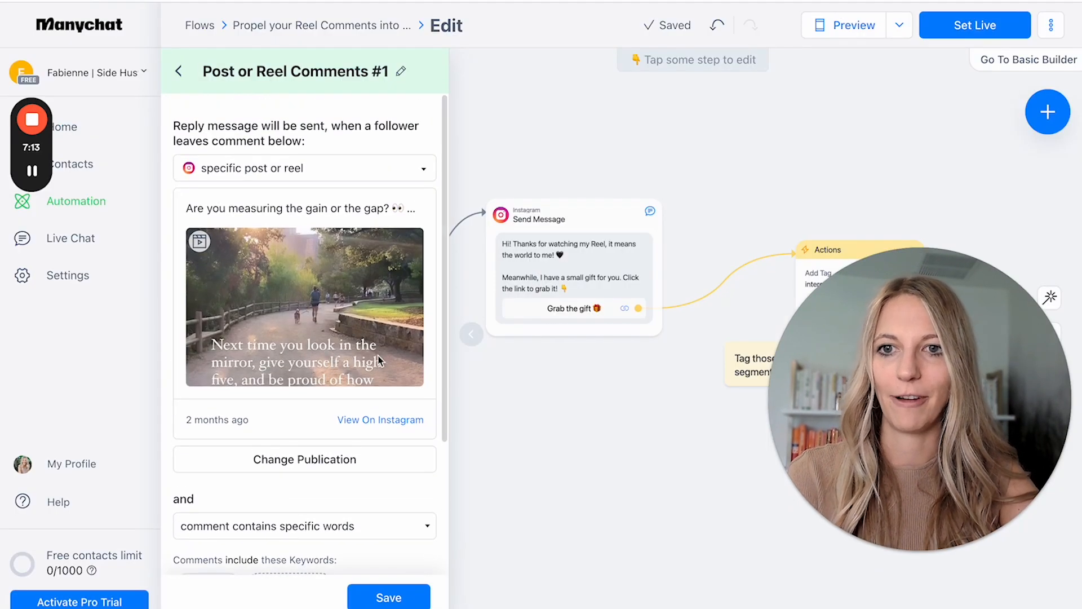
{"action": "scroll", "scroll_direction": "down", "scroll_amount": 3}
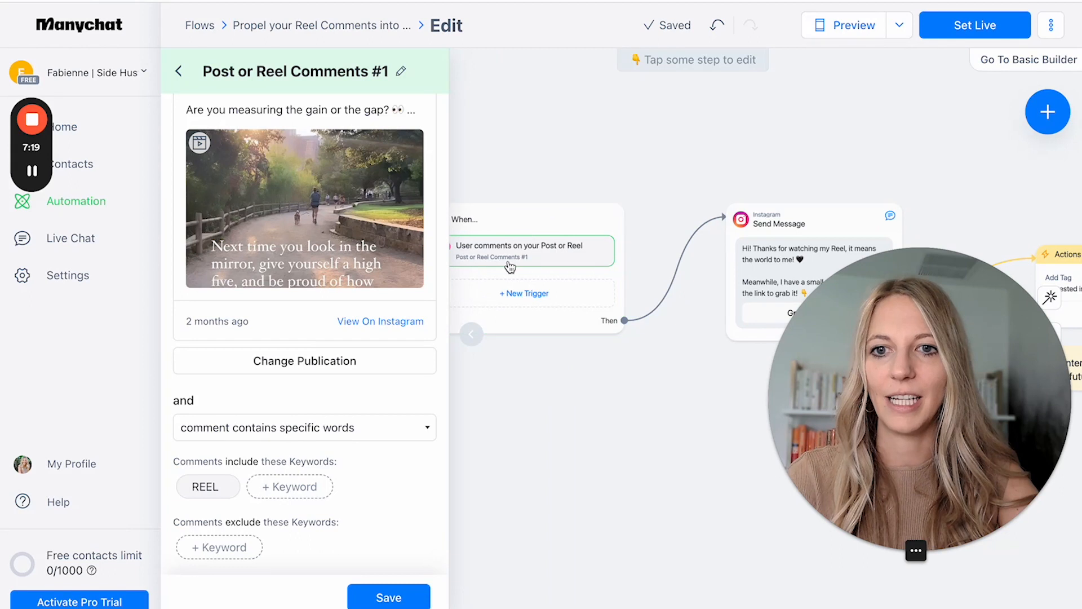
{"action": "scroll", "scroll_direction": "down", "scroll_amount": 3}
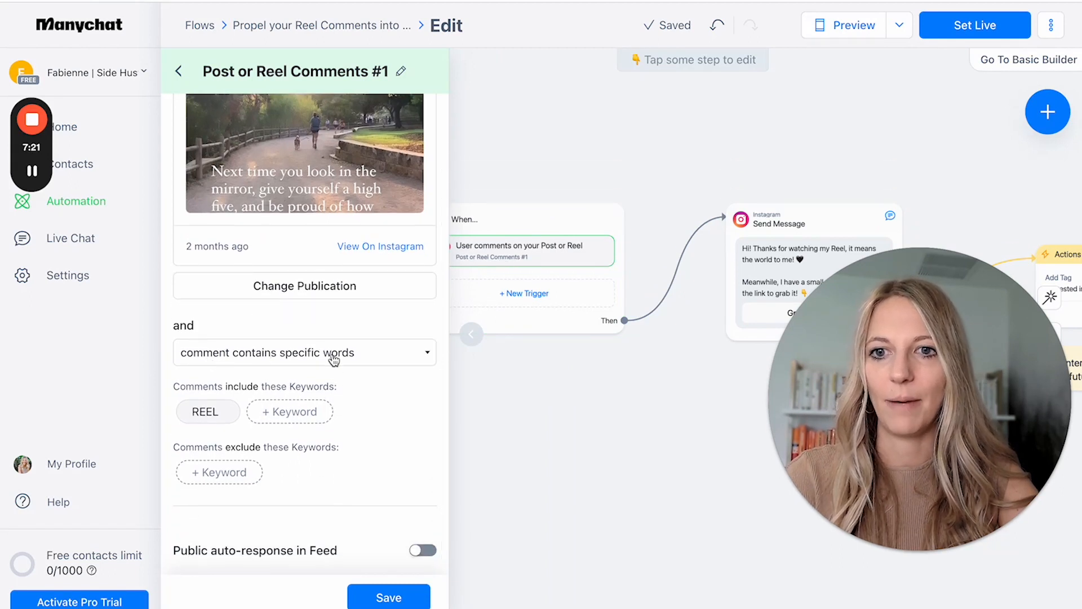
{"action": "mouse_move", "coordinate": [232, 413]}
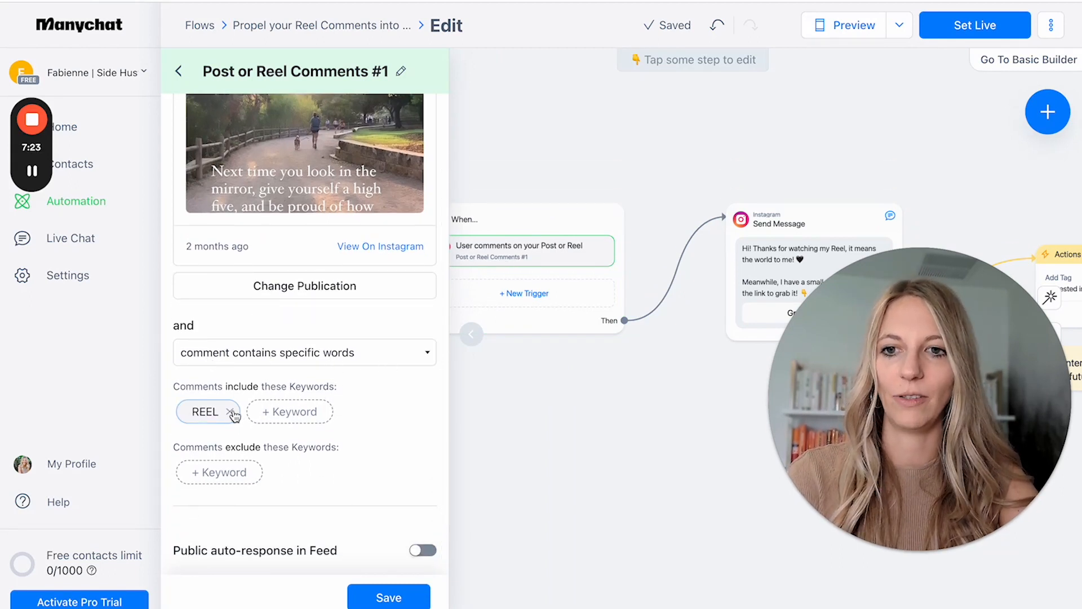
{"action": "mouse_move", "coordinate": [290, 412]}
{"action": "type", "text": "FREEDOM"}
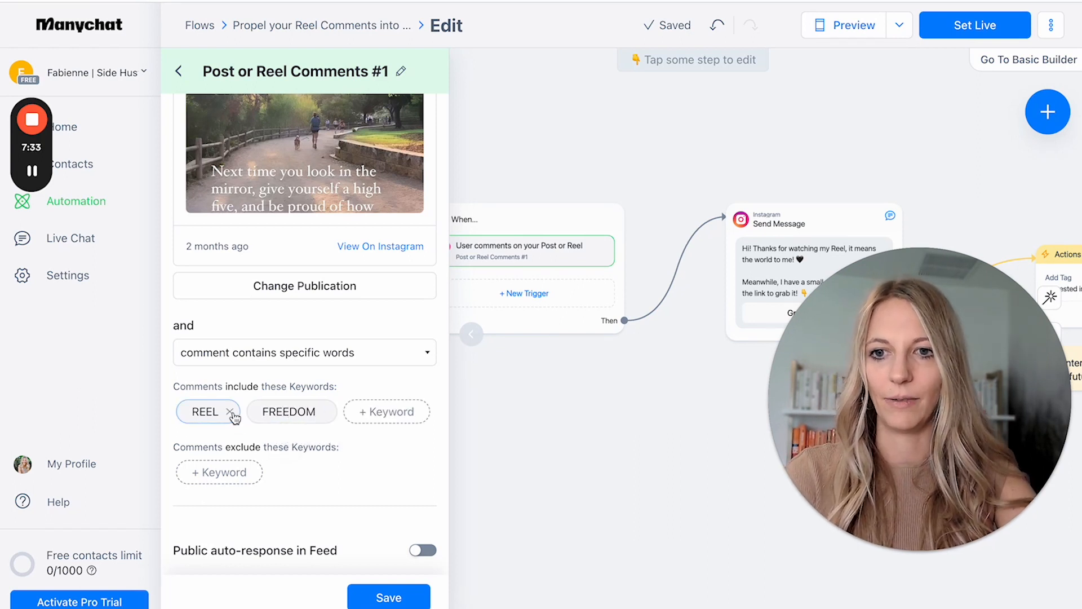
Step: Remove the REEL keyword chip, leaving FREEDOM as the trigger keyword
{"action": "left_click", "coordinate": [228, 411]}
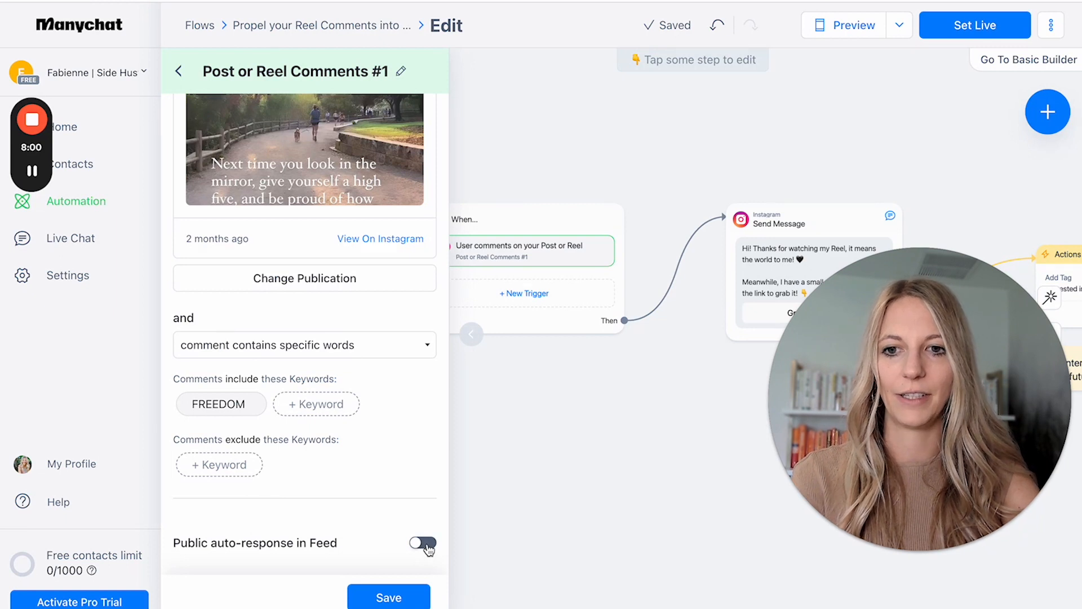
Step: Turn on the public auto-response with 'Thanks so much! Check your DMs for more information.'
{"action": "left_click", "coordinate": [421, 543]}
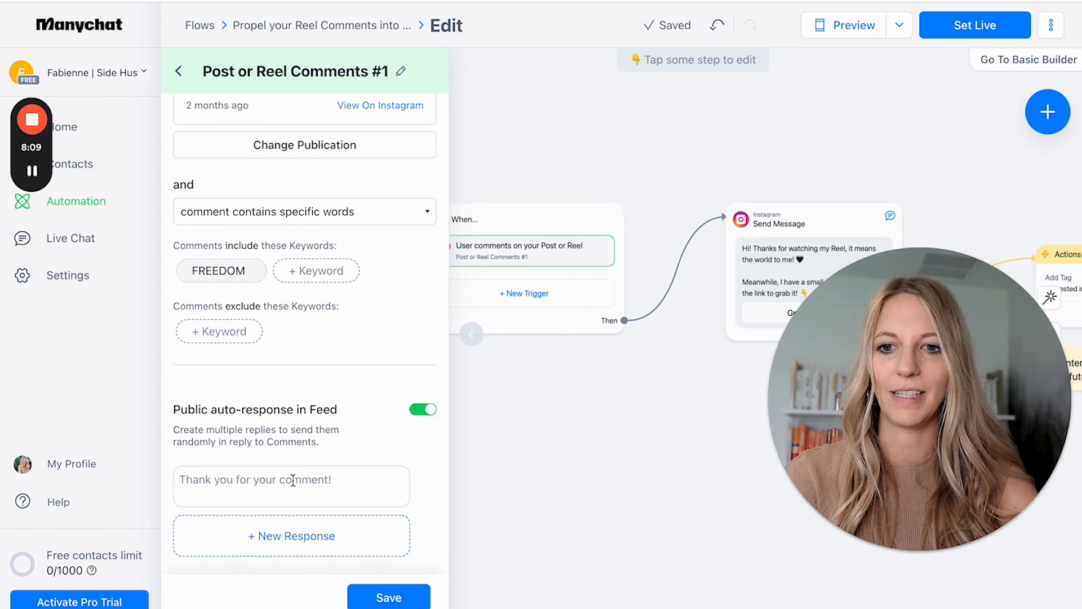
{"action": "left_click", "coordinate": [291, 486]}
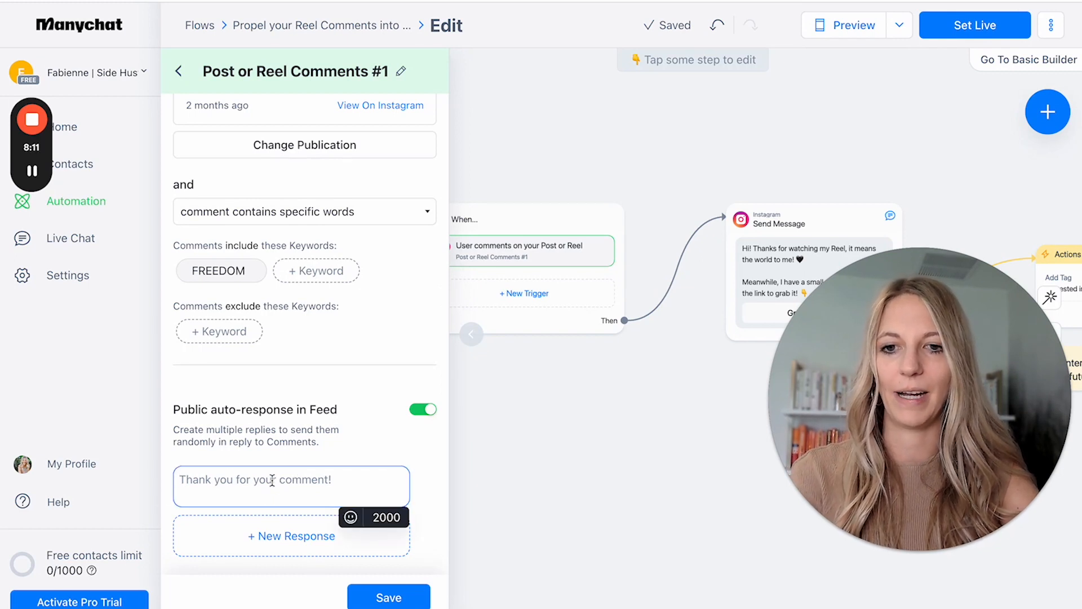
{"action": "type", "text": "Thanks so"}
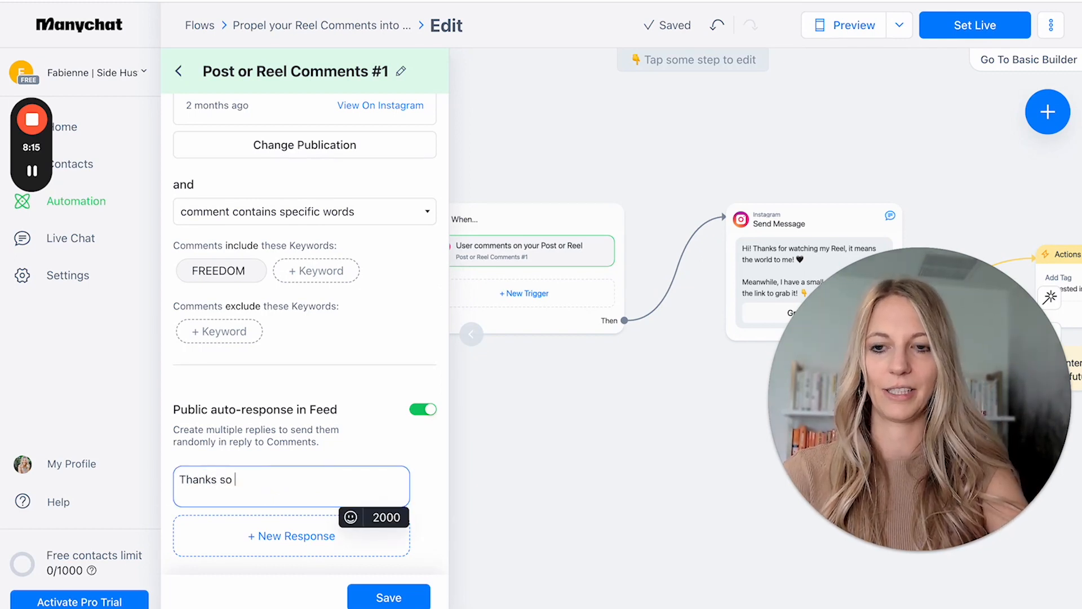
{"action": "type", "text": "much! Check"}
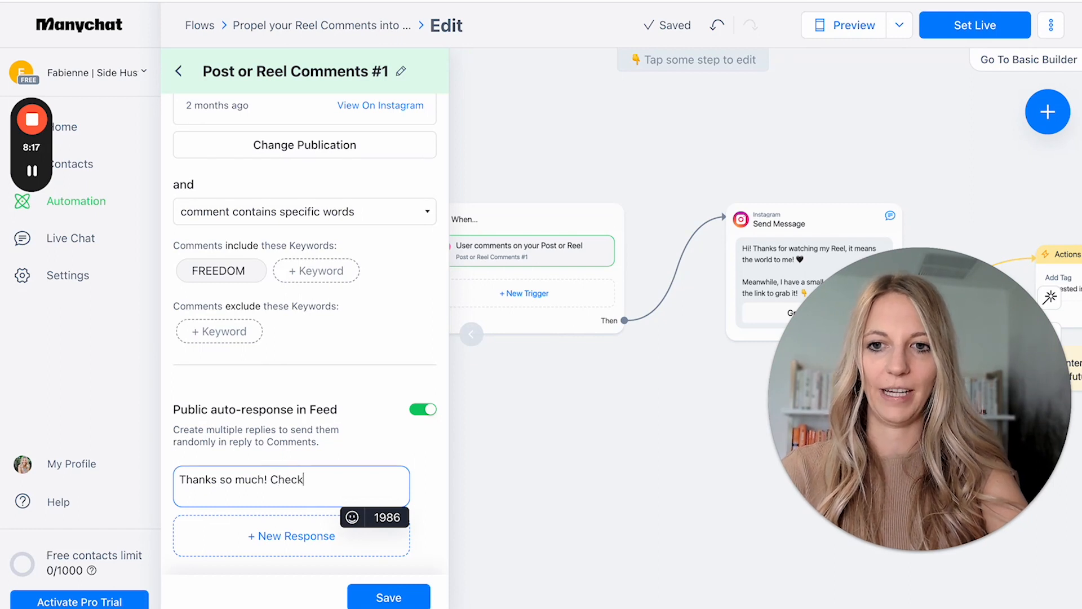
{"action": "type", "text": "your"}
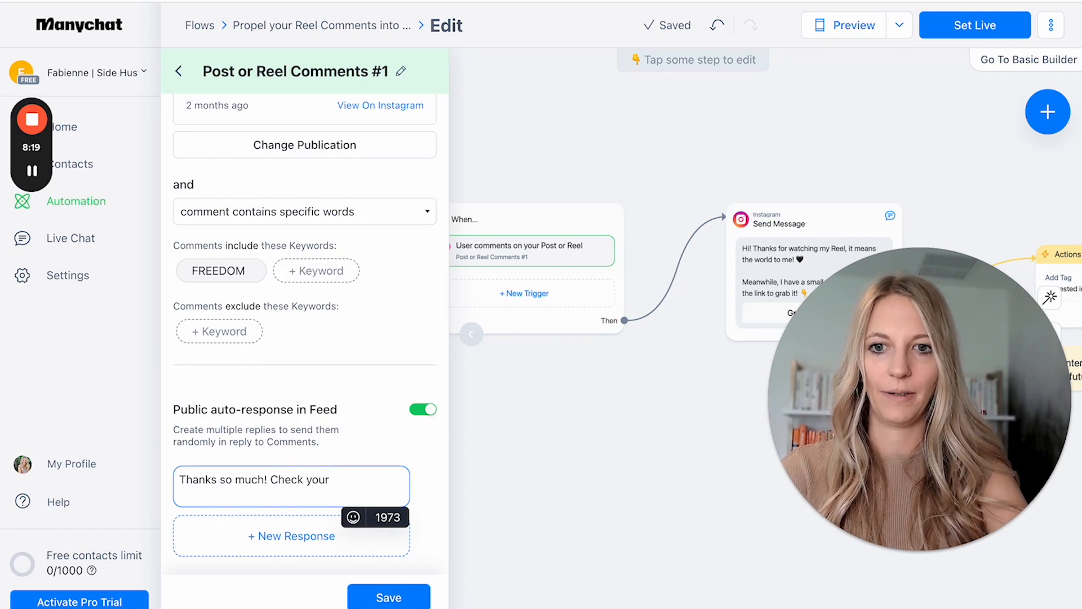
{"action": "type", "text": "Dms"}
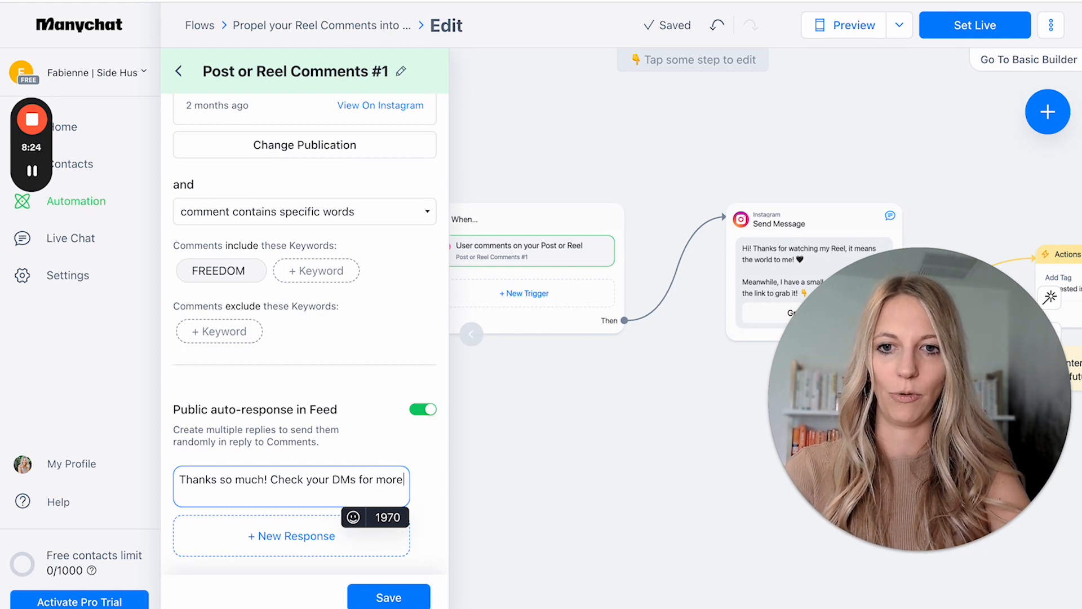
{"action": "type", "text": "information."}
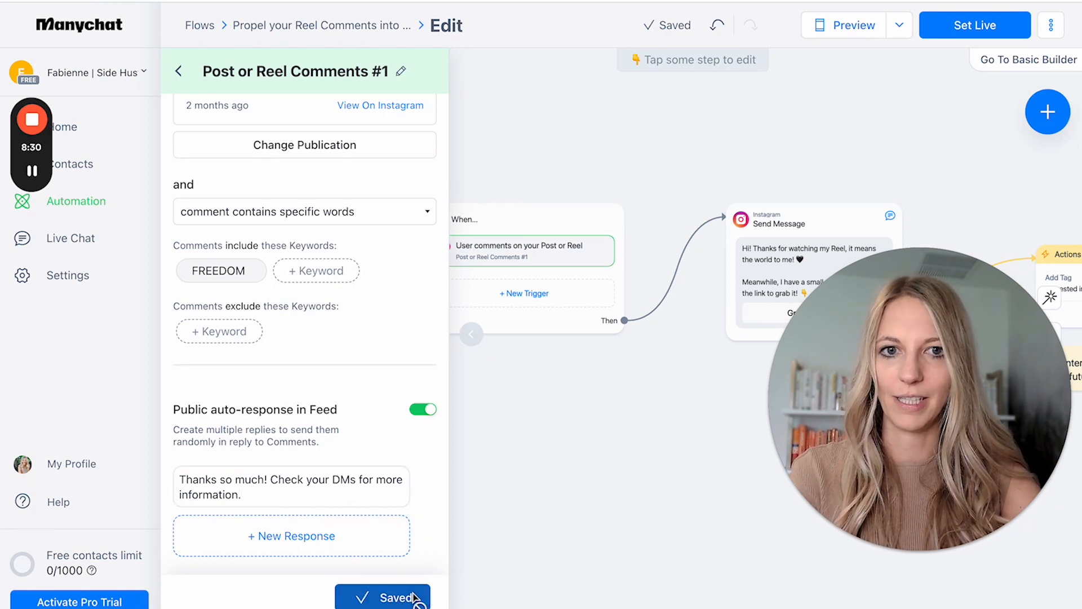
{"action": "scroll", "scroll_direction": "up", "scroll_amount": 3}
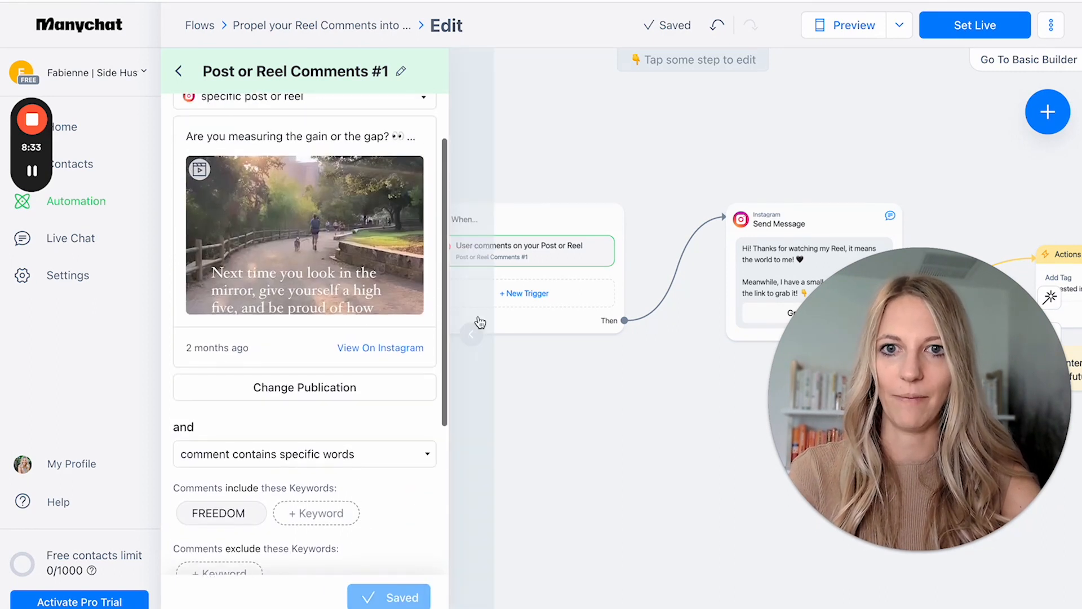
Step: Close the trigger panel and end the DM greeting with a woman-cartwheeling emoji instead of the heart
{"action": "left_click", "coordinate": [780, 248]}
{"action": "type", "text": "cart"}
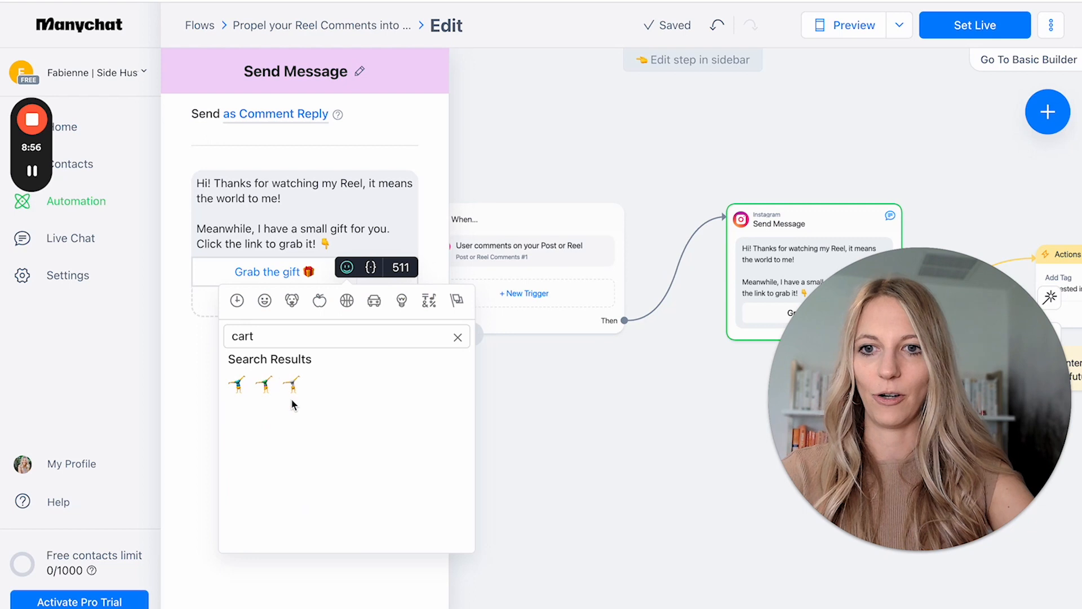
{"action": "mouse_move", "coordinate": [264, 384]}
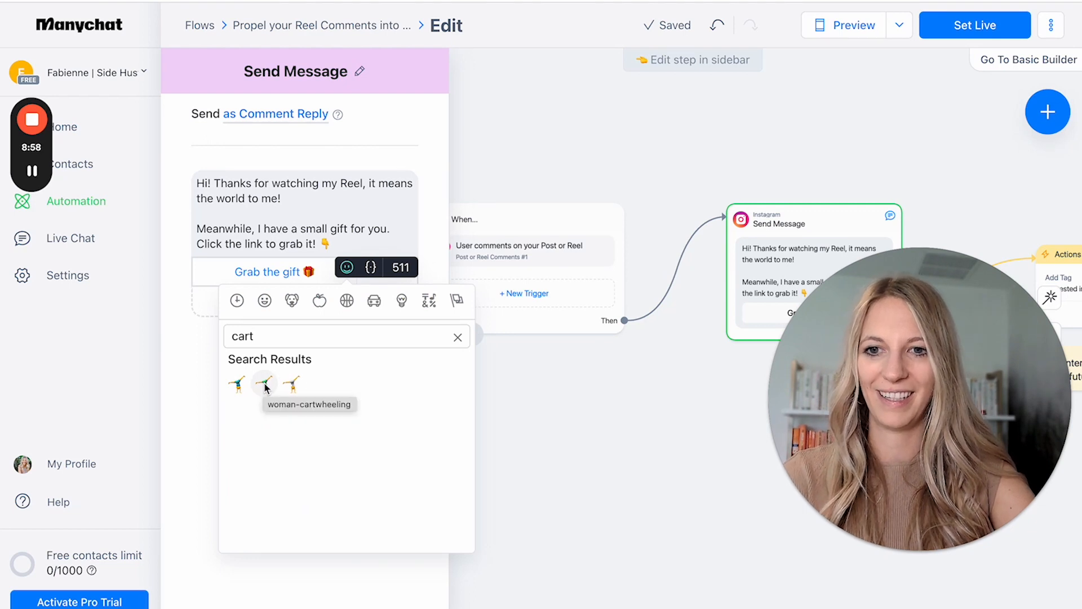
{"action": "left_click", "coordinate": [264, 384]}
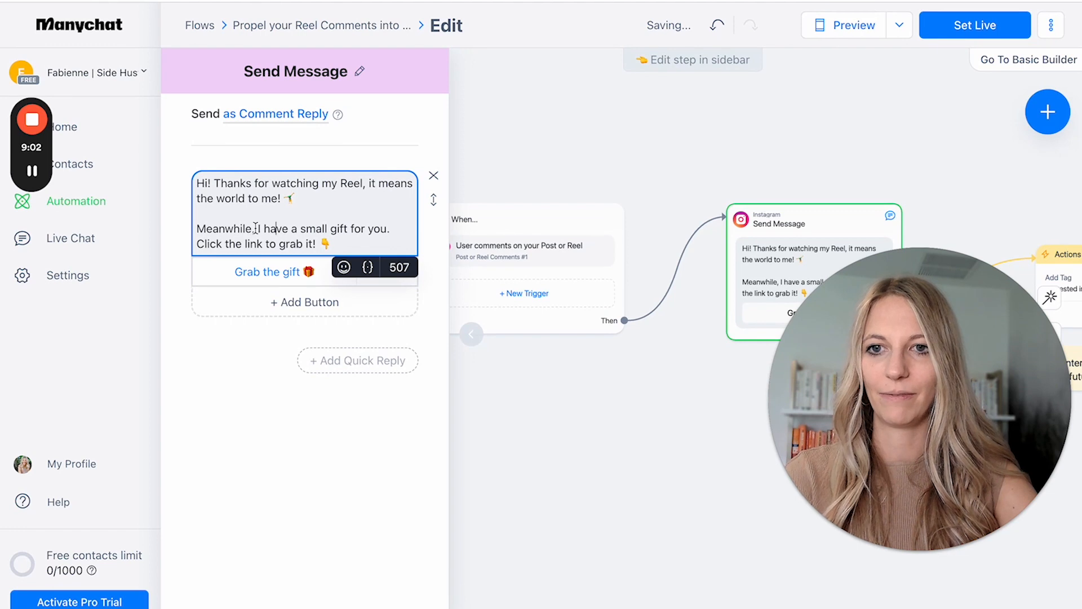
Step: Write the DM body thanking the commenter and offering help with anything else
{"action": "type", "text": "Here's"}
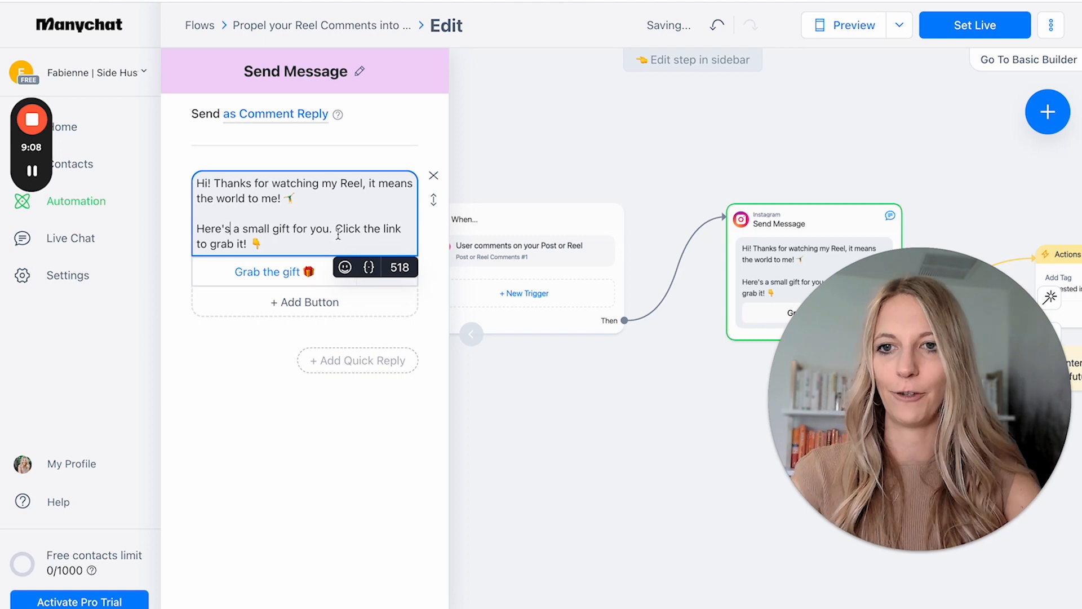
{"action": "type", "text": "Really appreciate you! Please let me know"}
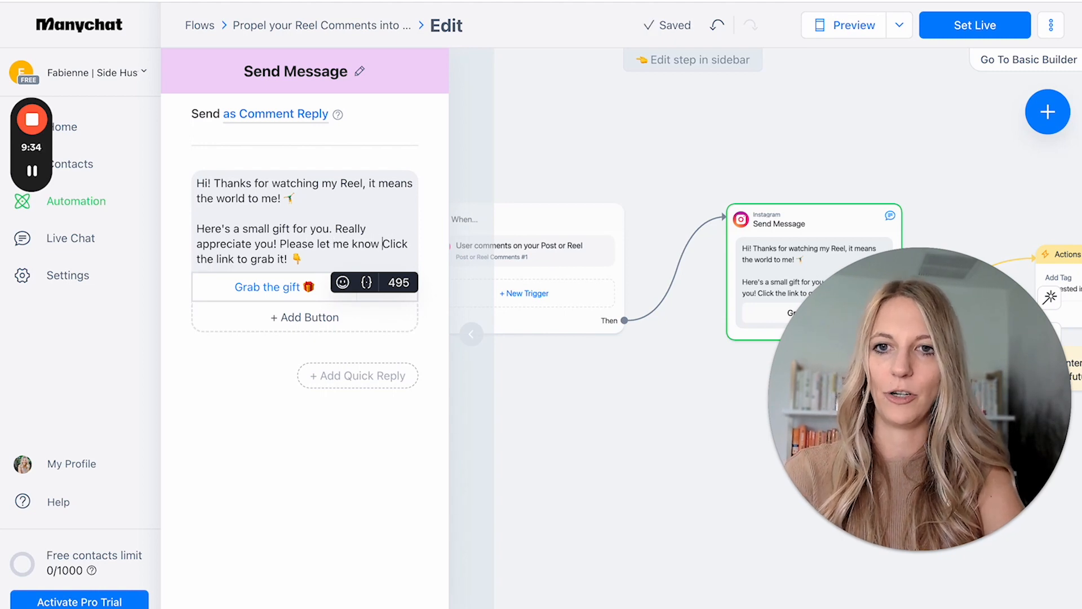
{"action": "type", "text": "if there's anything"}
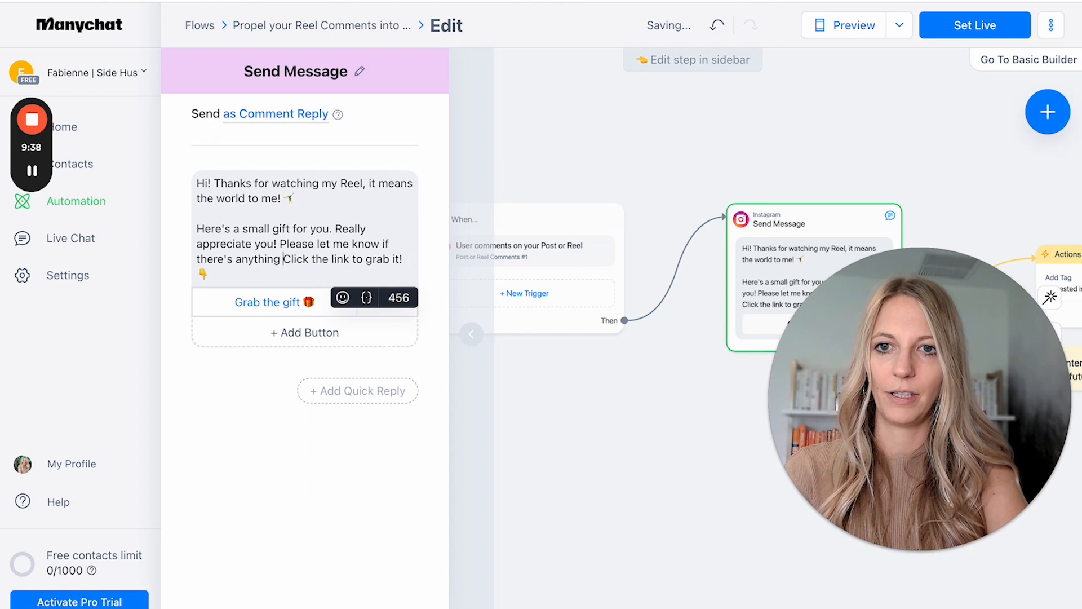
{"action": "type", "text": "else you're strugg"}
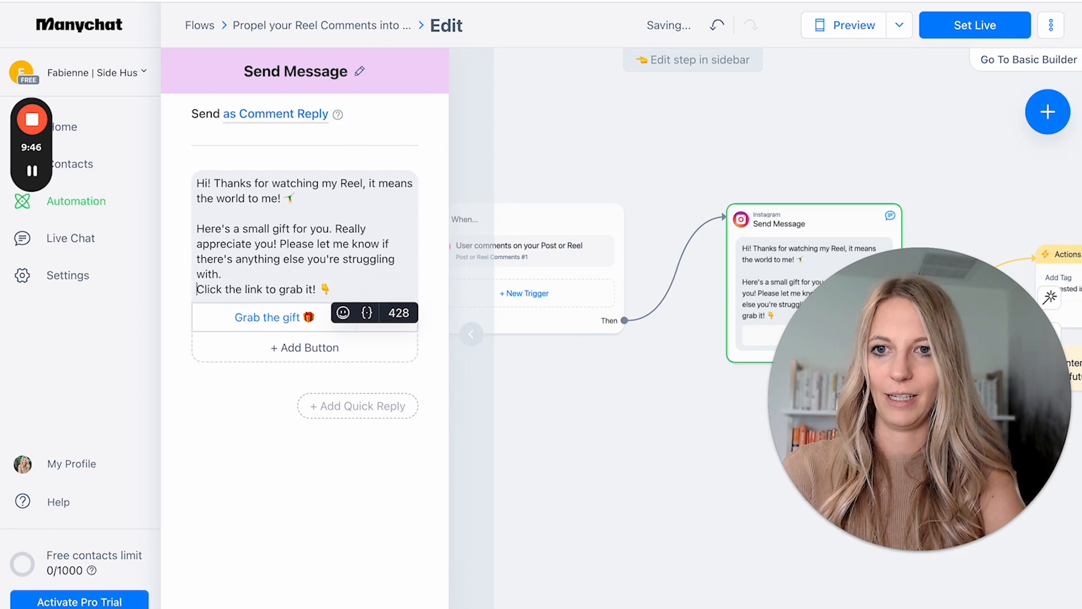
Step: Reword the closing line to 'Click the button to get your FREE Niche Starter Guide!'
{"action": "left_click", "coordinate": [304, 235]}
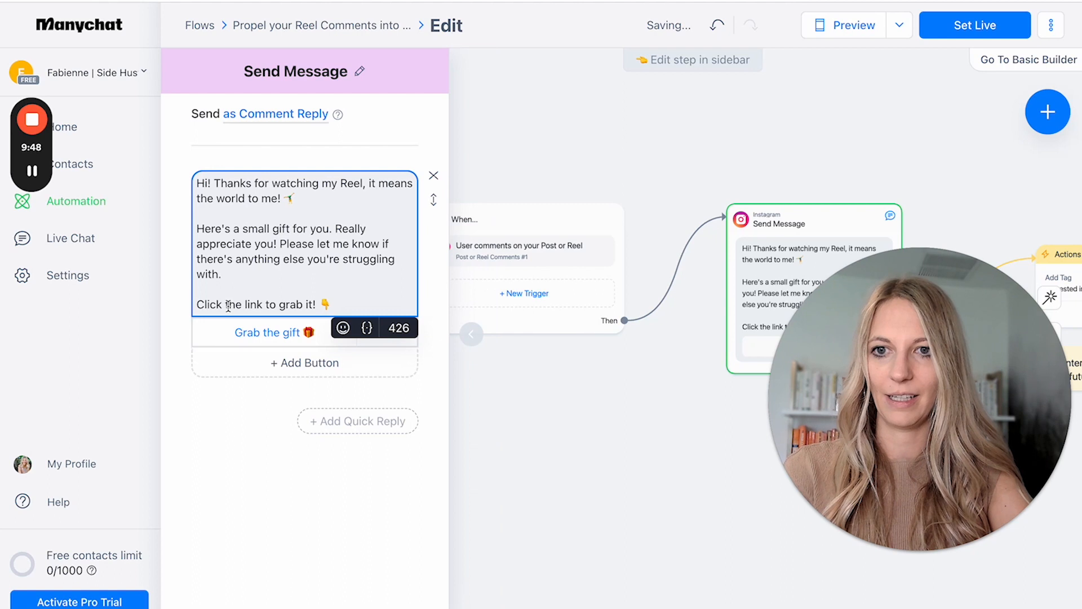
{"action": "double_click", "coordinate": [207, 304]}
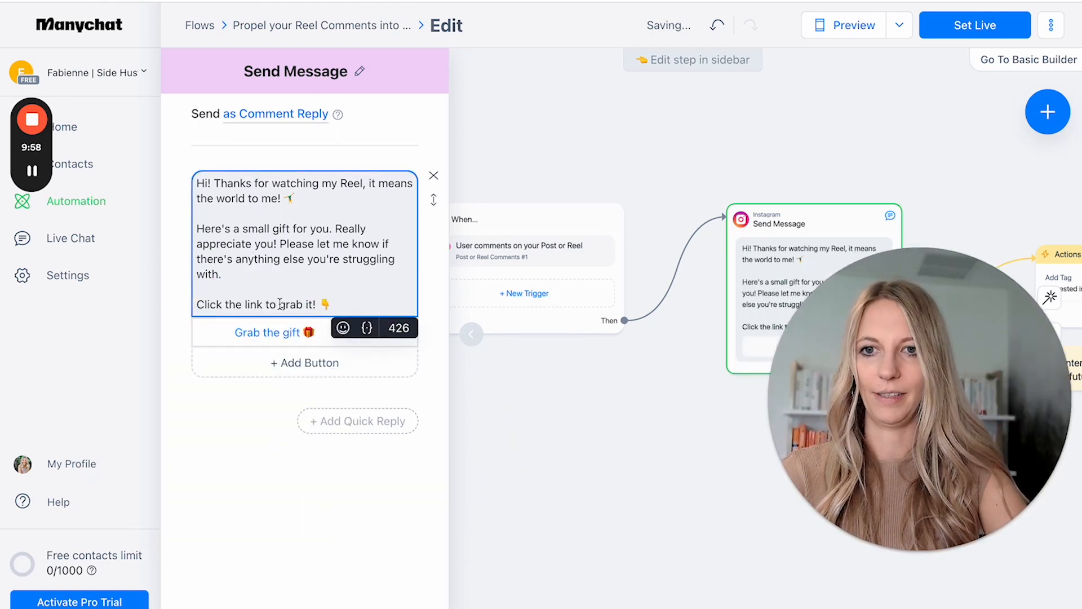
{"action": "type", "text": "b"}
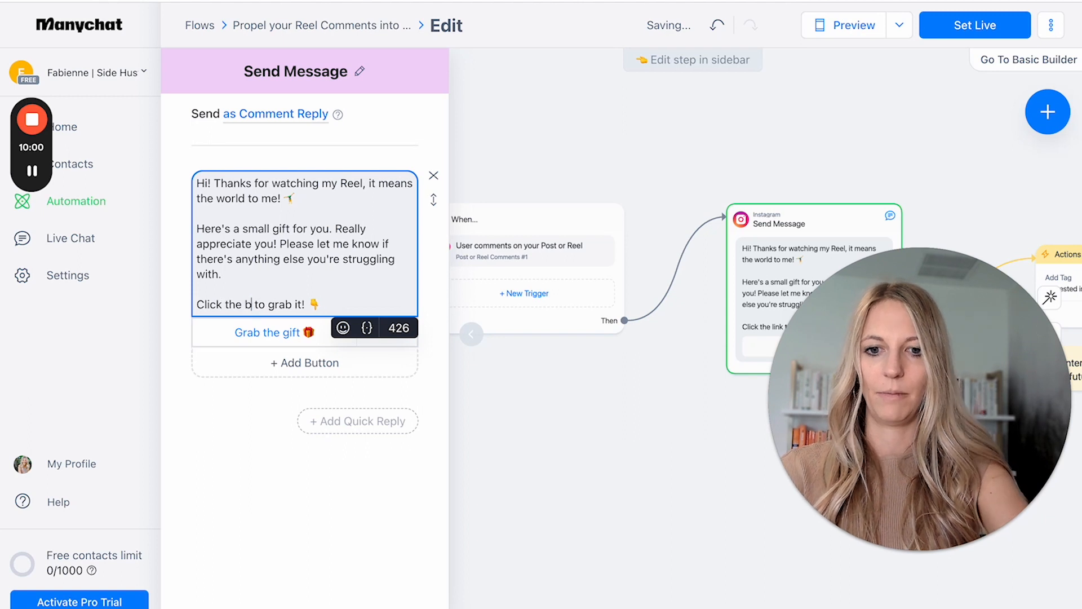
{"action": "type", "text": "utton to get your F"}
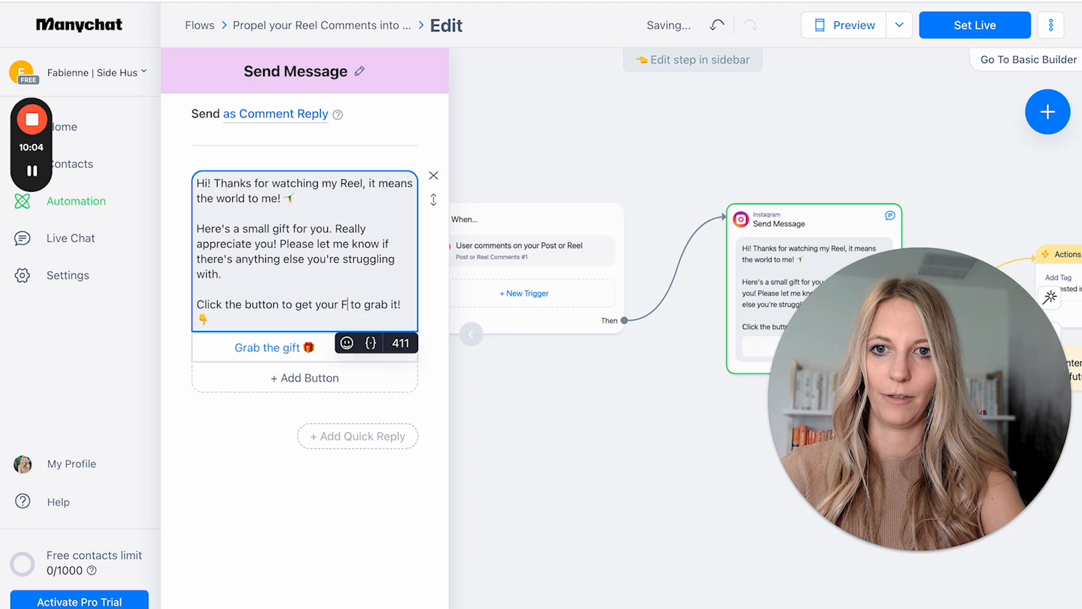
{"action": "type", "text": "REE"}
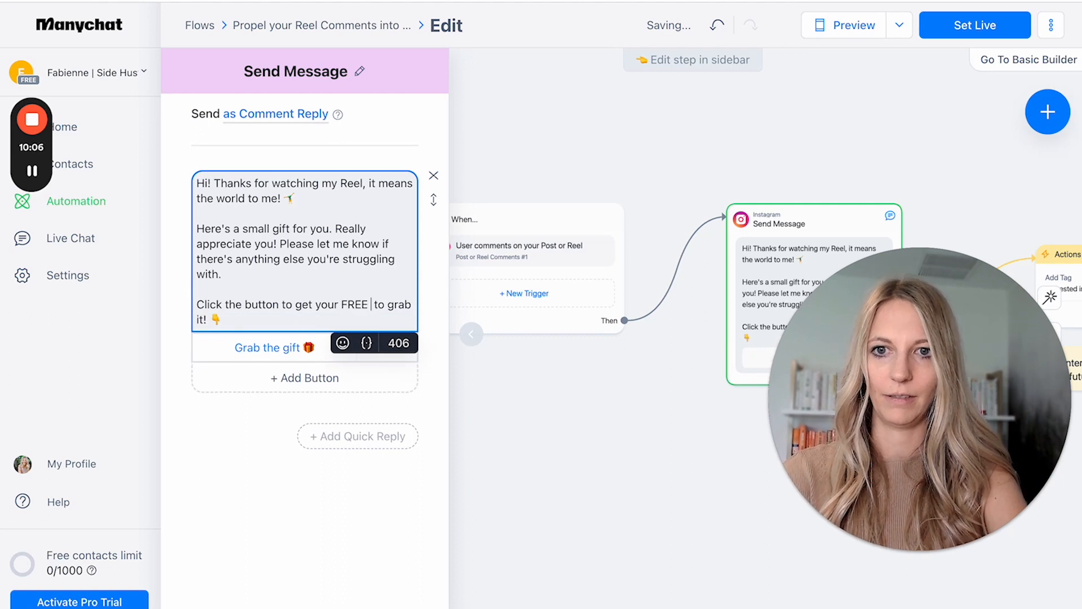
{"action": "type", "text": "Niche Starter"}
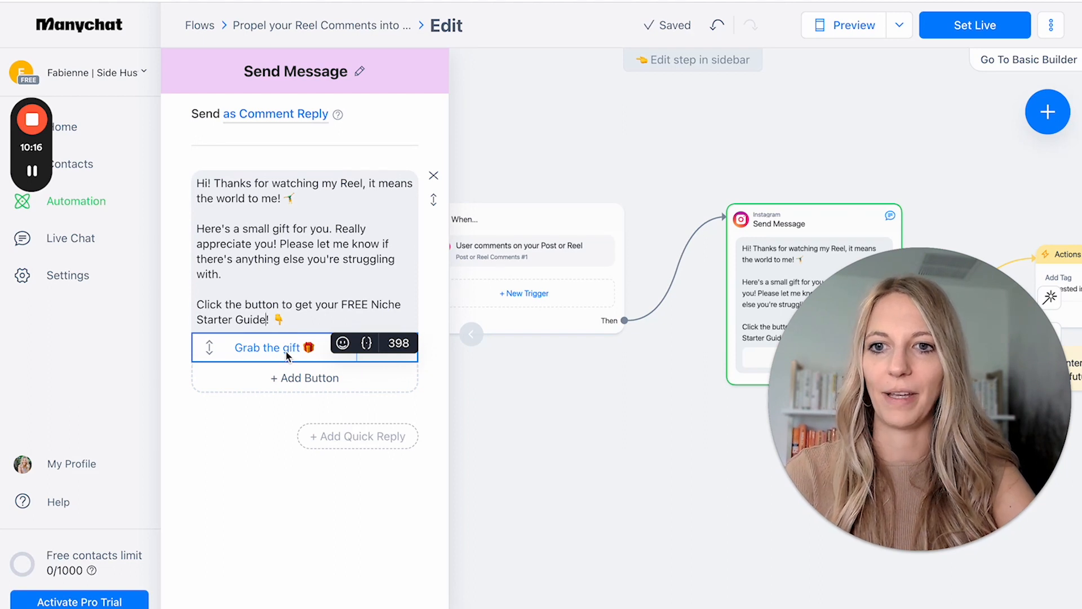
{"action": "left_click", "coordinate": [273, 347]}
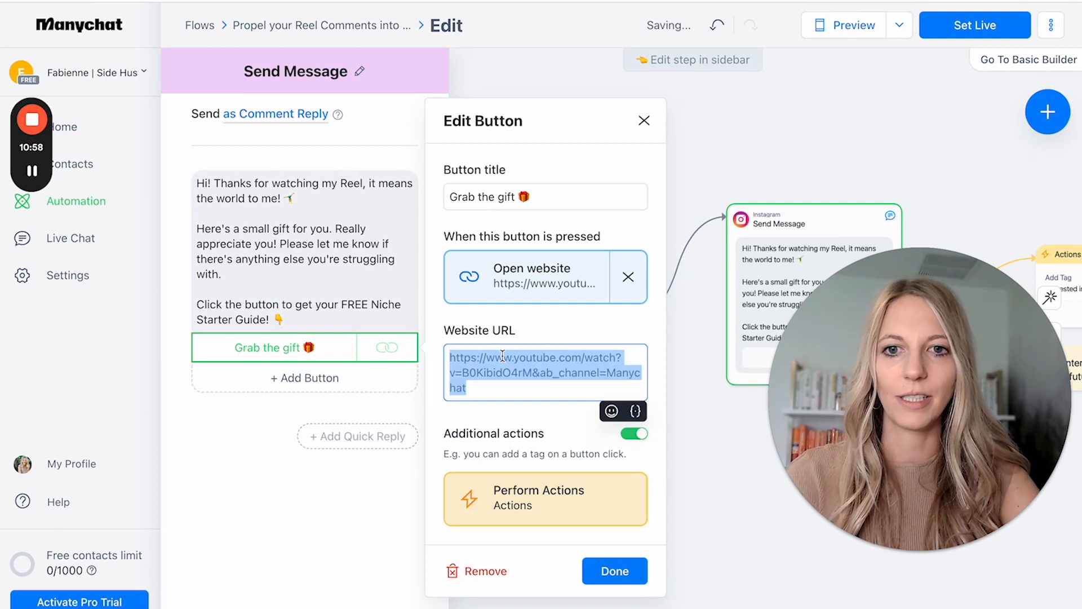
{"action": "type", "text": "https://fabi.myflodesk.com/p3g58ywmo8"}
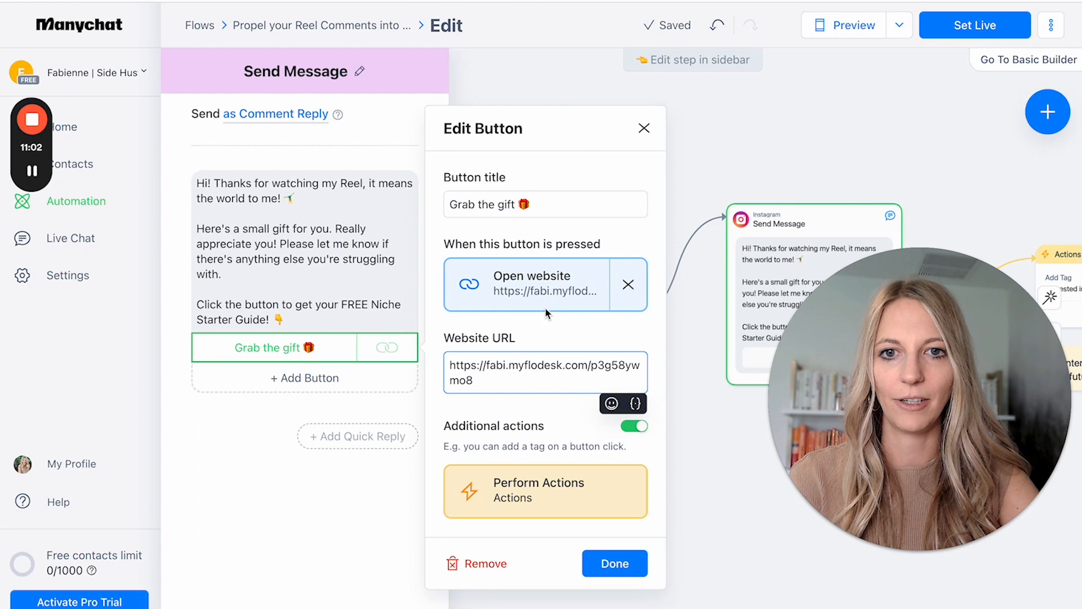
{"action": "left_click", "coordinate": [545, 204]}
{"action": "type", "text": "Niche Guide"}
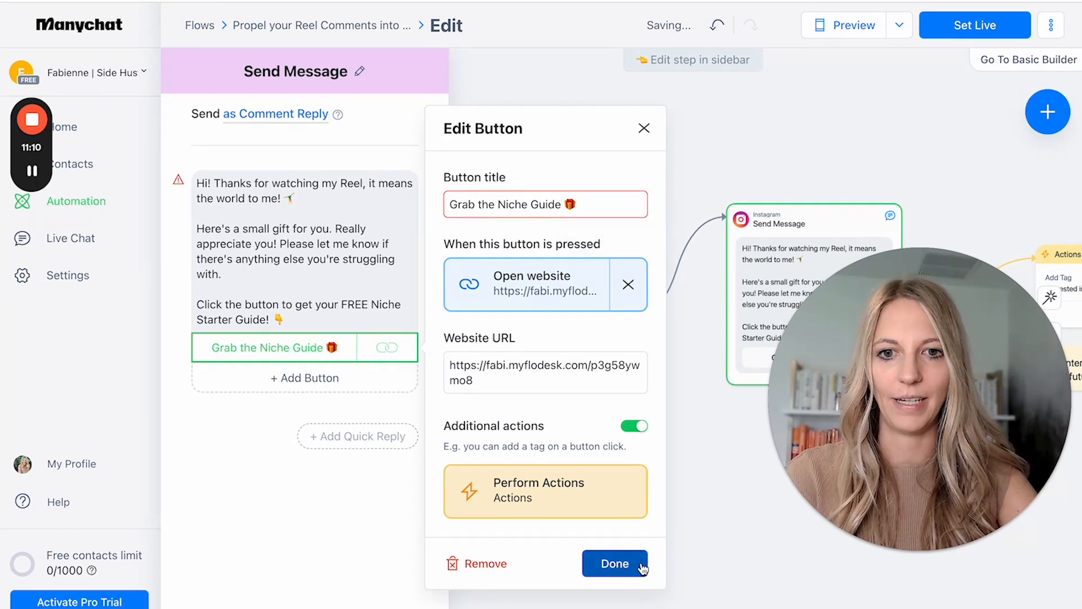
{"action": "left_click", "coordinate": [613, 564]}
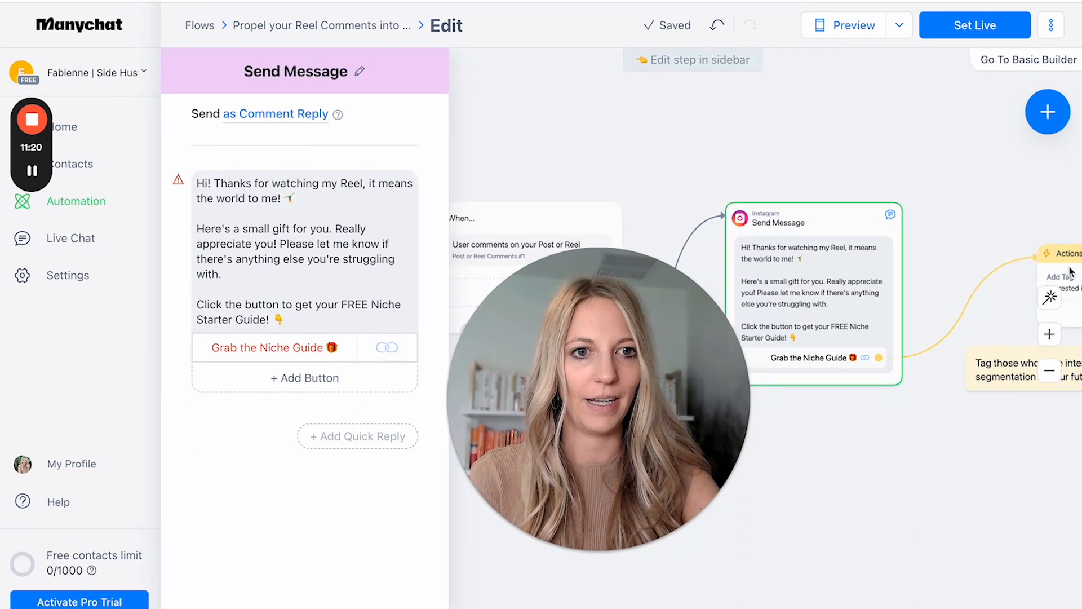
Step: Create an 'Interested in Niche Guide' tag in the Tags folder as the action's added tag
{"action": "left_click", "coordinate": [1065, 252]}
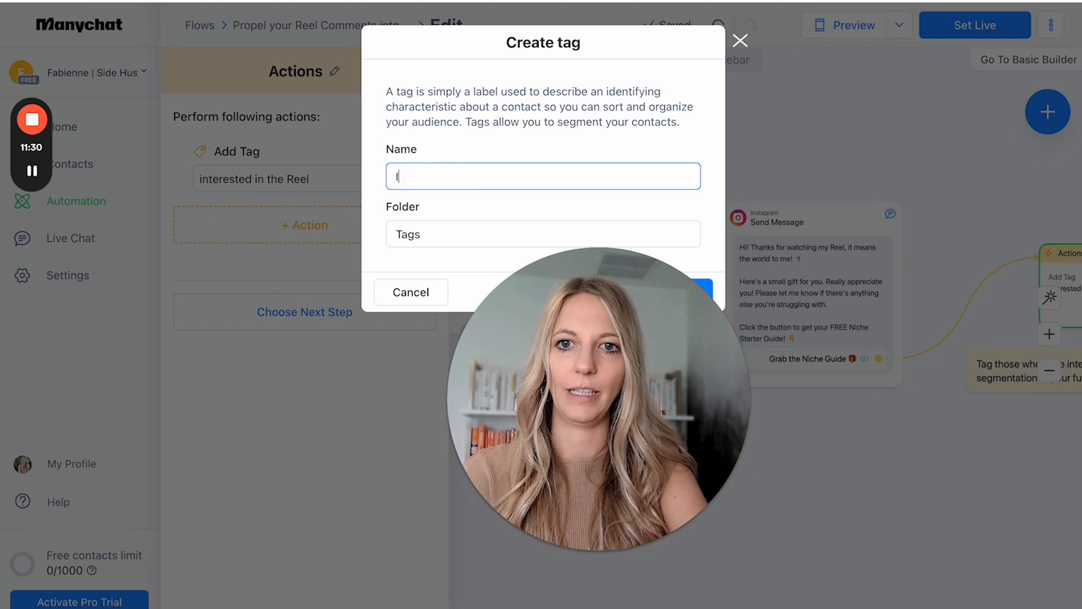
{"action": "type", "text": "Interested in Niche Gu"}
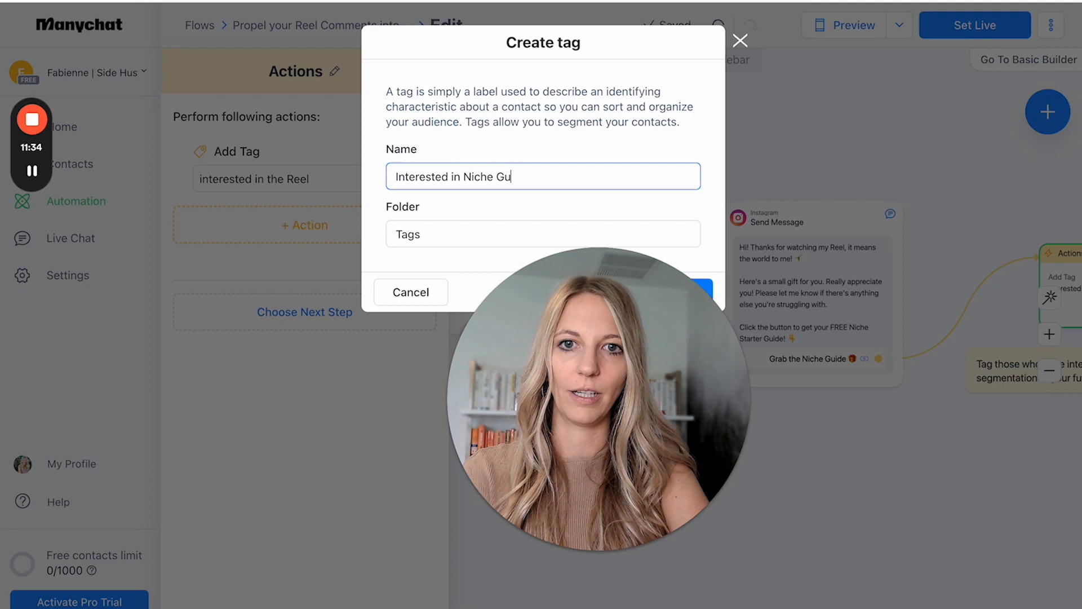
{"action": "left_click", "coordinate": [542, 233]}
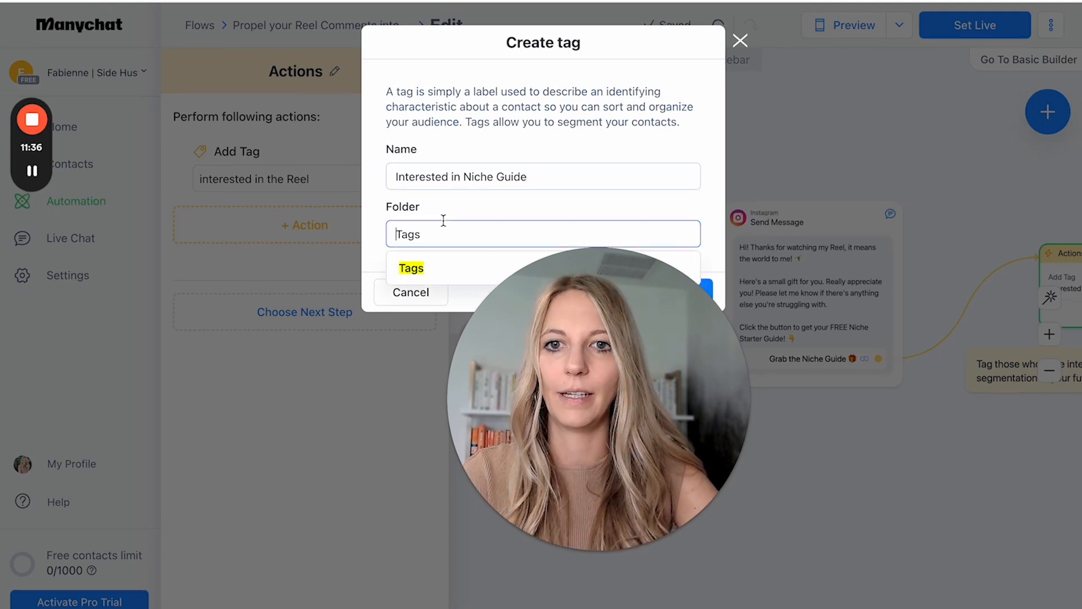
{"action": "left_click", "coordinate": [410, 268]}
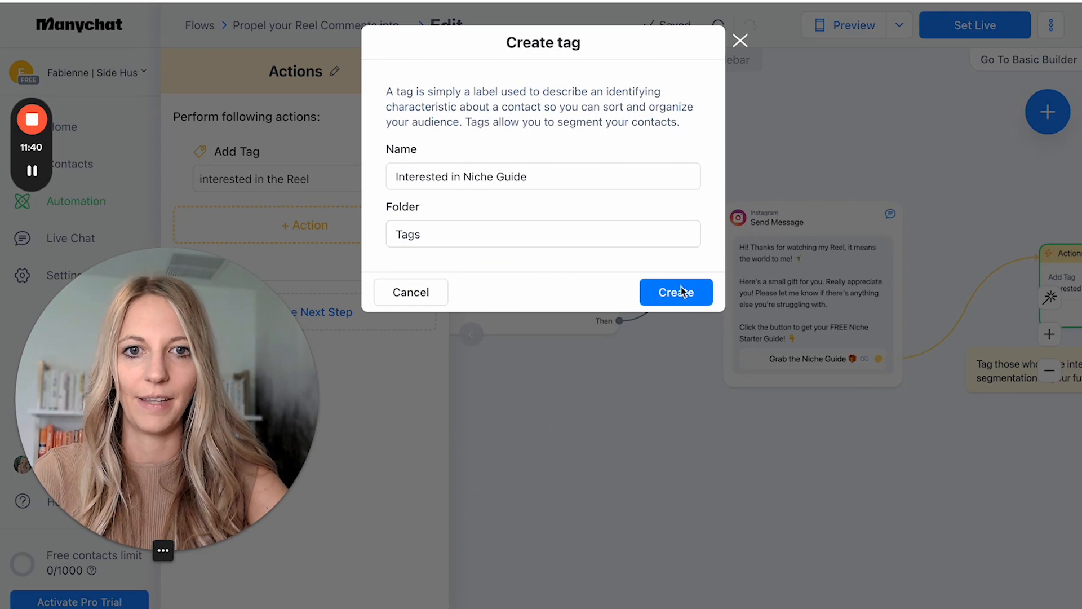
{"action": "left_click", "coordinate": [675, 291]}
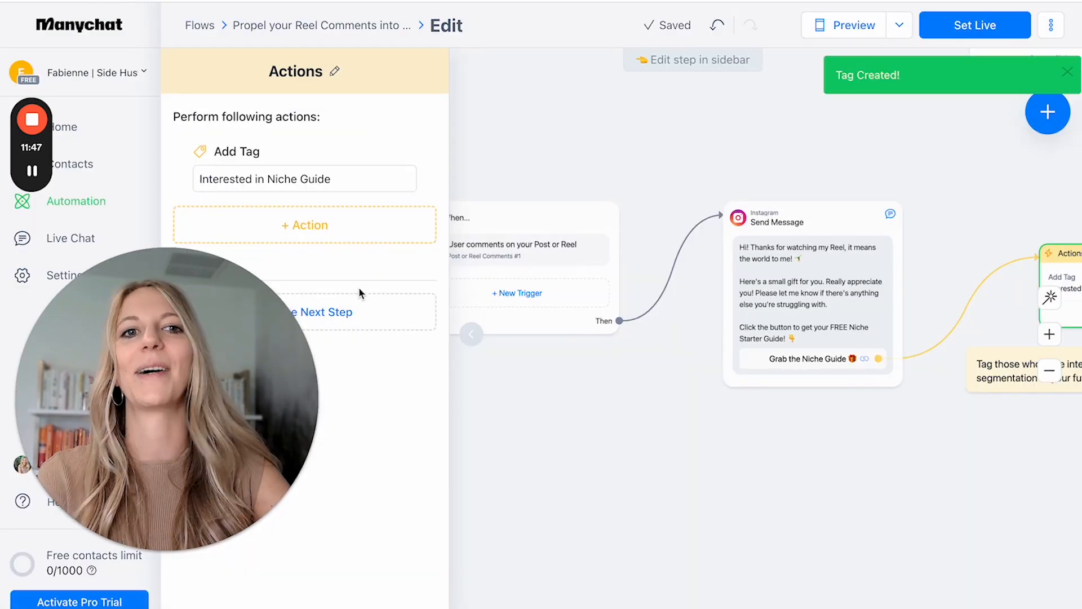
{"action": "mouse_move", "coordinate": [783, 155]}
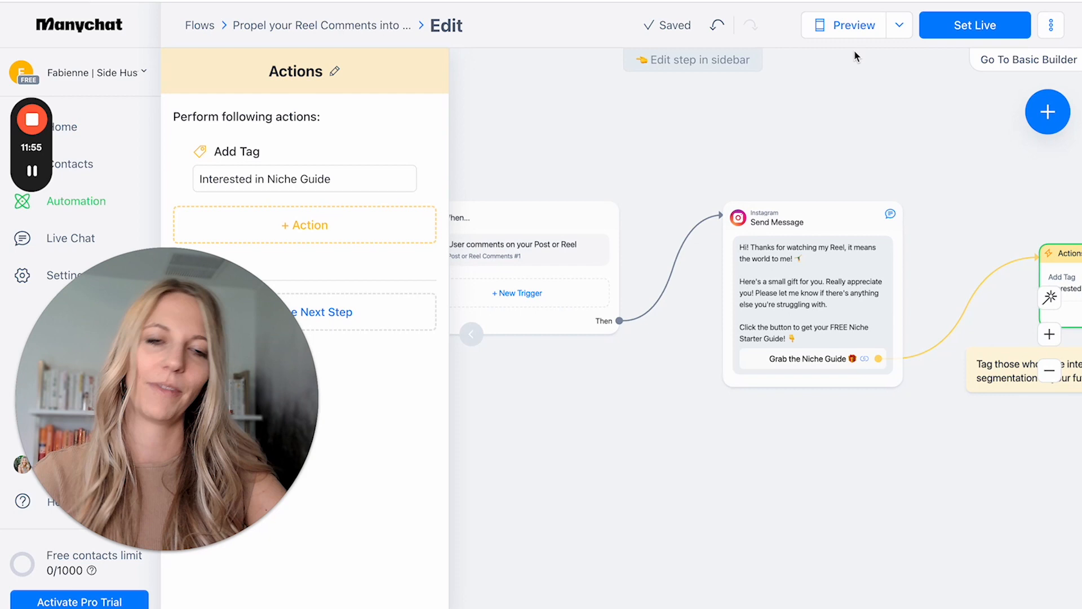
Step: Preview the DM and try the Grab the Niche Guide button in the preview phone
{"action": "left_click", "coordinate": [844, 25]}
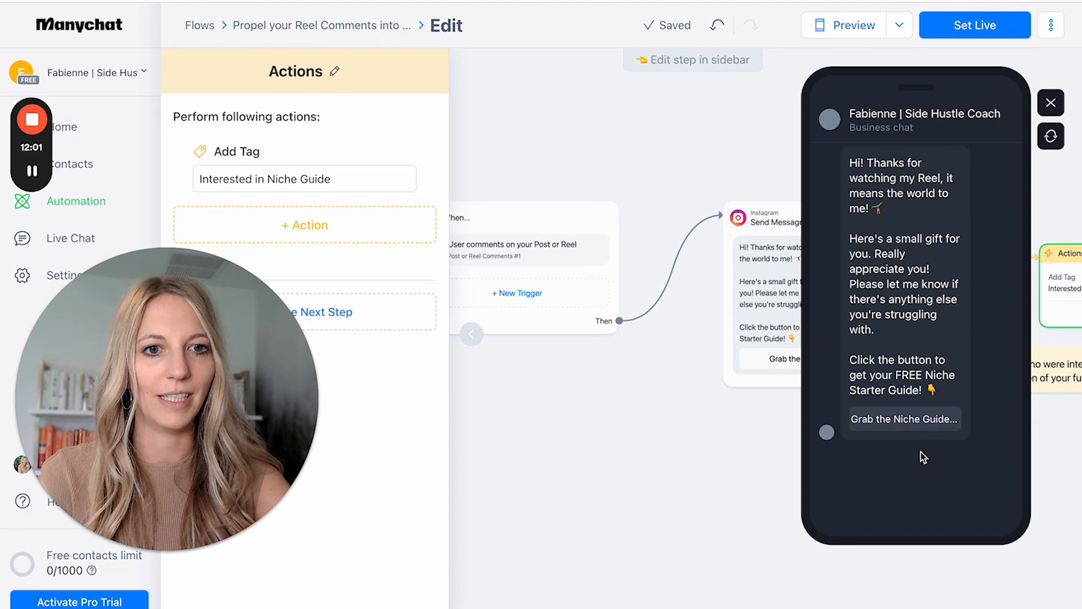
{"action": "left_click", "coordinate": [903, 419]}
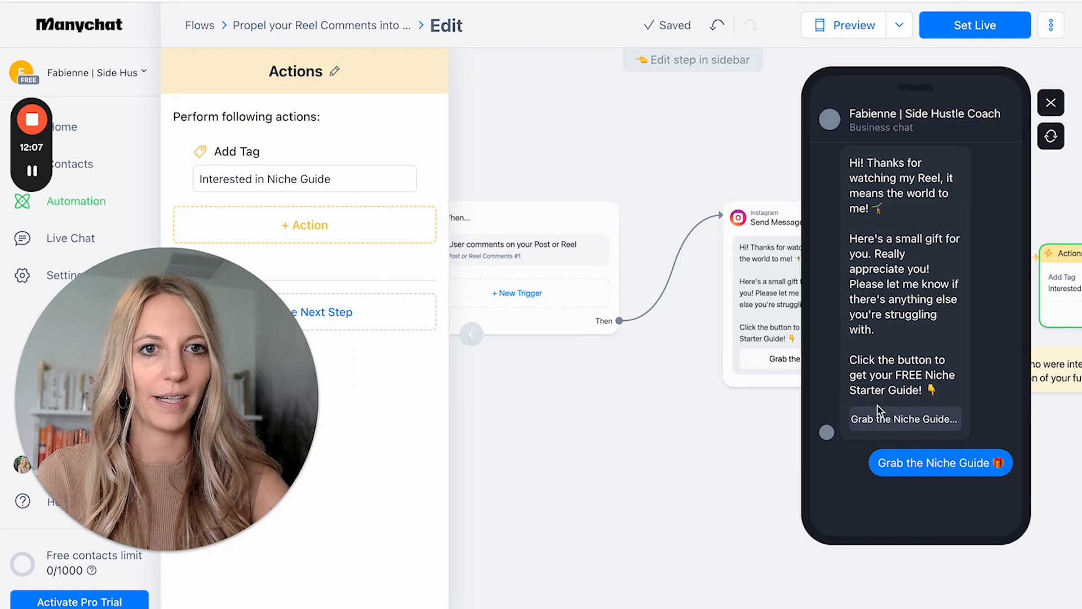
{"action": "mouse_move", "coordinate": [657, 419]}
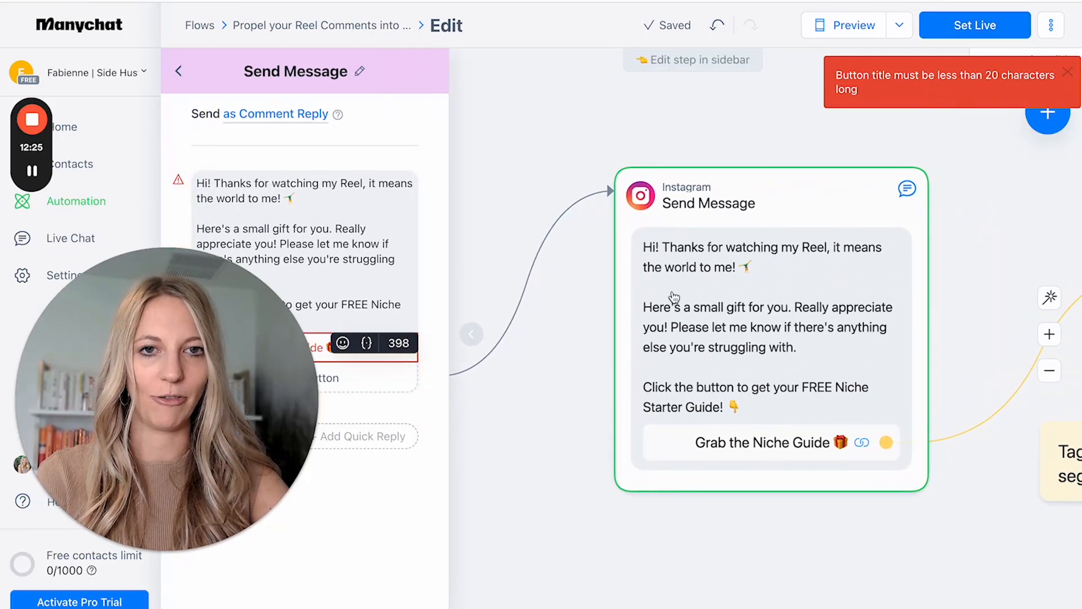
Step: Shorten the button title to 'Grab Niche Guide' to clear the length error, then set the automation live
{"action": "left_click", "coordinate": [764, 441]}
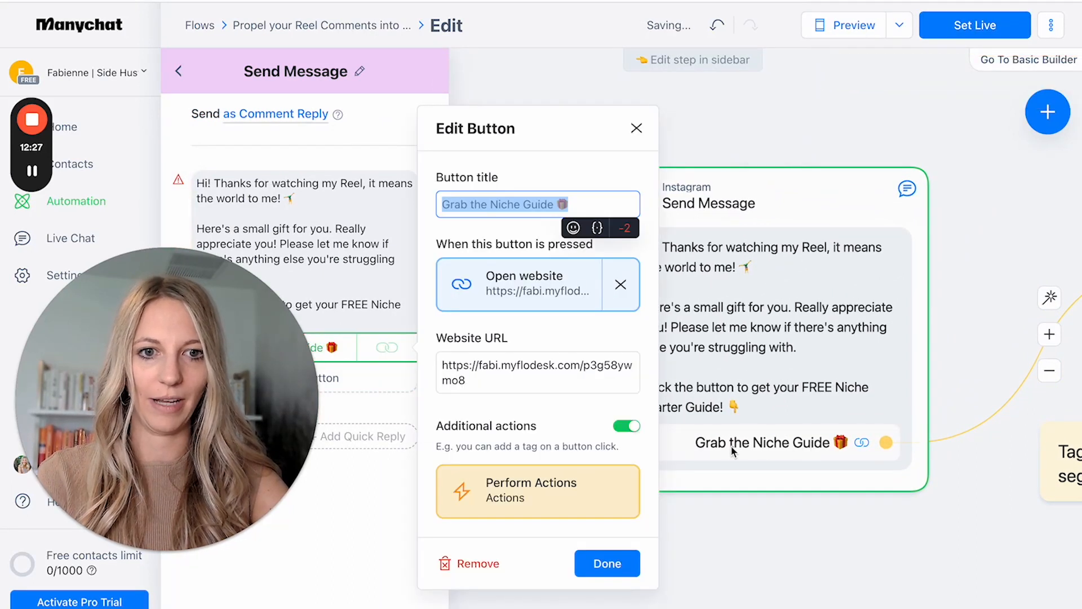
{"action": "left_click", "coordinate": [607, 562]}
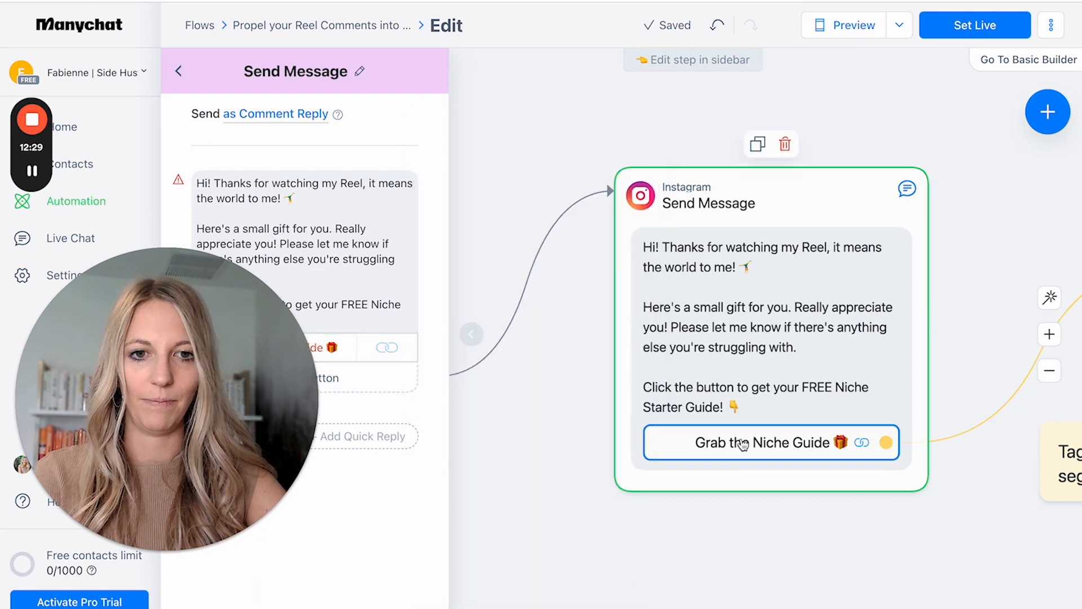
{"action": "left_click", "coordinate": [768, 442]}
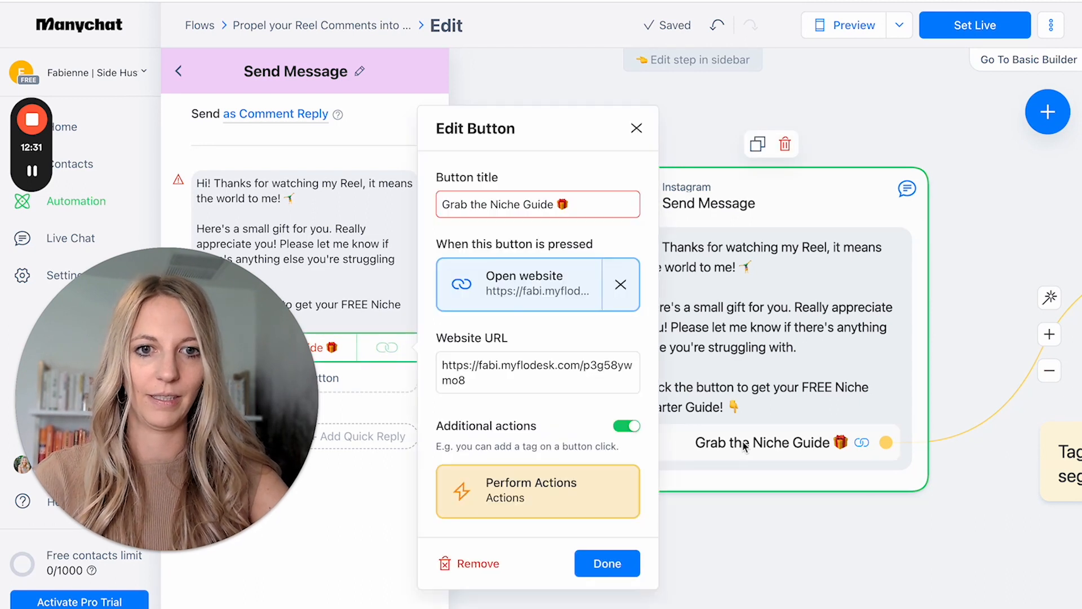
{"action": "triple_click", "coordinate": [536, 204]}
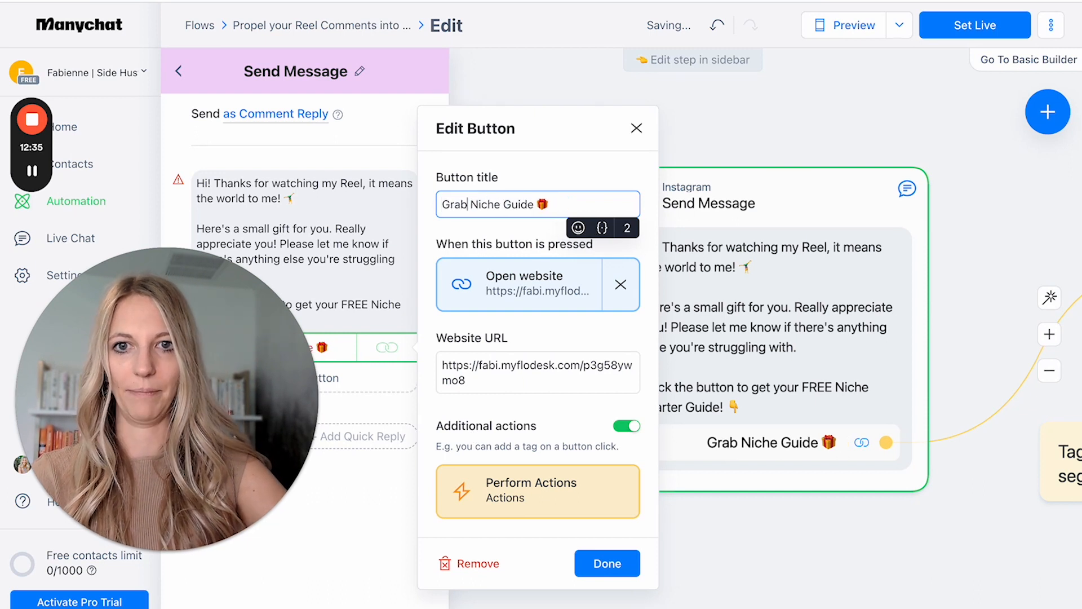
{"action": "left_click", "coordinate": [607, 564]}
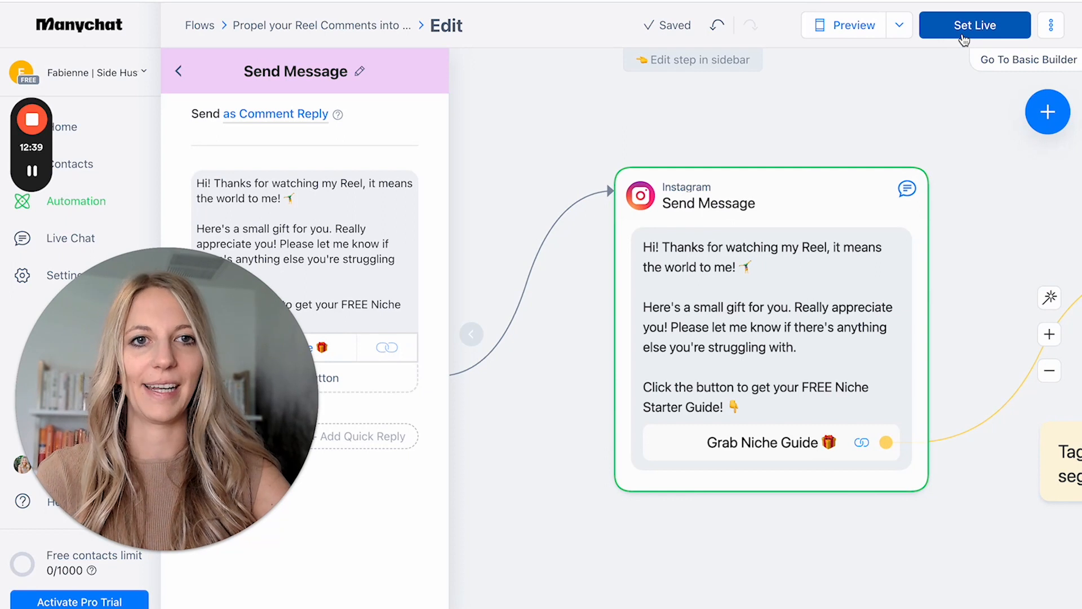
{"action": "left_click", "coordinate": [974, 25]}
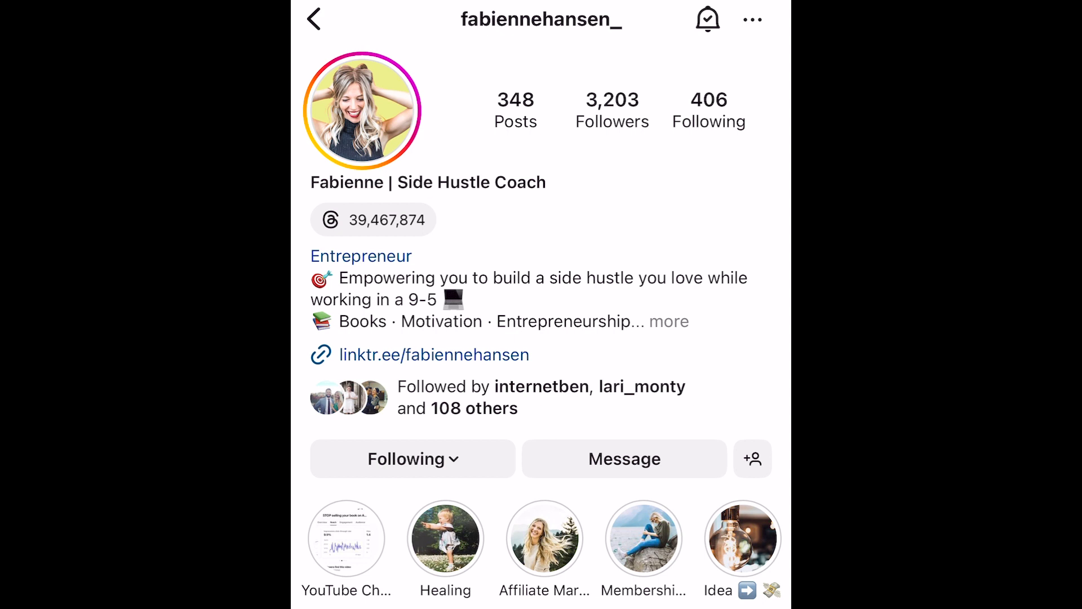
Step: Comment 'Freedom' on the reel in Instagram and open the direct messages inbox
{"action": "scroll", "scroll_direction": "down", "scroll_amount": 3}
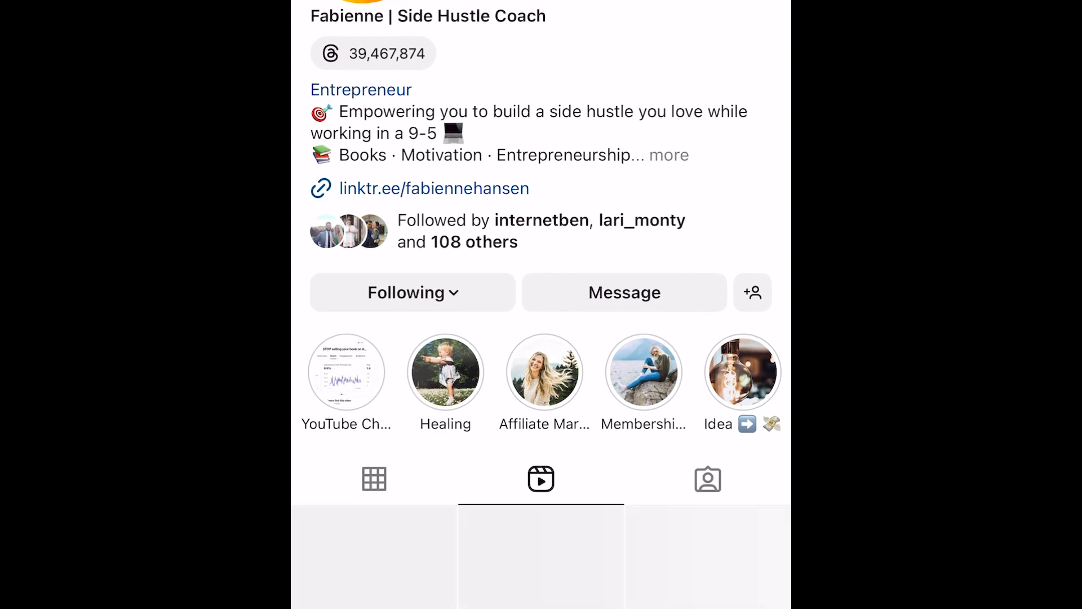
{"action": "scroll", "scroll_direction": "down", "scroll_amount": 3}
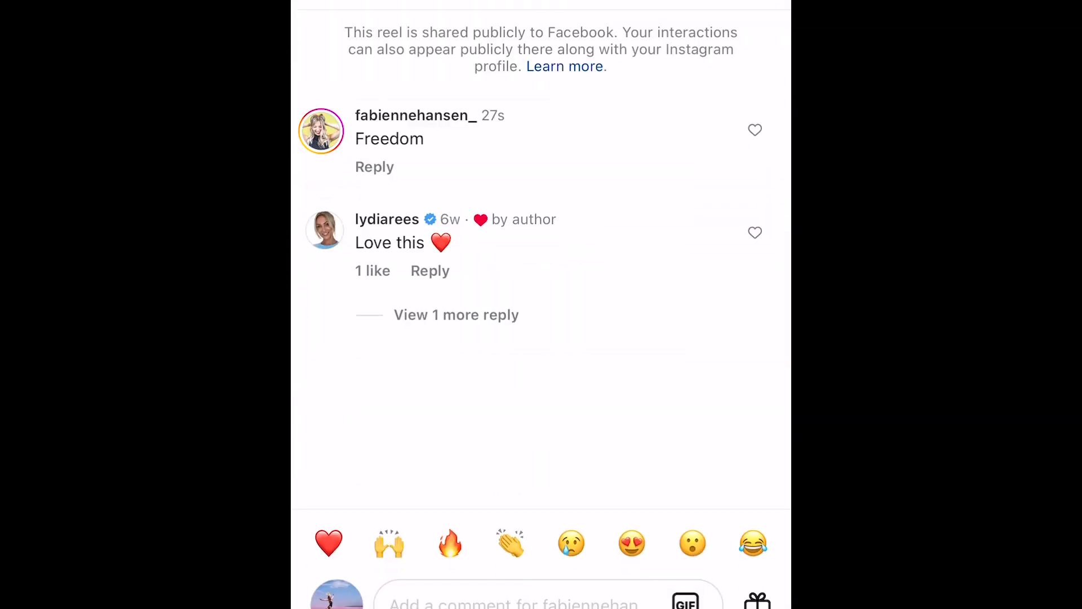
{"action": "type", "text": "Fr"}
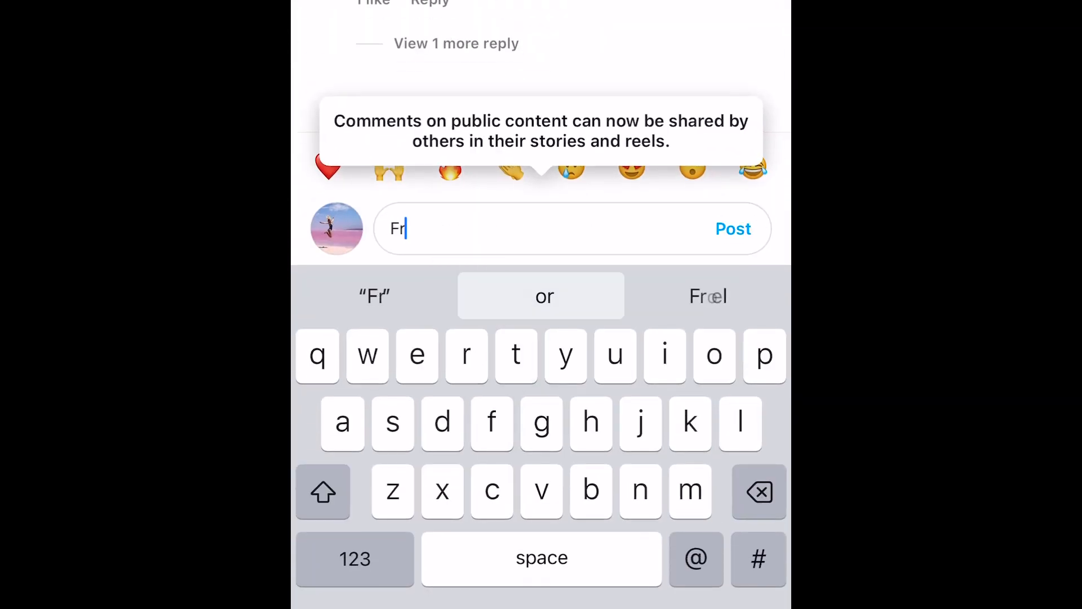
{"action": "type", "text": "eedo"}
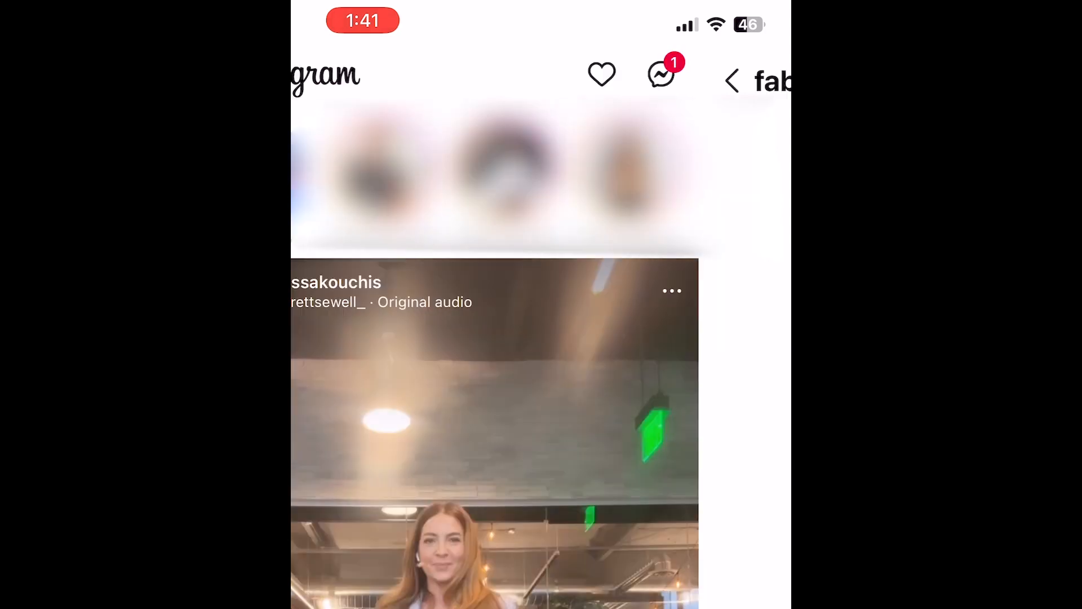
{"action": "left_click", "coordinate": [660, 74]}
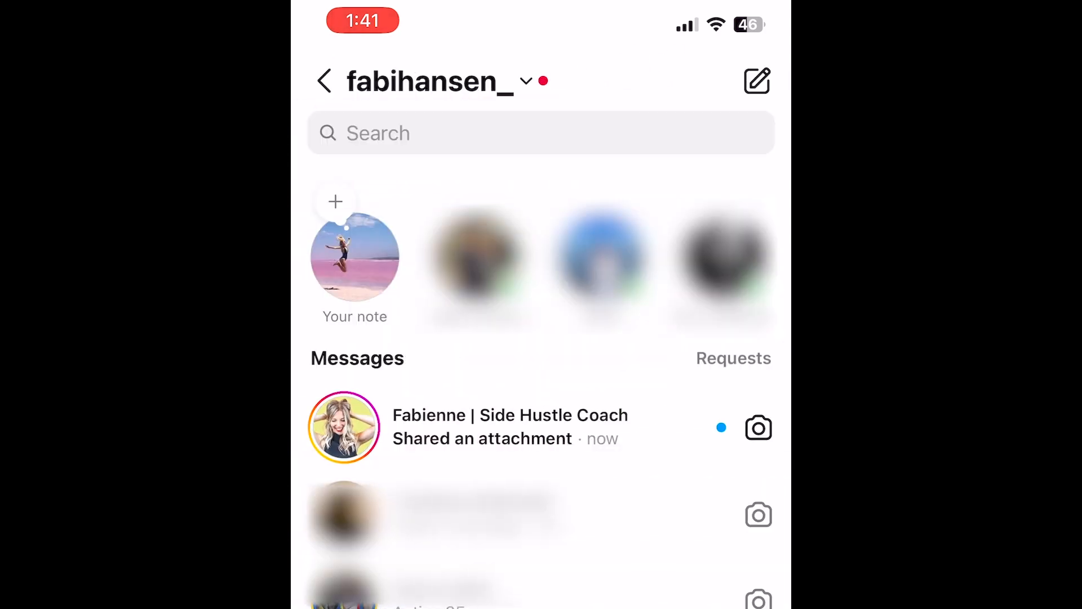